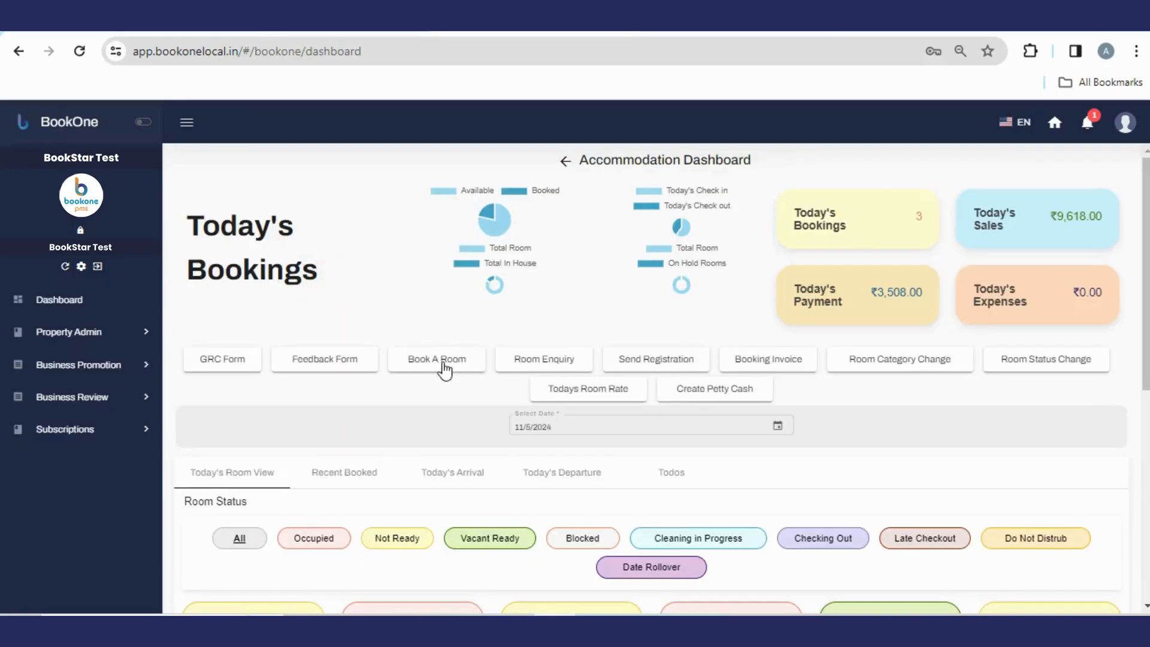
Step: Start a new Classic Room booking with arrival on 11 May 2024
click(436, 359)
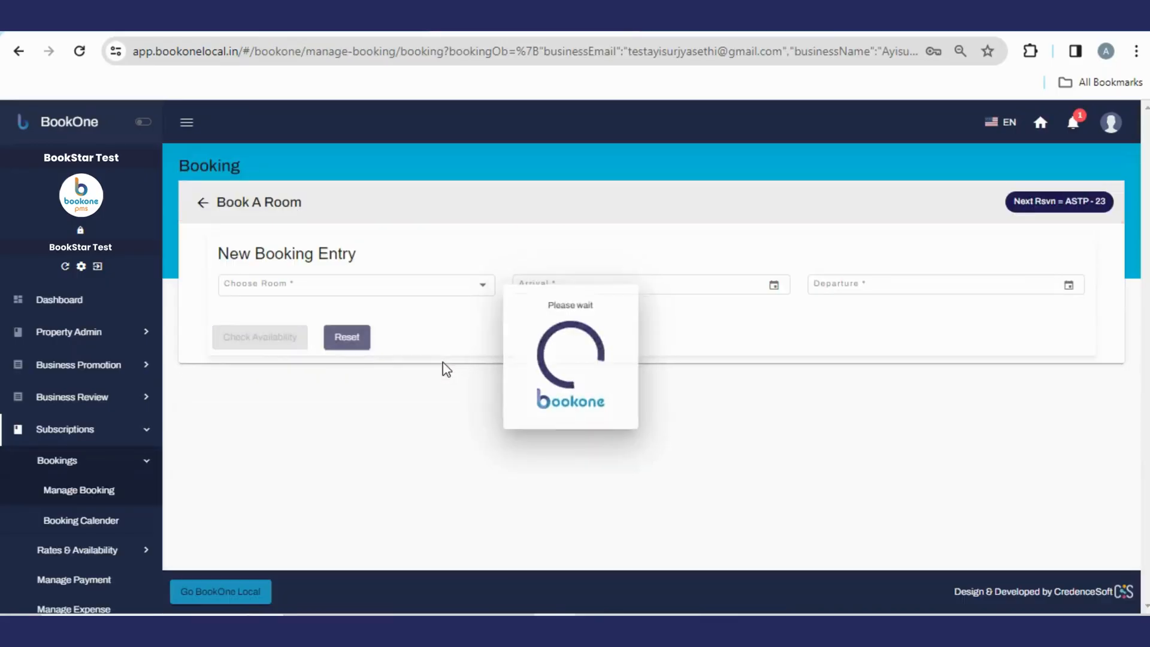
click(356, 284)
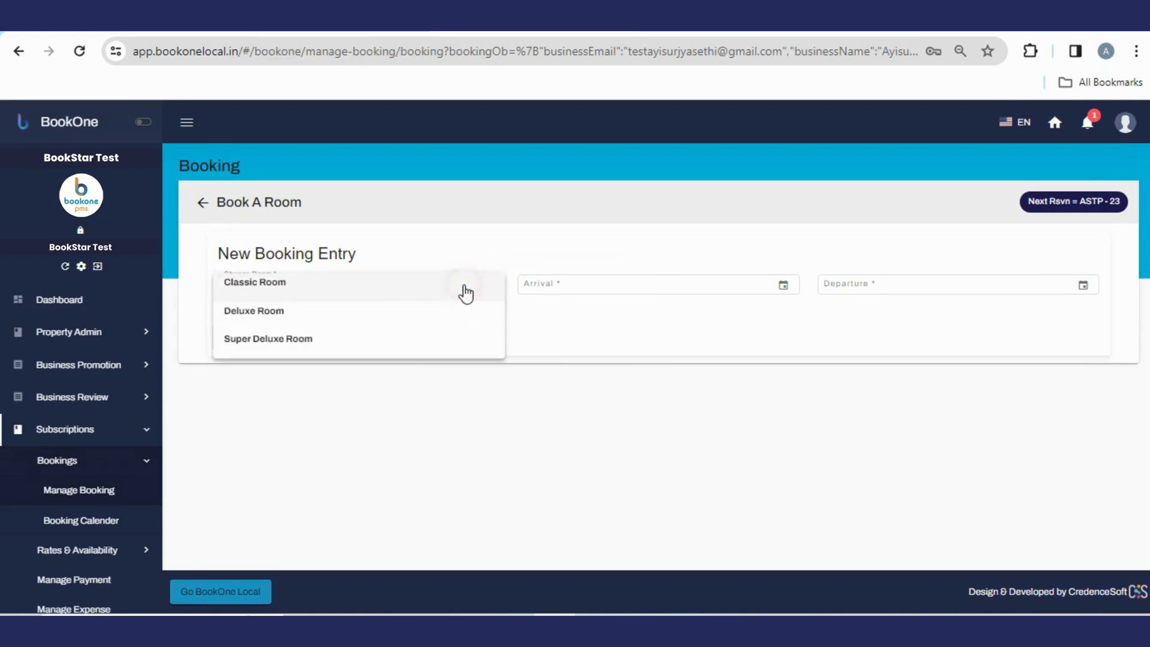
click(254, 282)
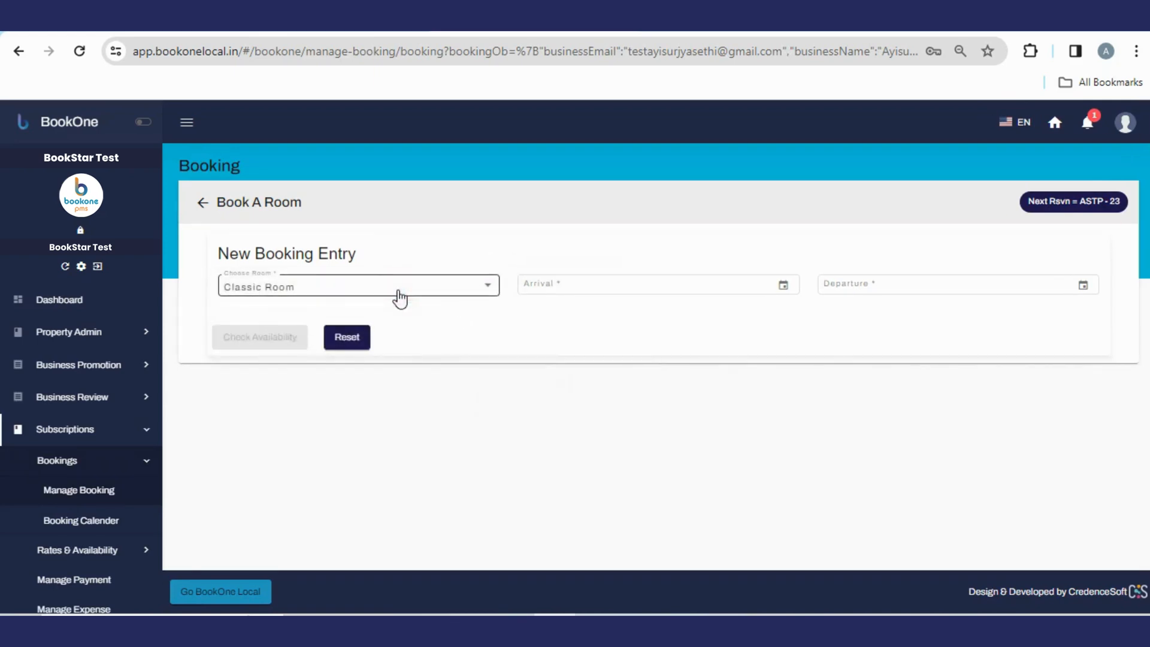
click(784, 285)
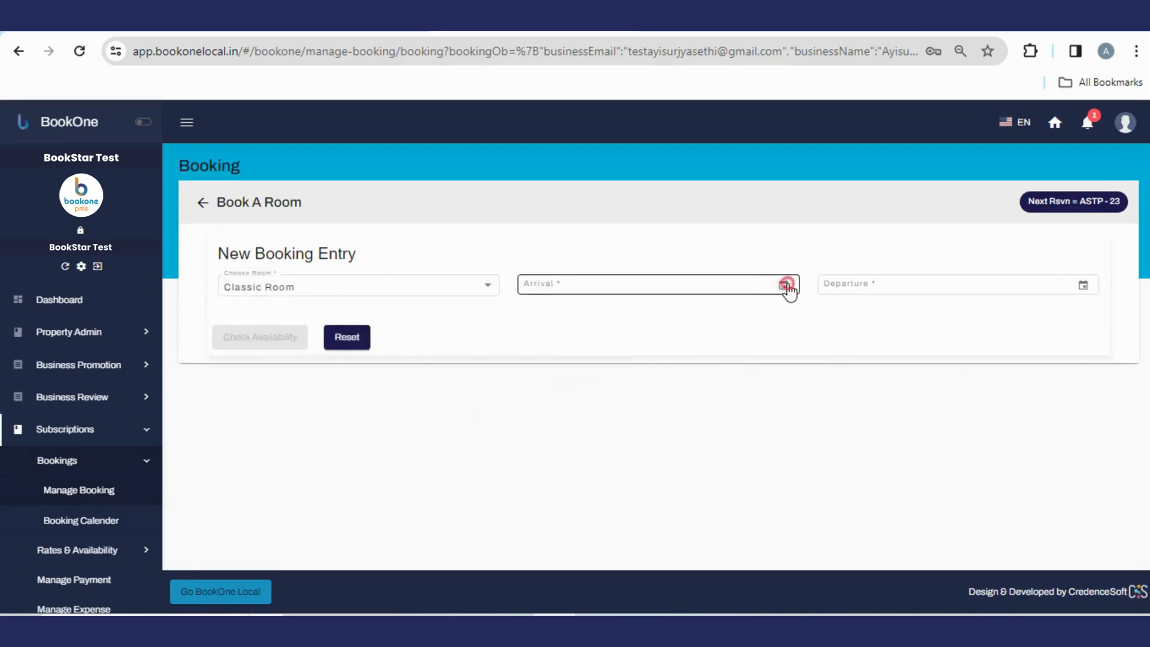
click(786, 284)
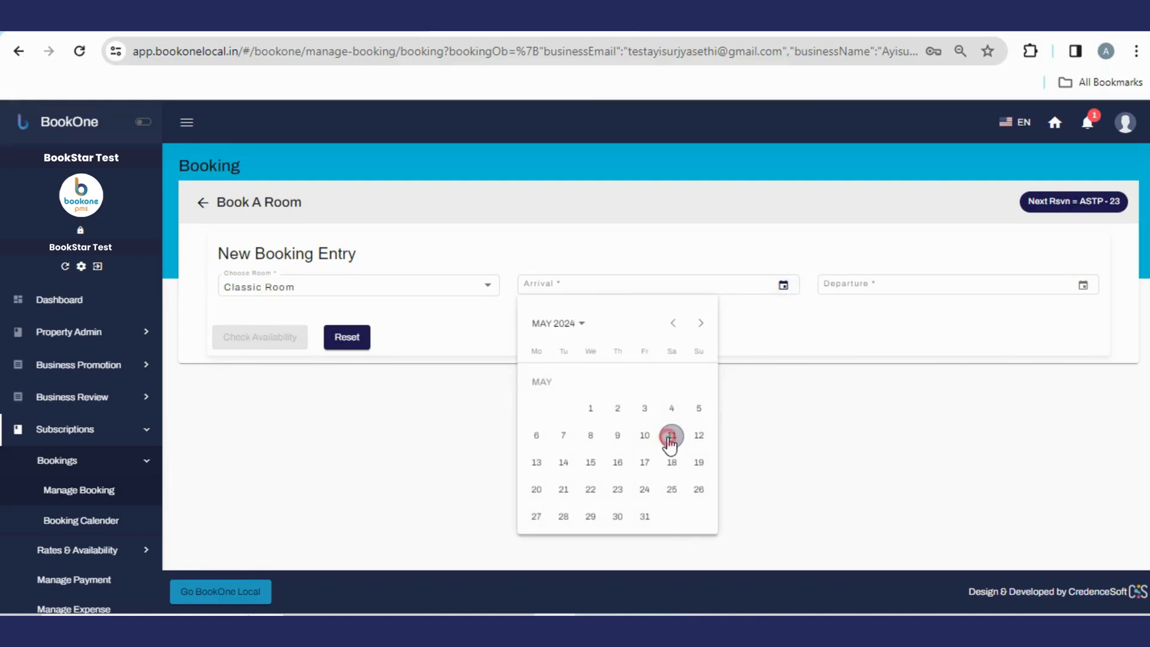
click(670, 435)
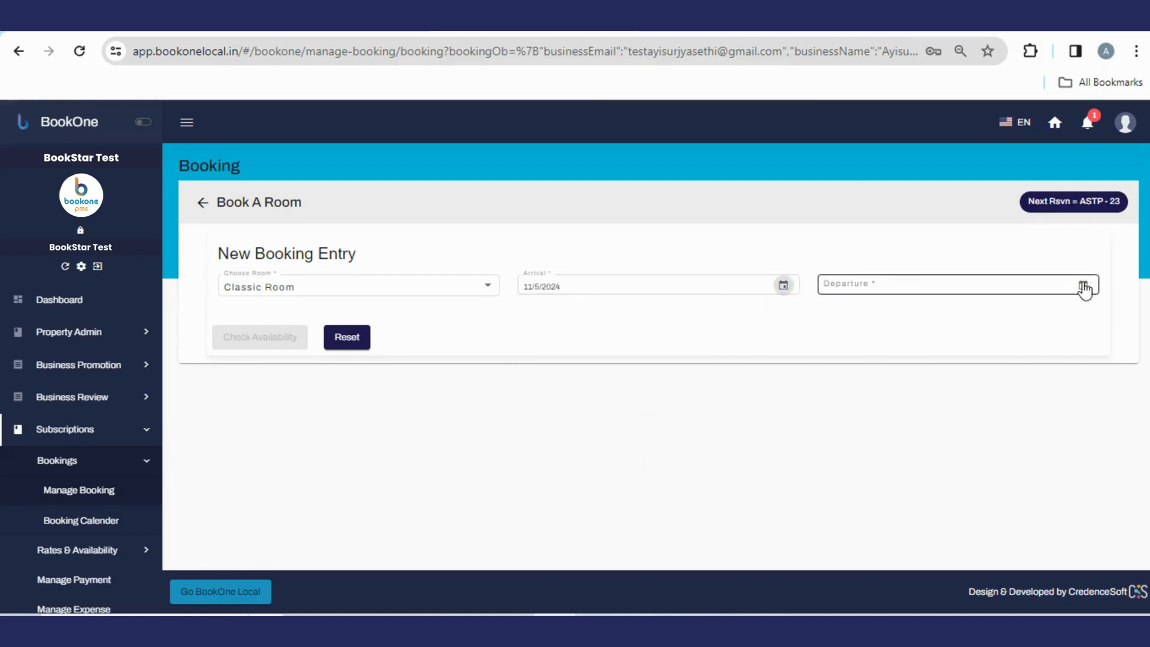
click(1084, 285)
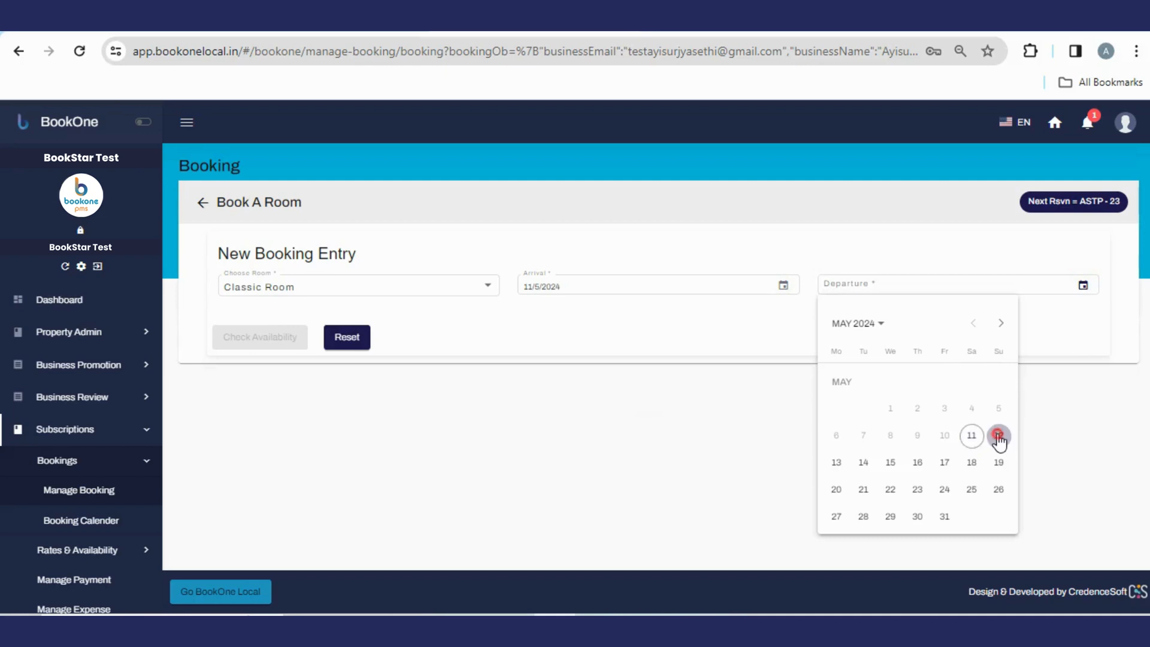
Step: Set departure to 12 May 2024, Classic Room Plan, 1 room, 2 adults, 1 child
click(999, 435)
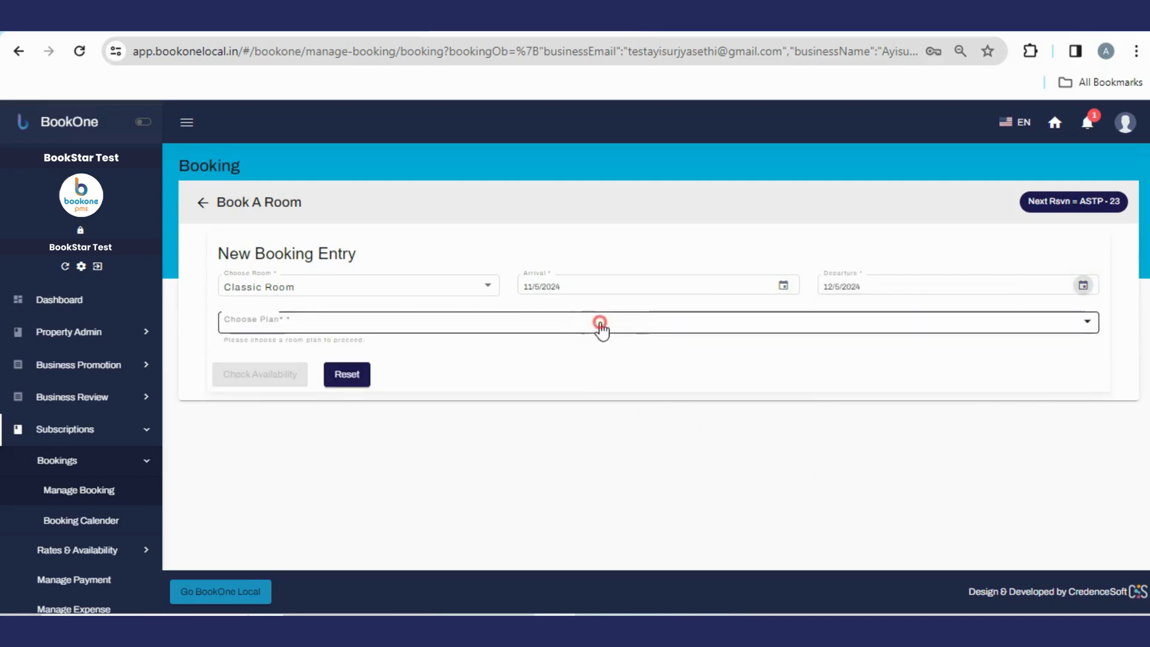
click(599, 323)
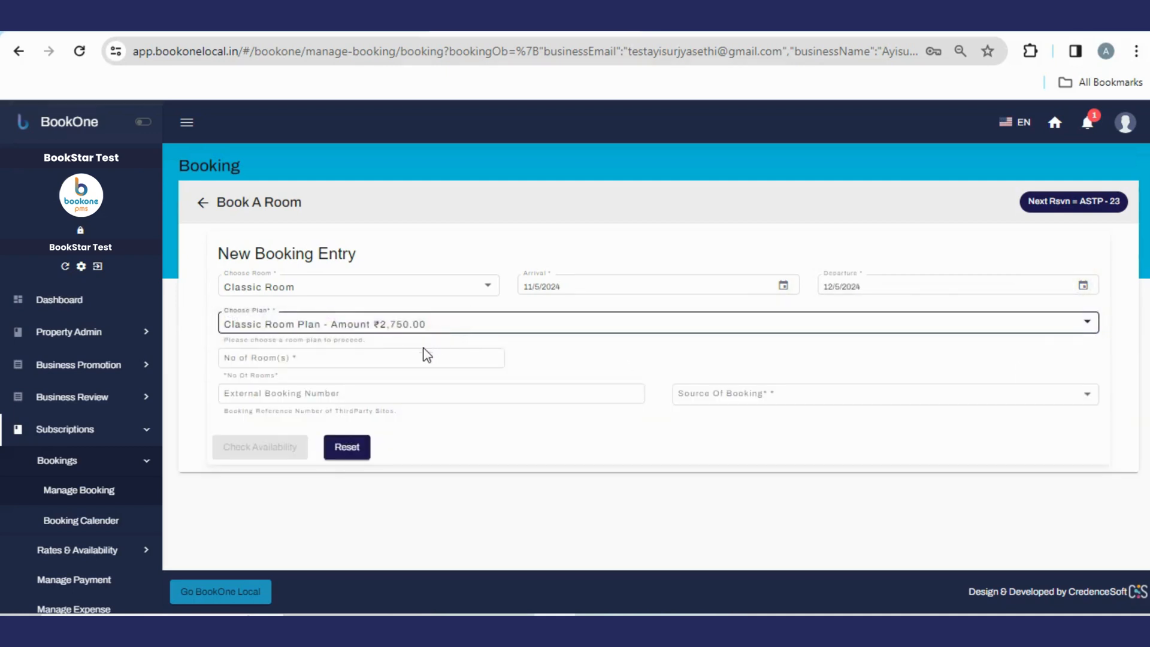
text(1)
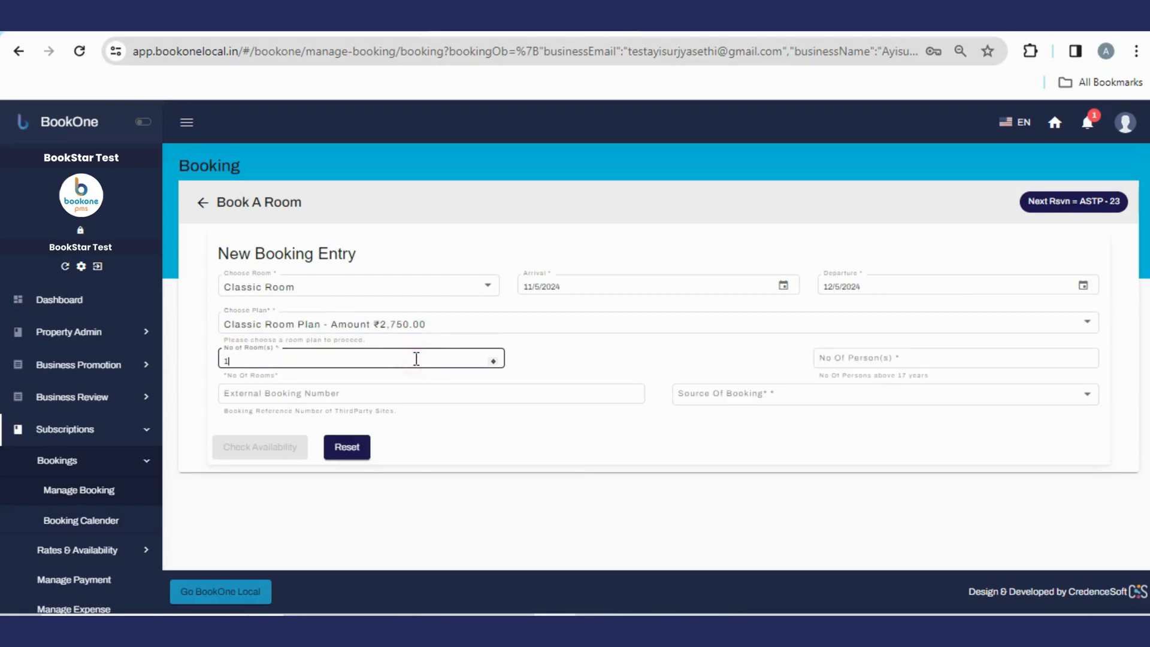
click(880, 358)
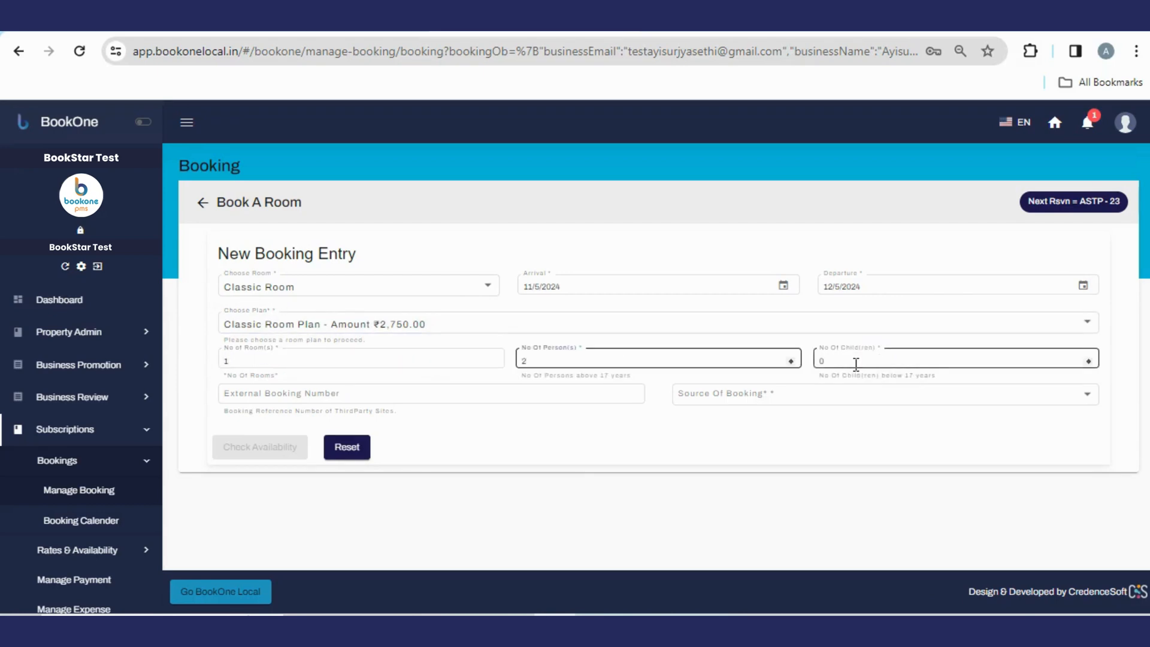
text(1)
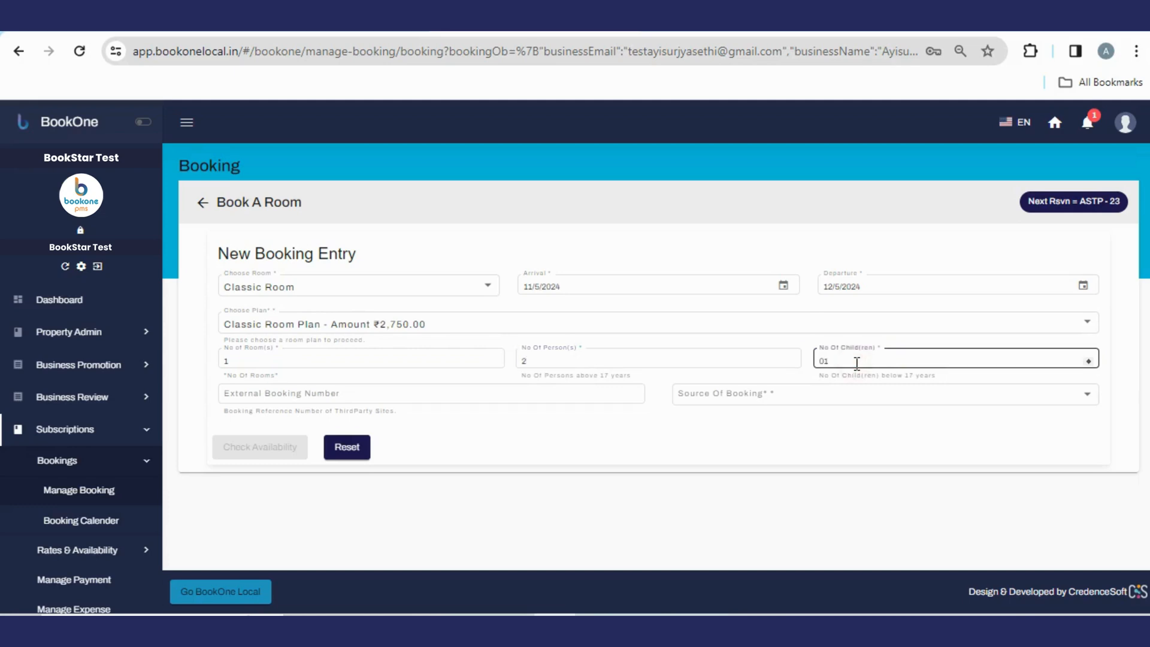
click(431, 394)
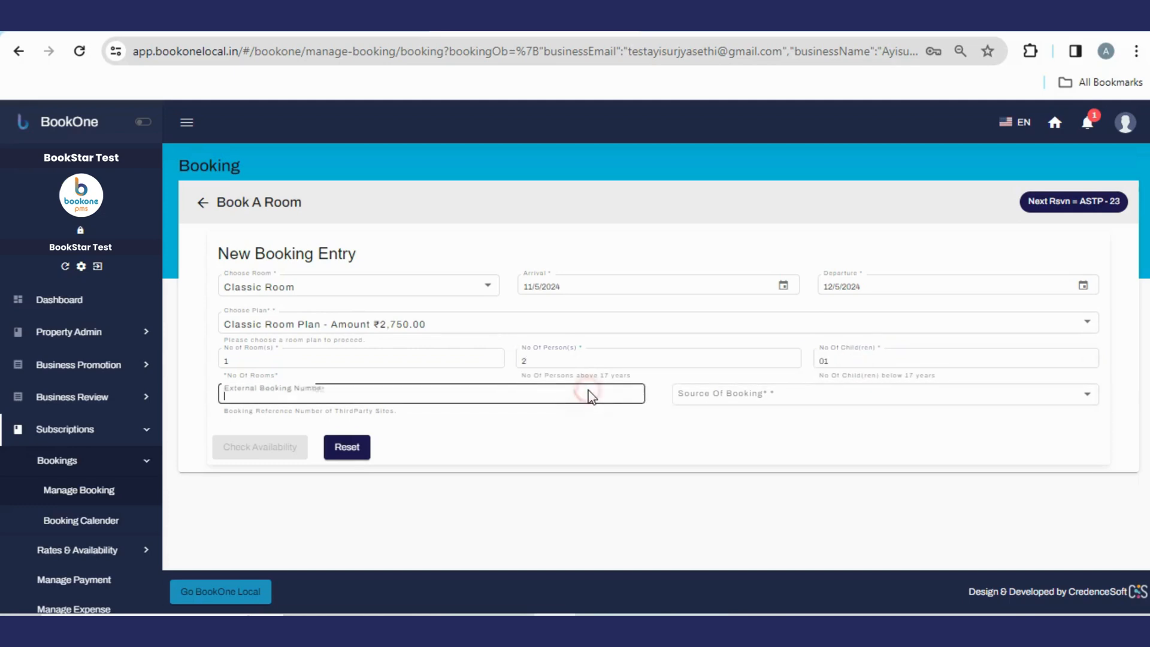
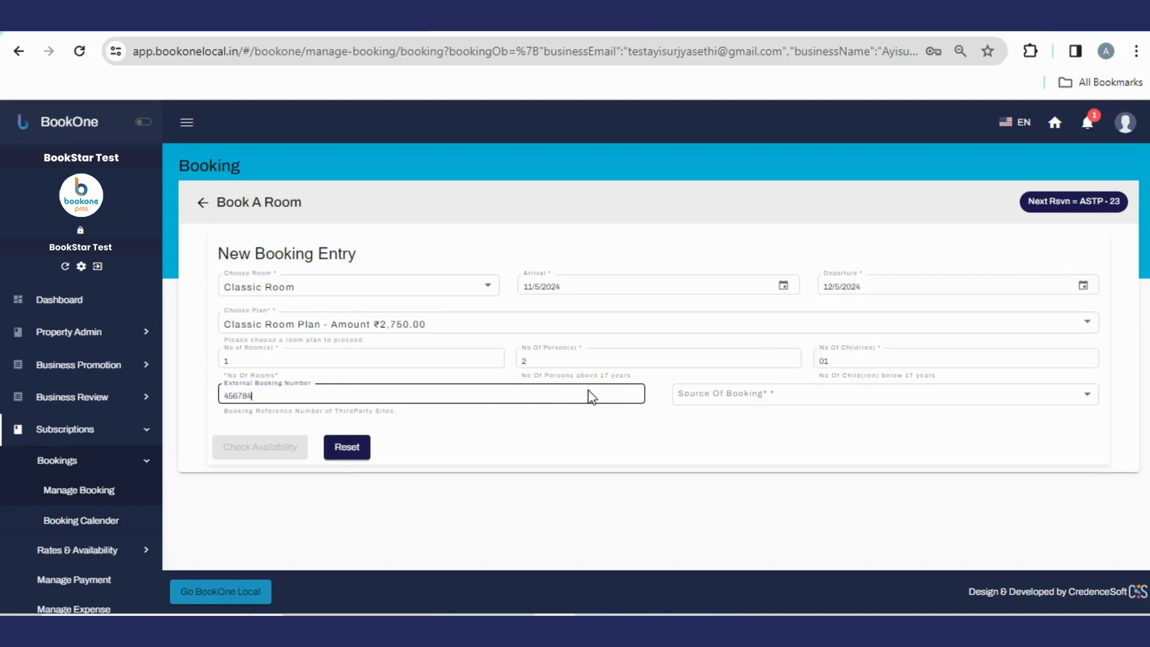
click(880, 395)
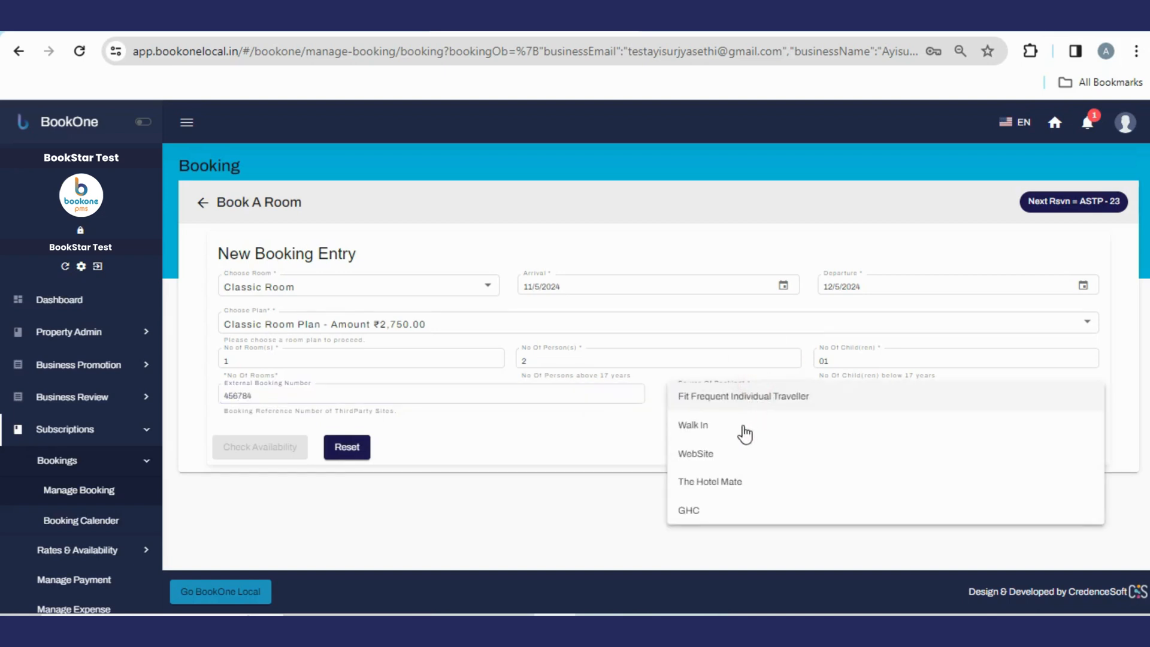
click(692, 424)
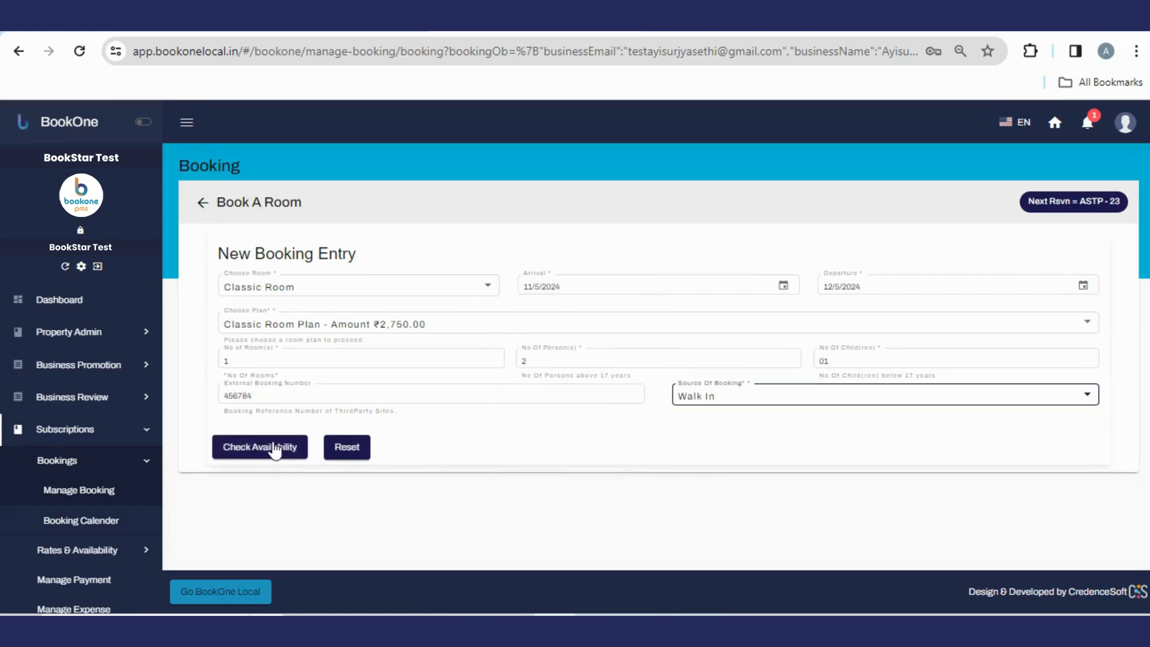
Step: Check availability and apply a 5% discount, making the total payable ₹2,927.00
click(259, 446)
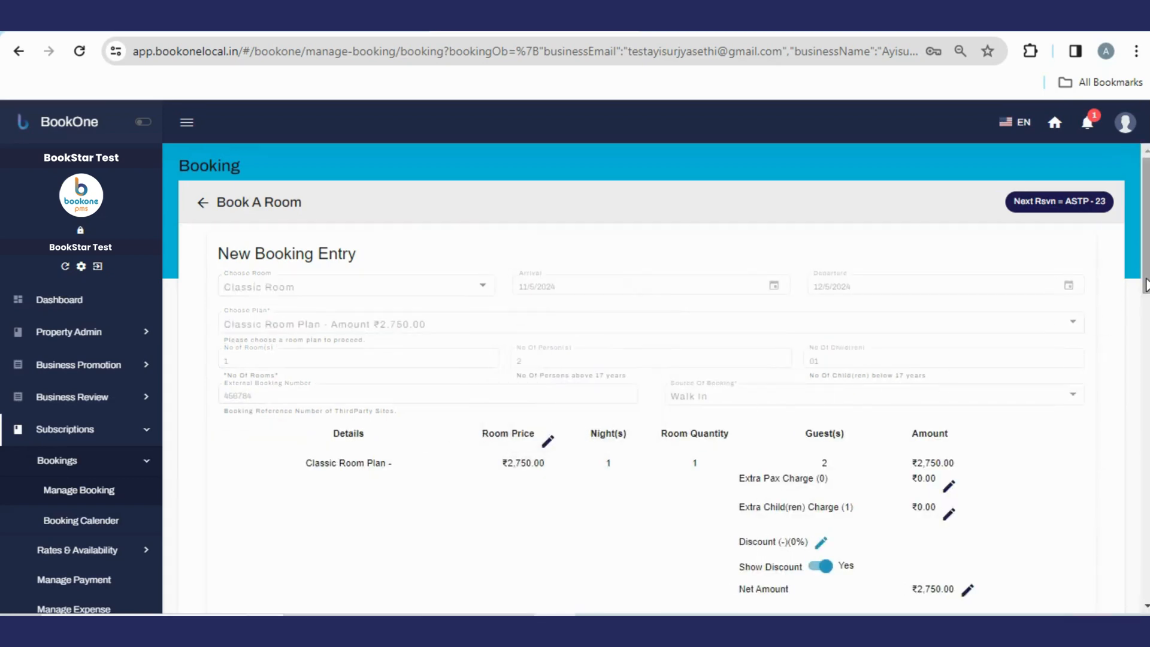
scroll(down, 3)
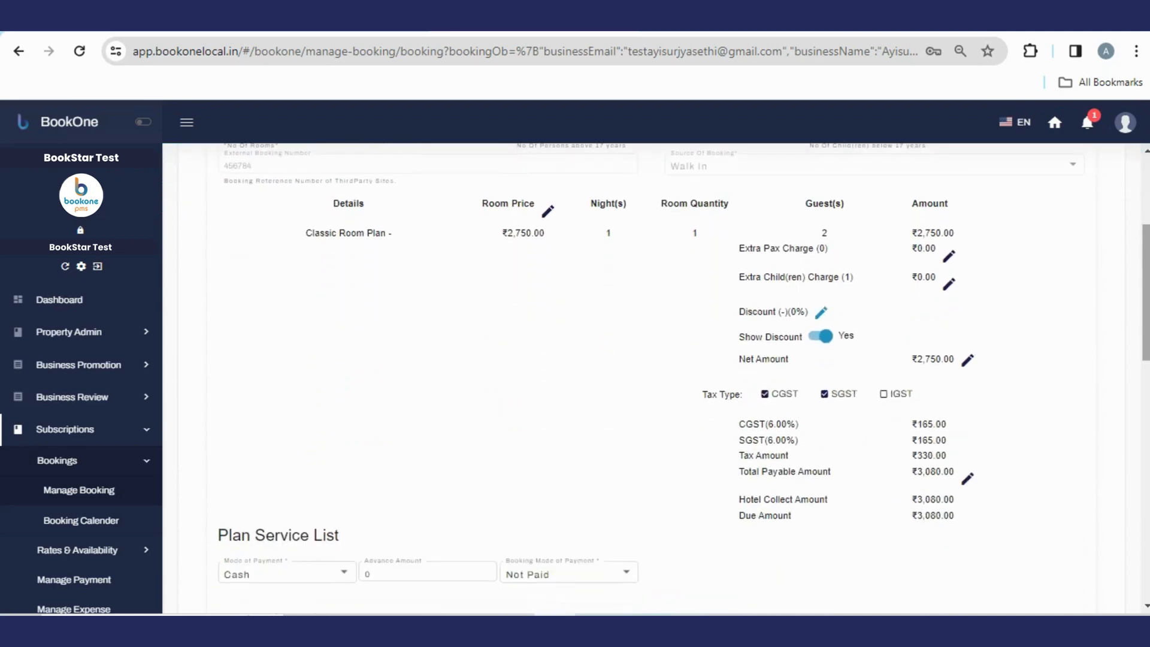
click(822, 312)
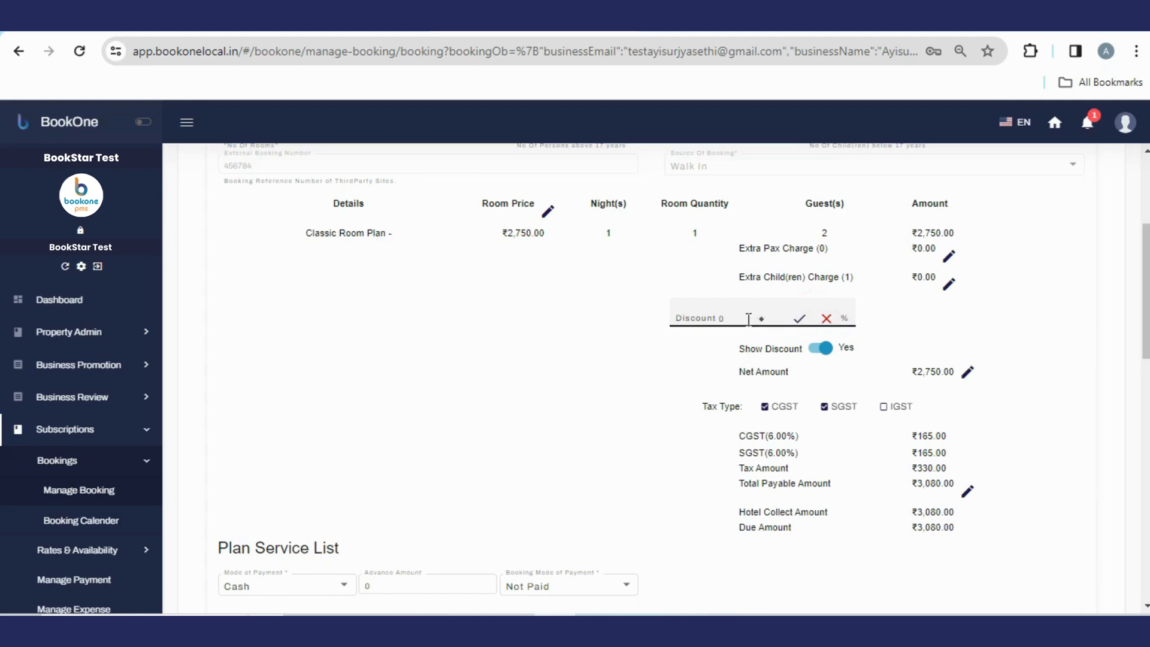
text(05)
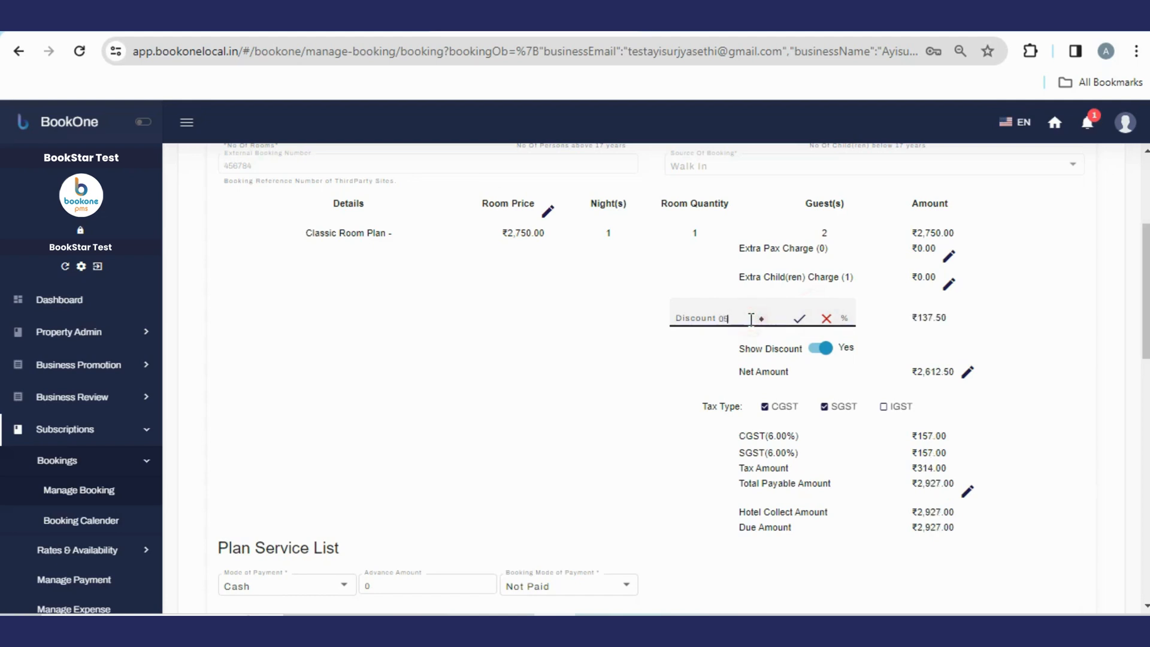
click(799, 318)
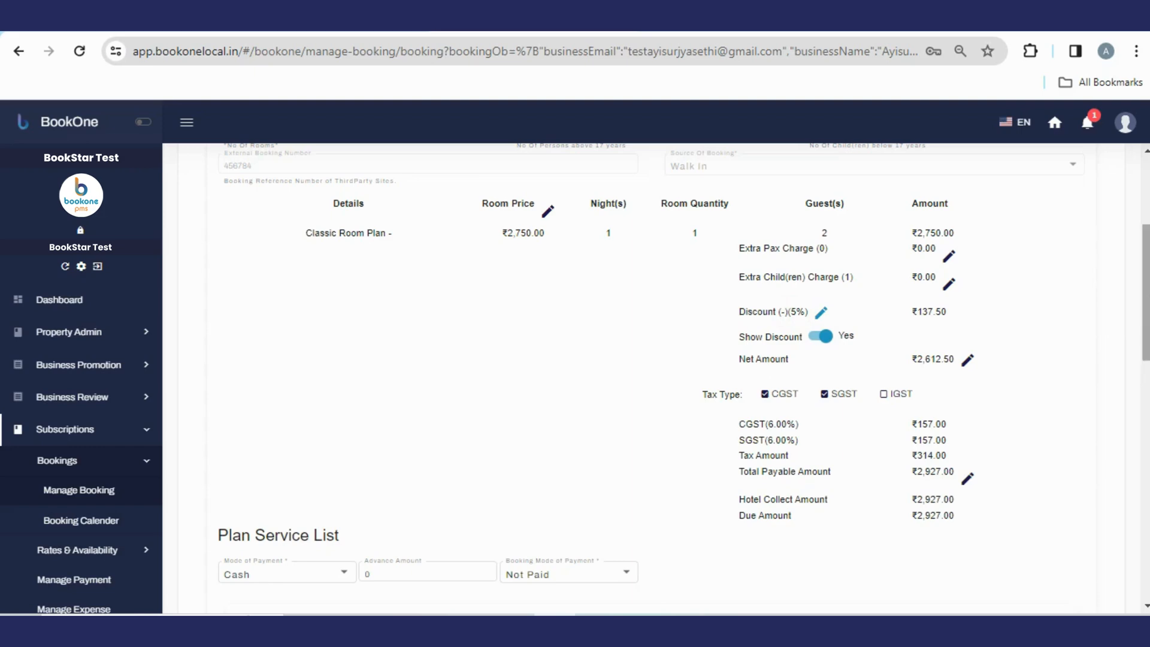
Step: Assign Room 3 for 2 adults and 1 child, then scroll to Customer Information
scroll(down, 3)
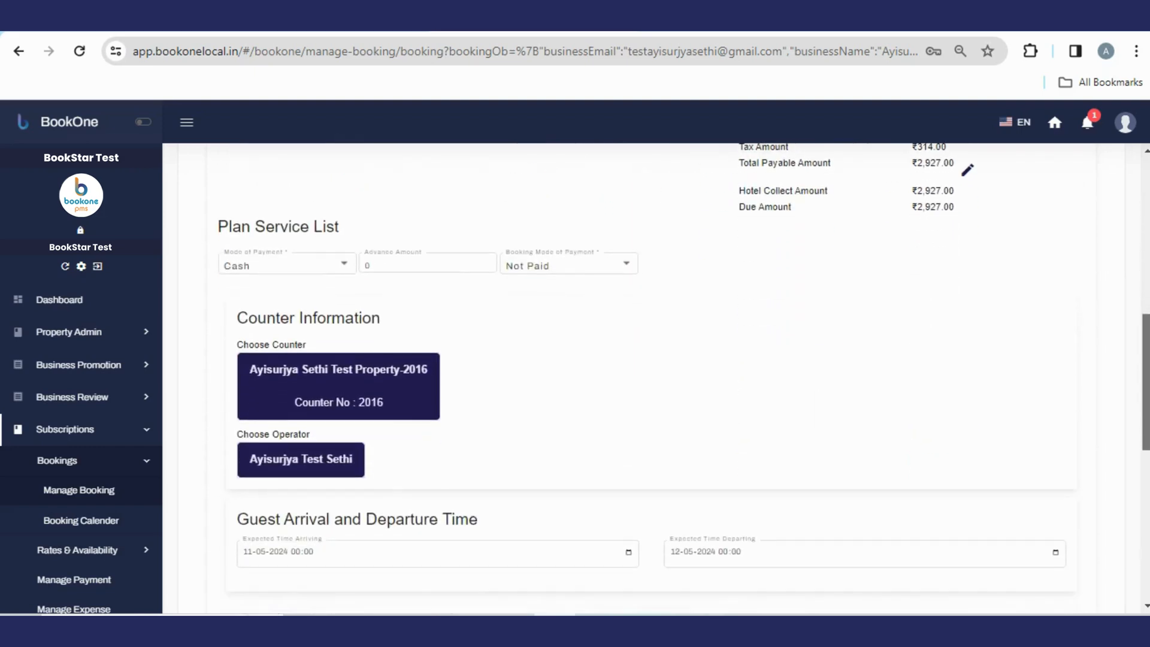
scroll(down, 3)
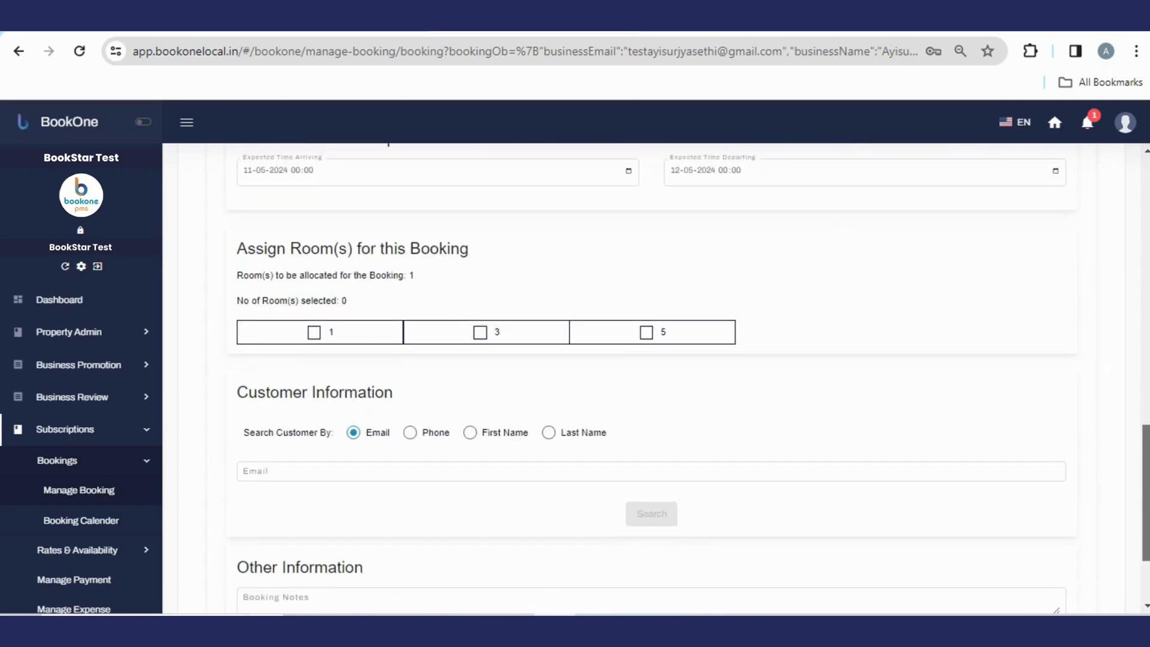
mouse_move(490, 332)
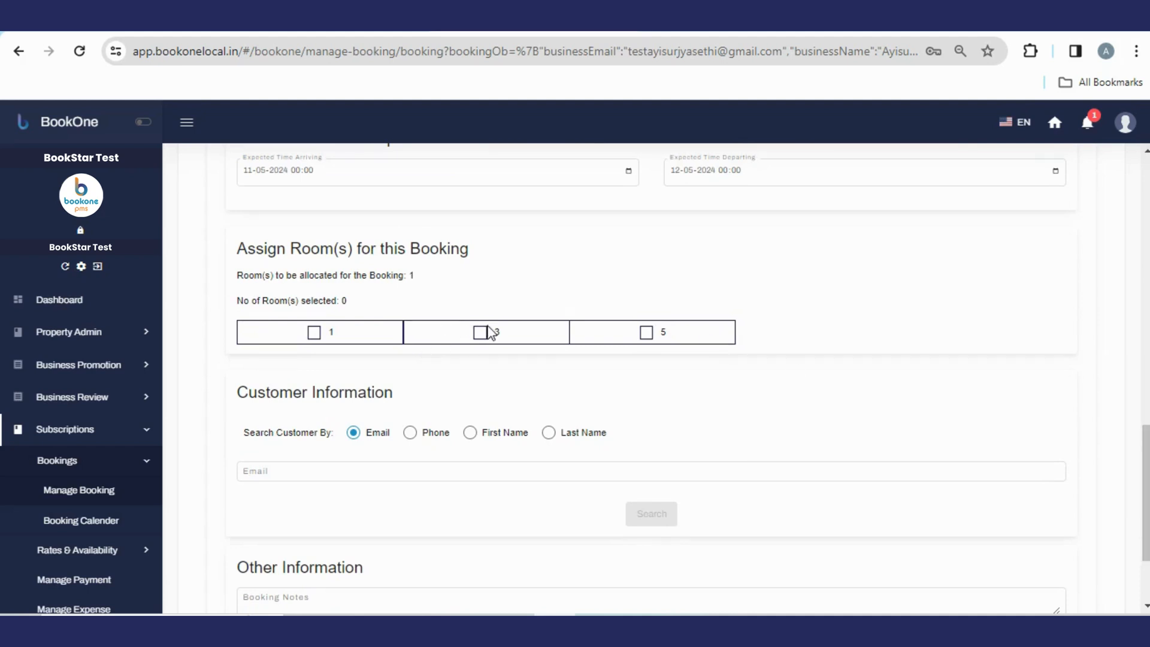
click(481, 332)
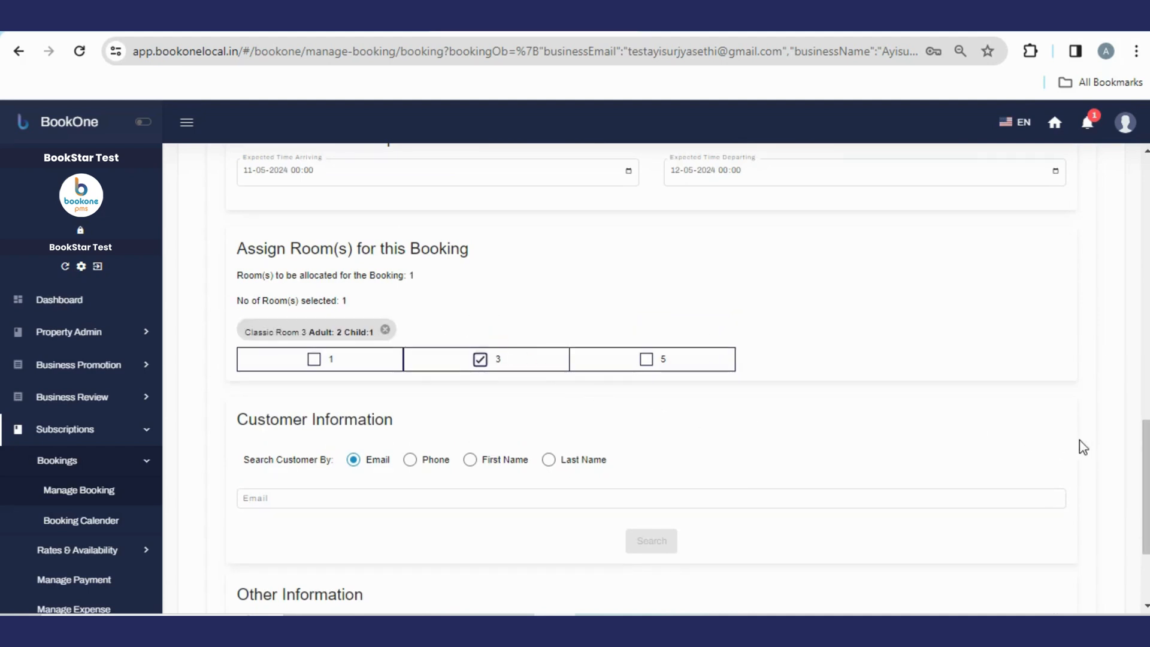
scroll(down, 3)
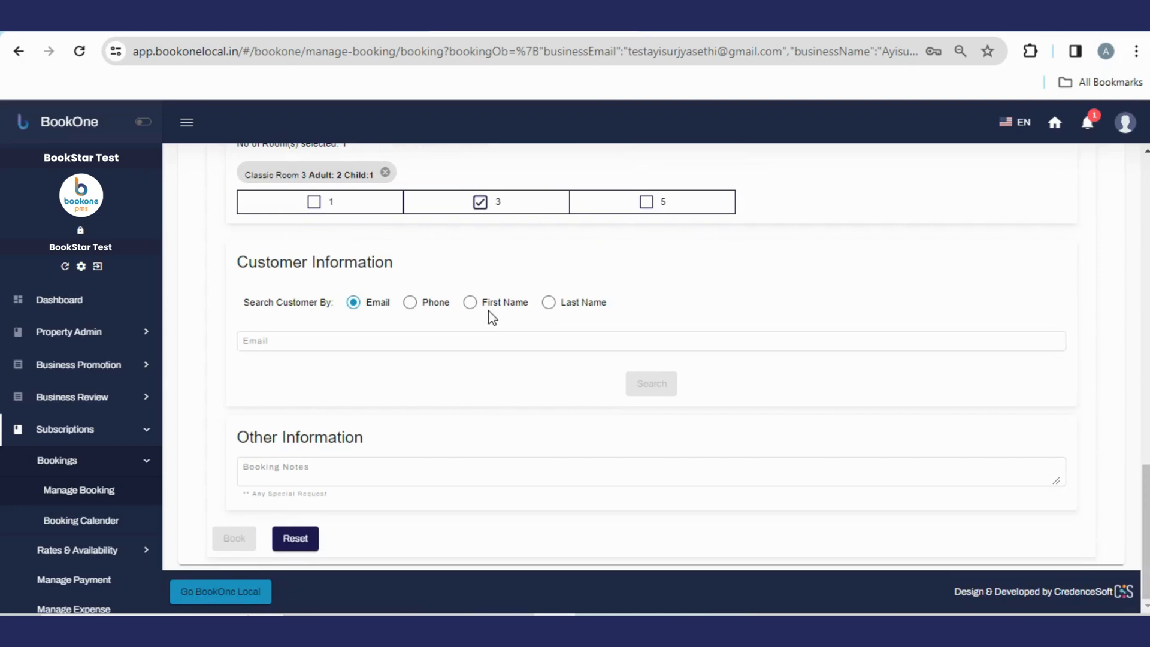
mouse_move(470, 302)
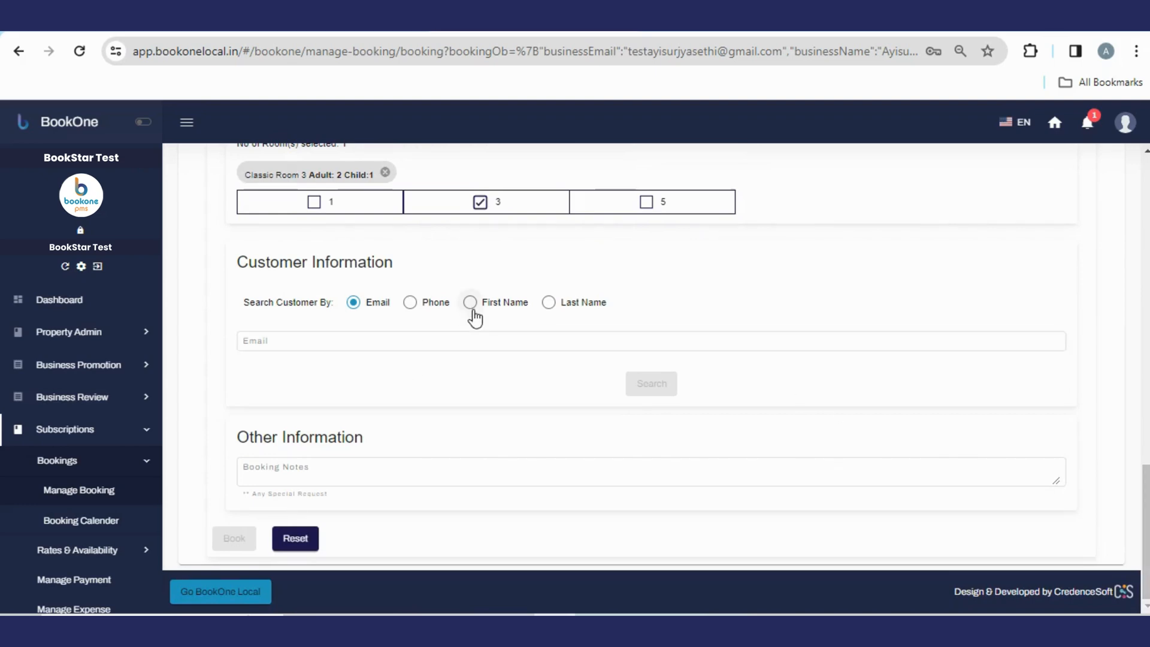
Step: Search customers by first name for 'Abdu', which finds no match
click(469, 302)
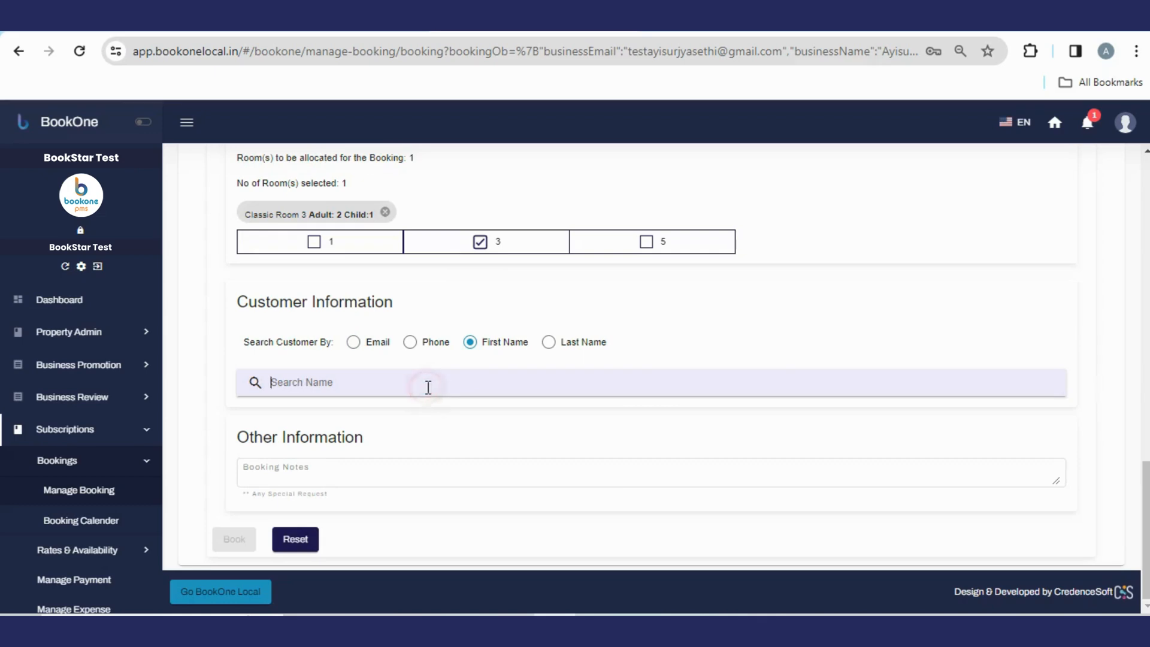
text(Ab)
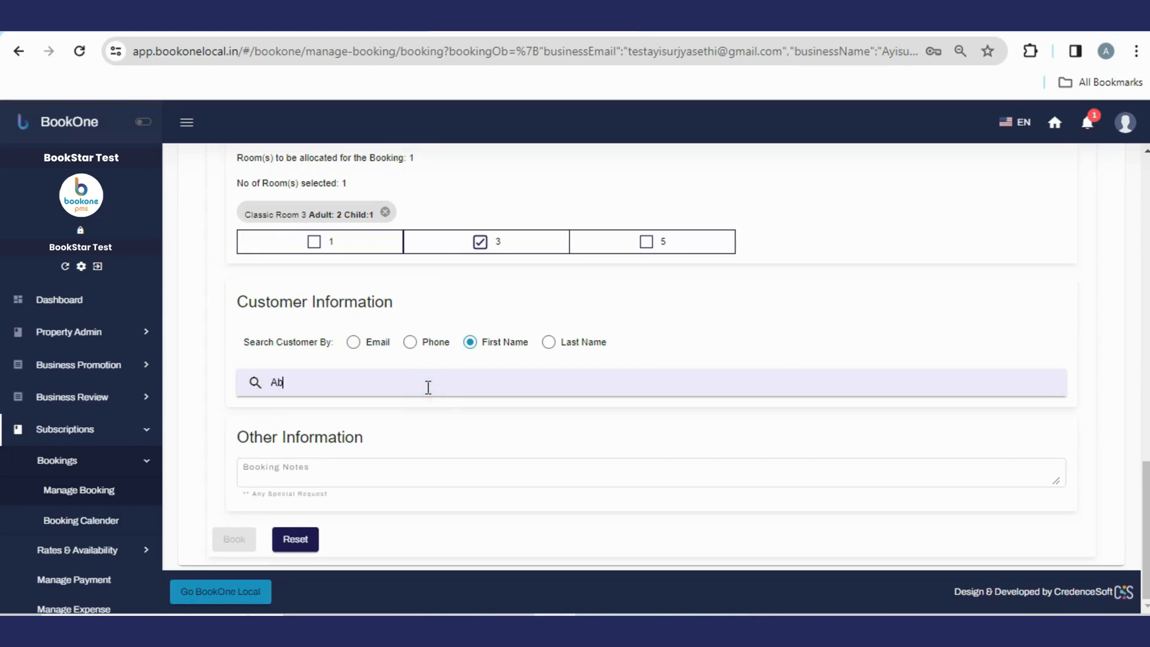
text(du)
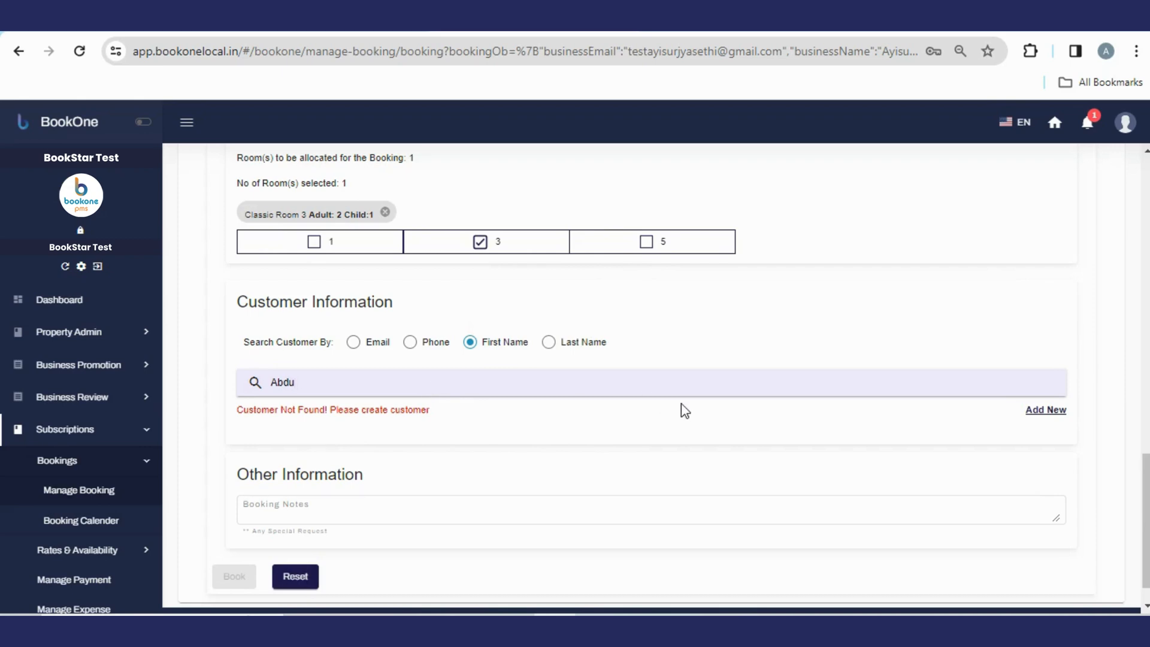
mouse_move(1045, 415)
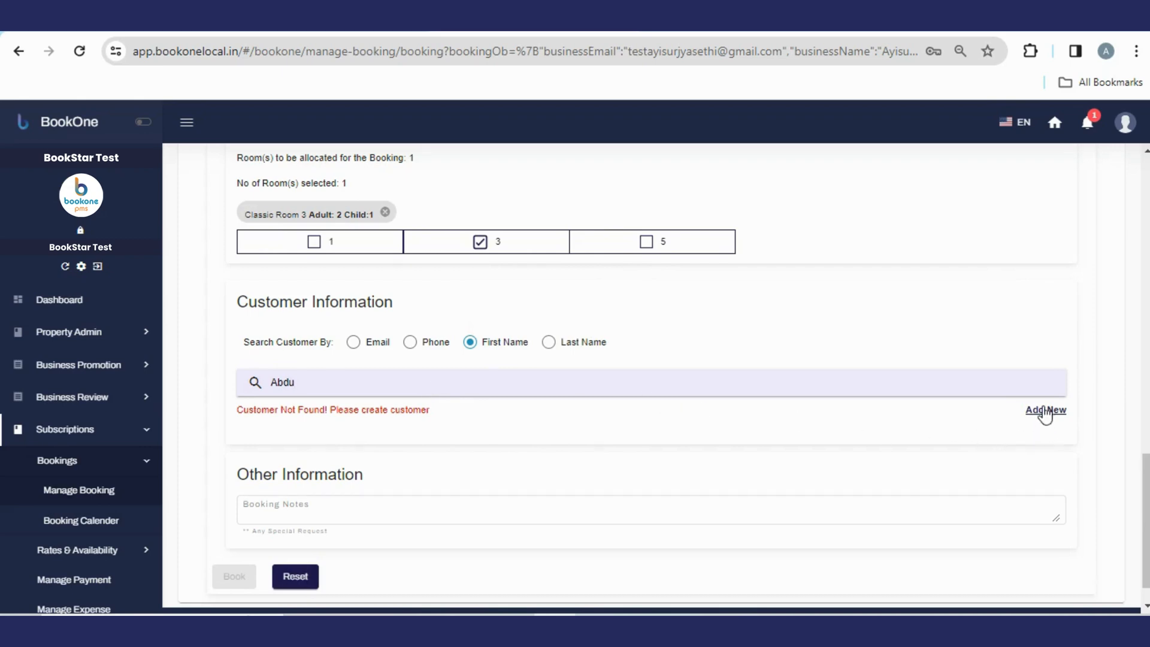
click(1045, 409)
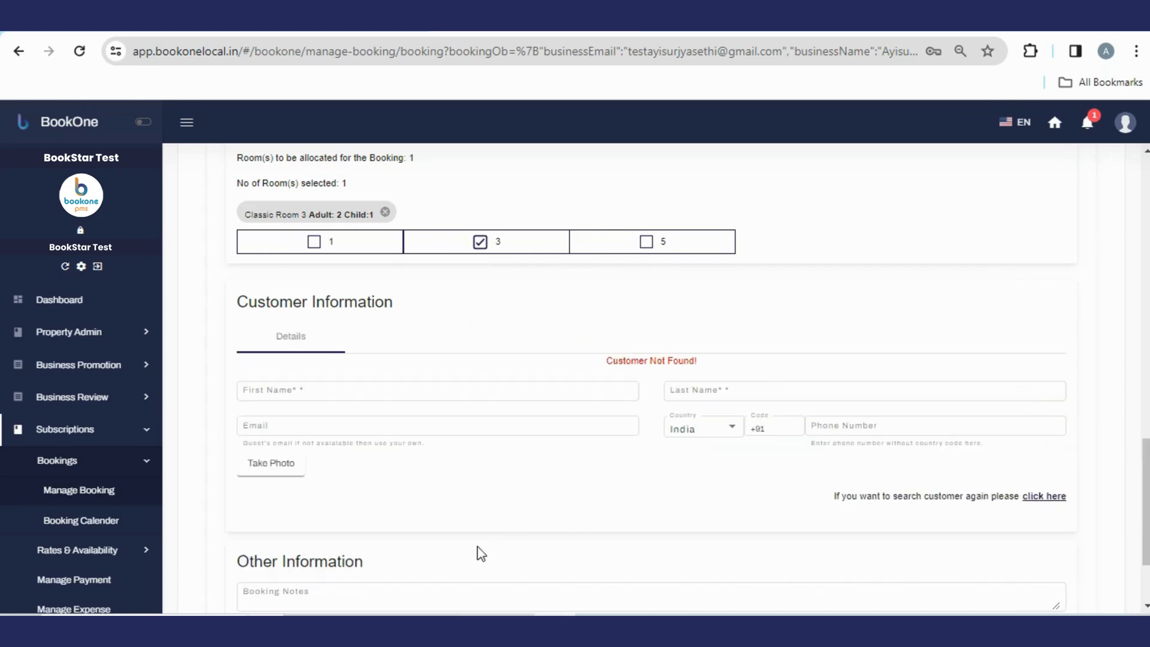
click(438, 390)
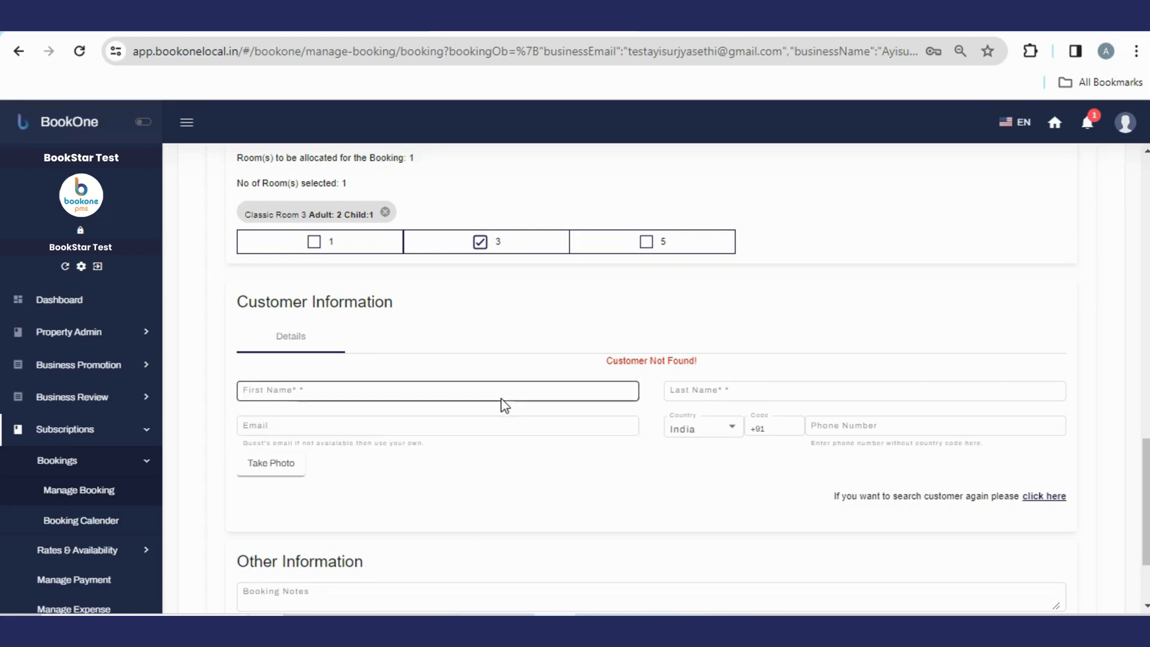
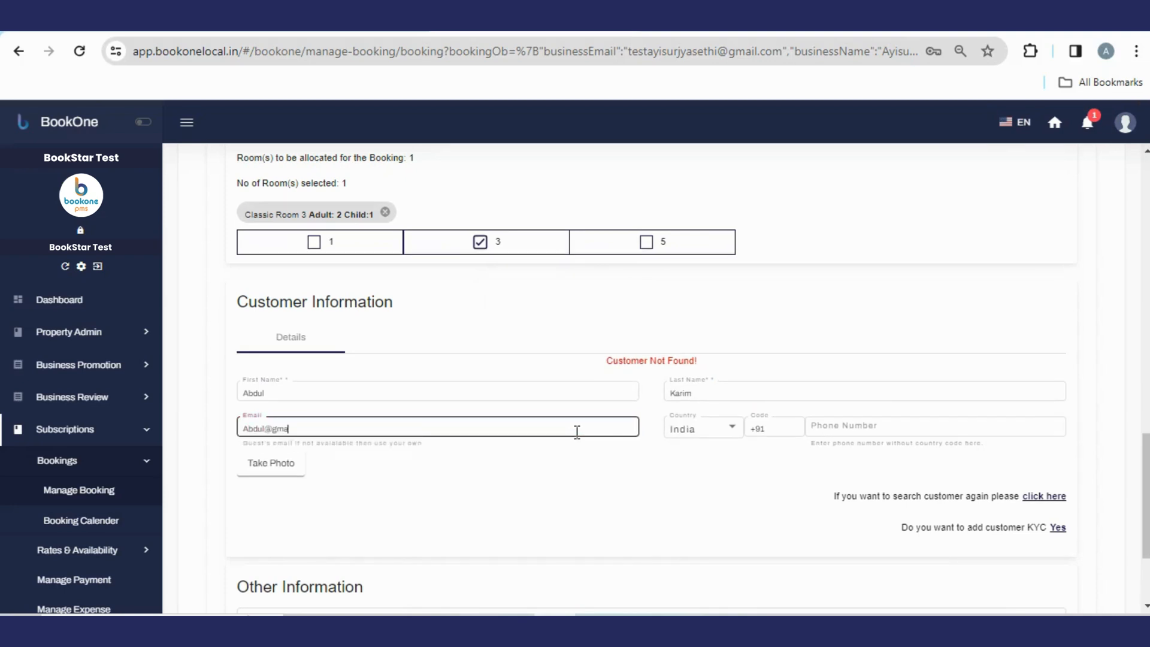
click(936, 426)
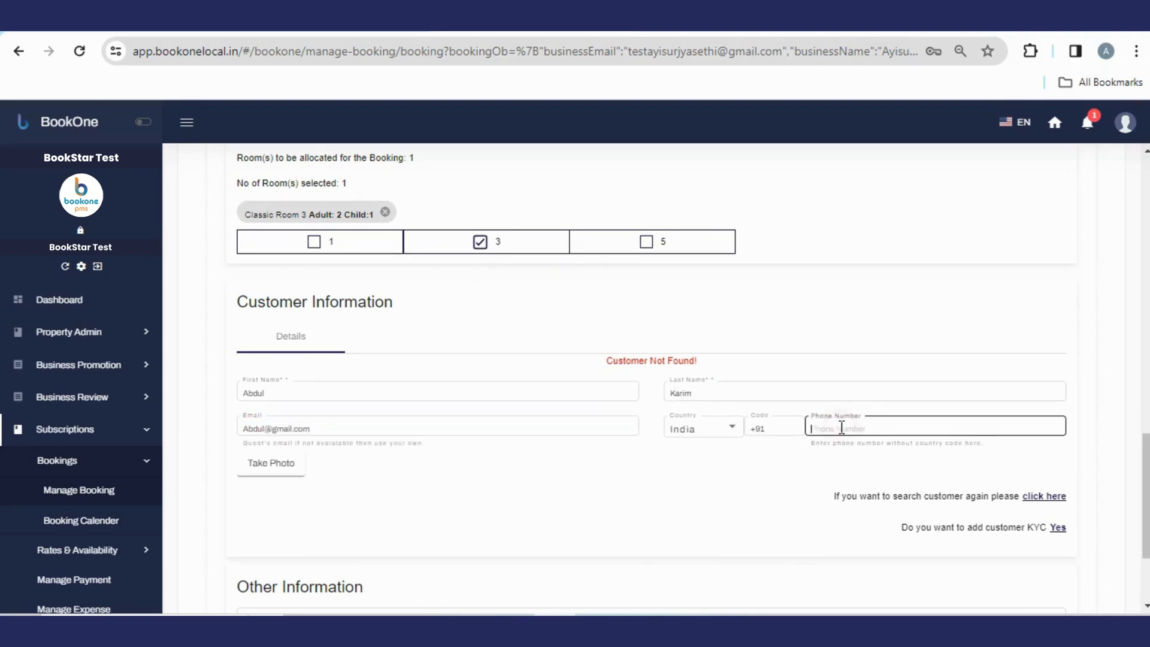
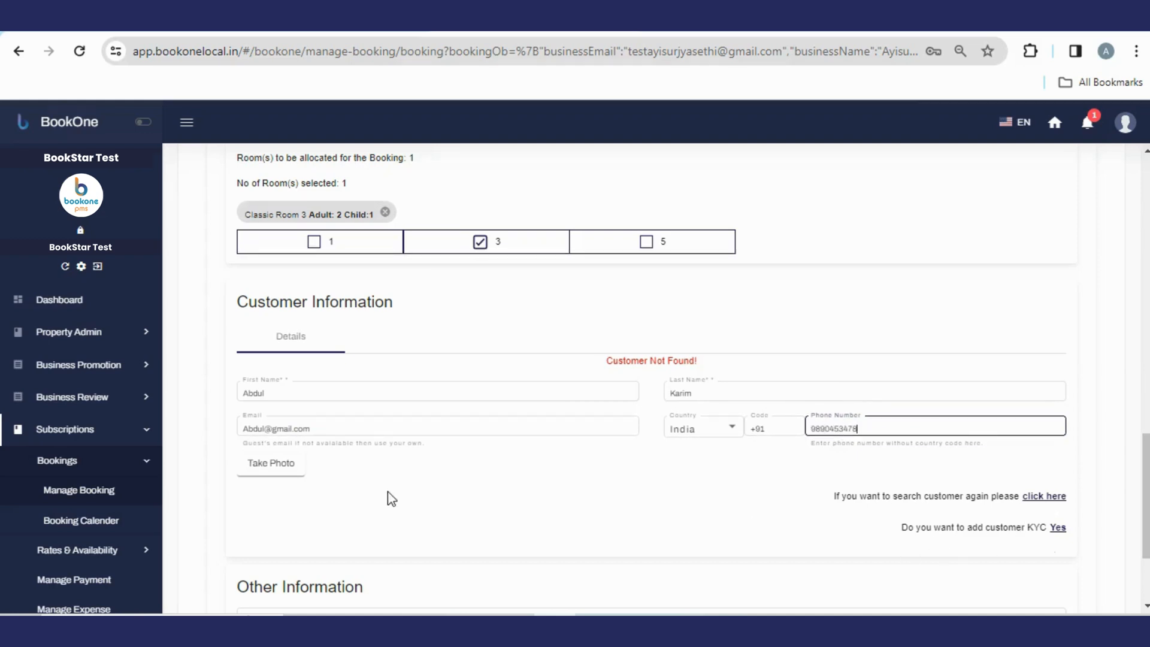
Step: Allow camera access, capture the customer's photo and accept it
click(270, 462)
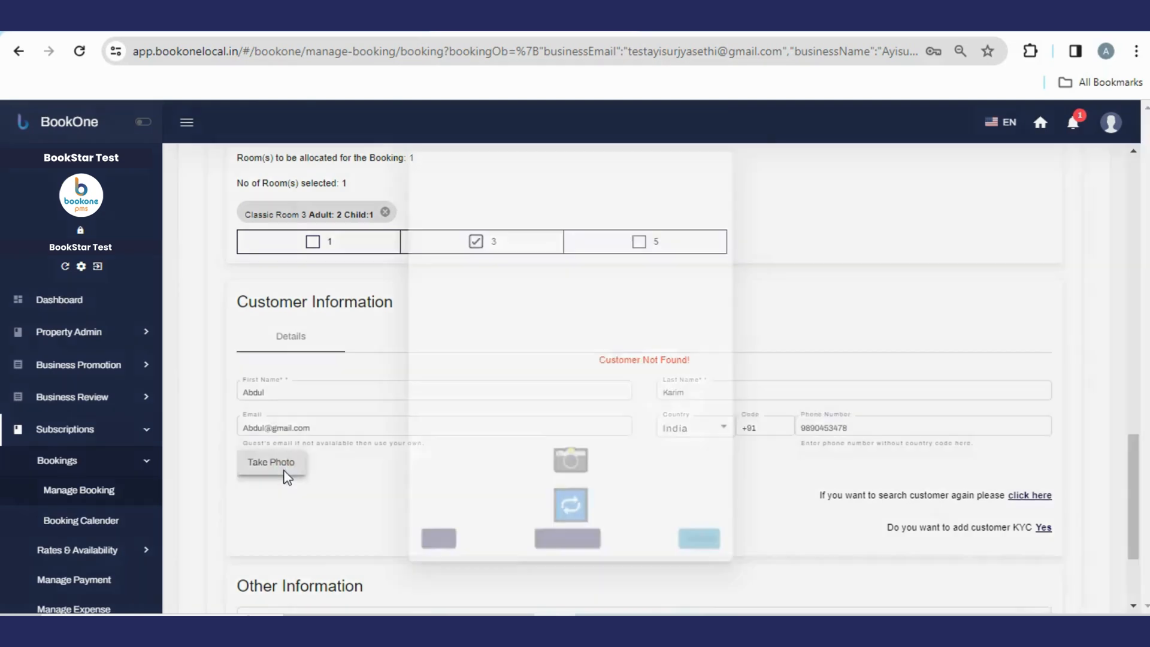
click(271, 462)
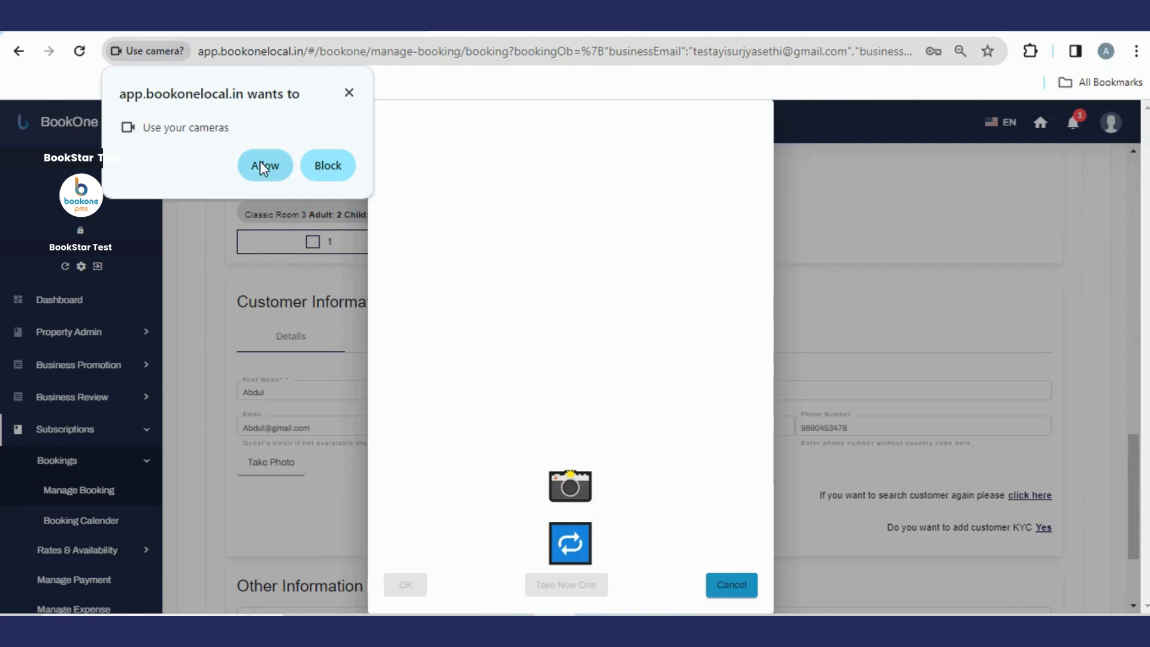
click(264, 166)
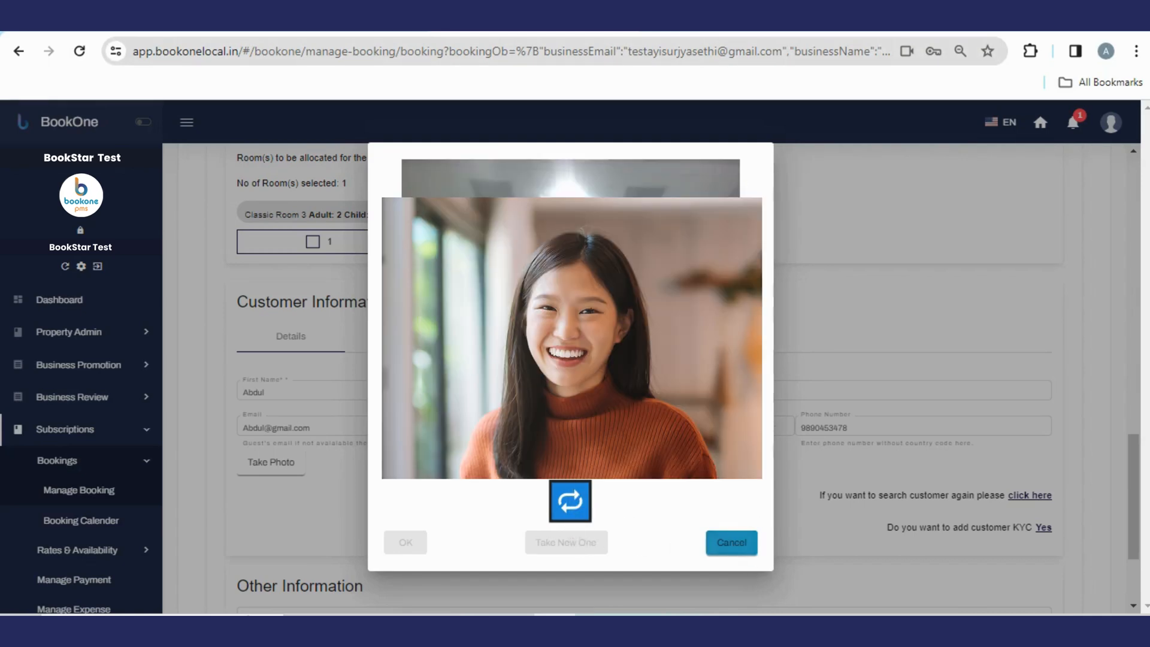
click(569, 501)
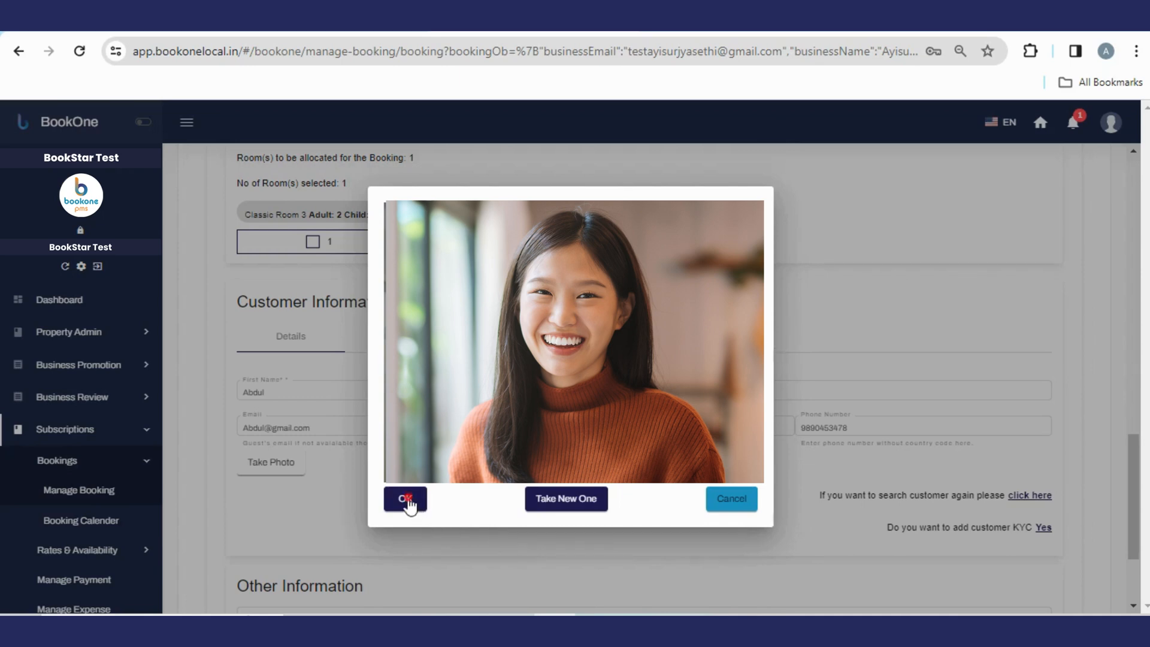
click(405, 504)
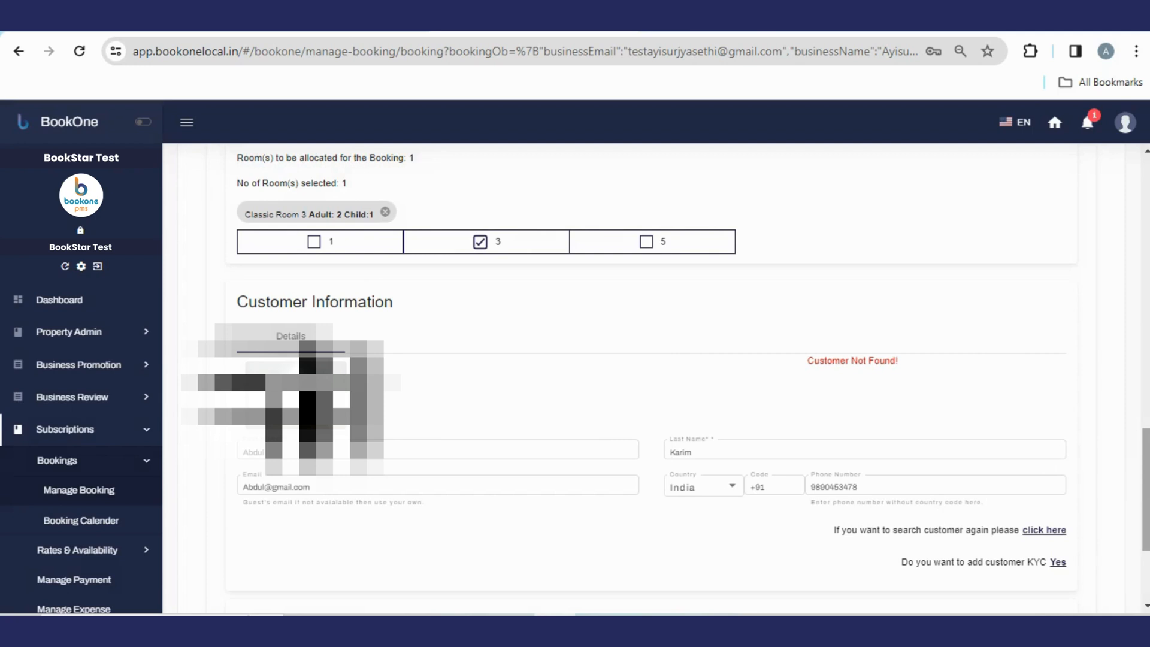
scroll(down, 3)
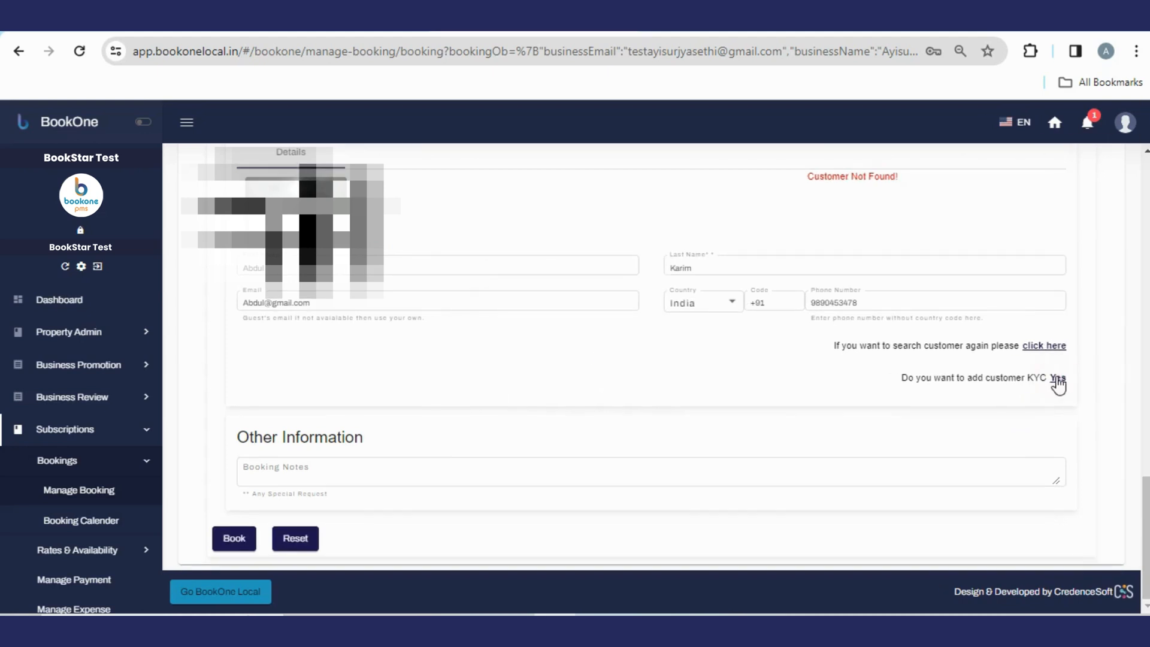
click(1058, 378)
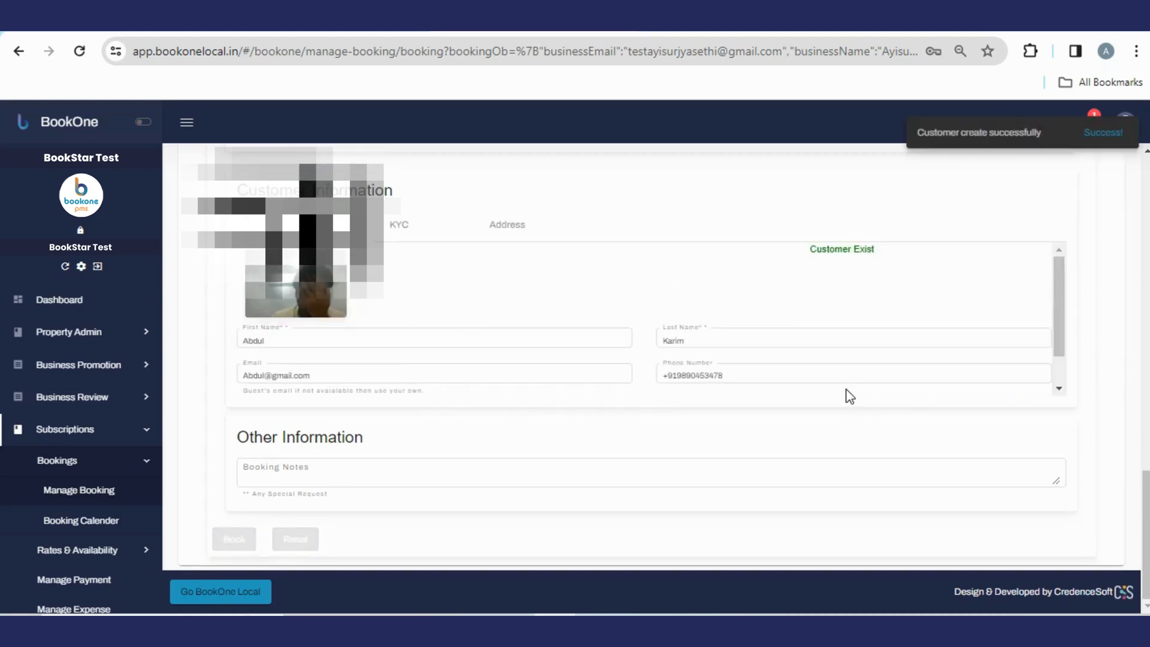
click(398, 224)
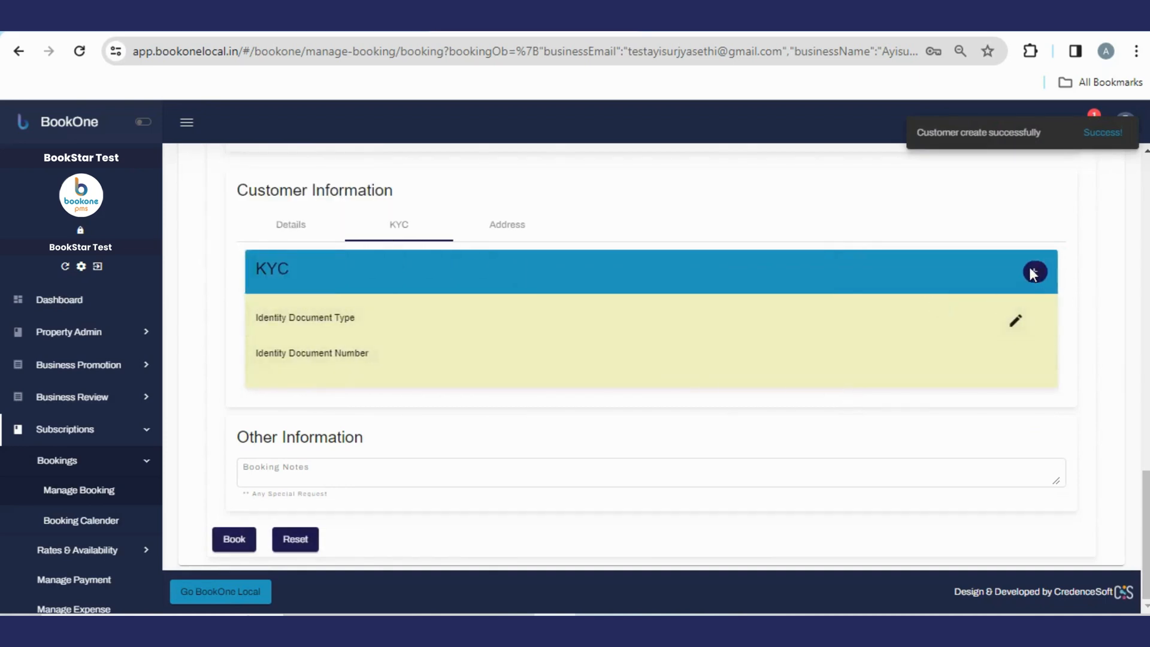
mouse_move(970, 366)
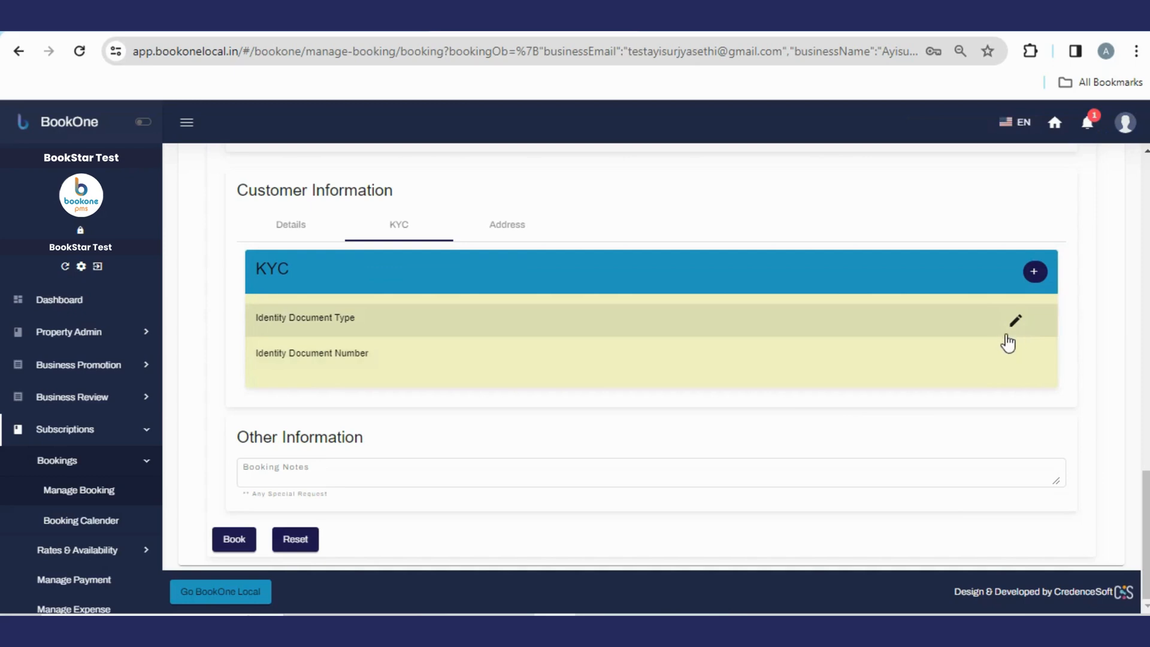
mouse_move(1017, 325)
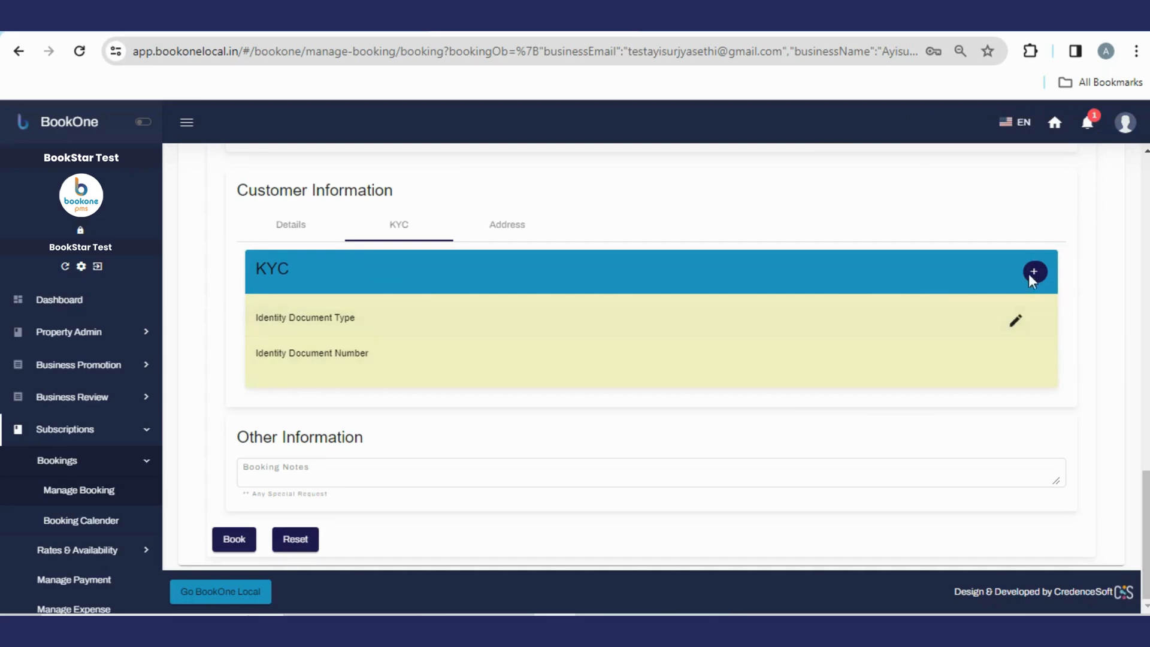
click(1034, 272)
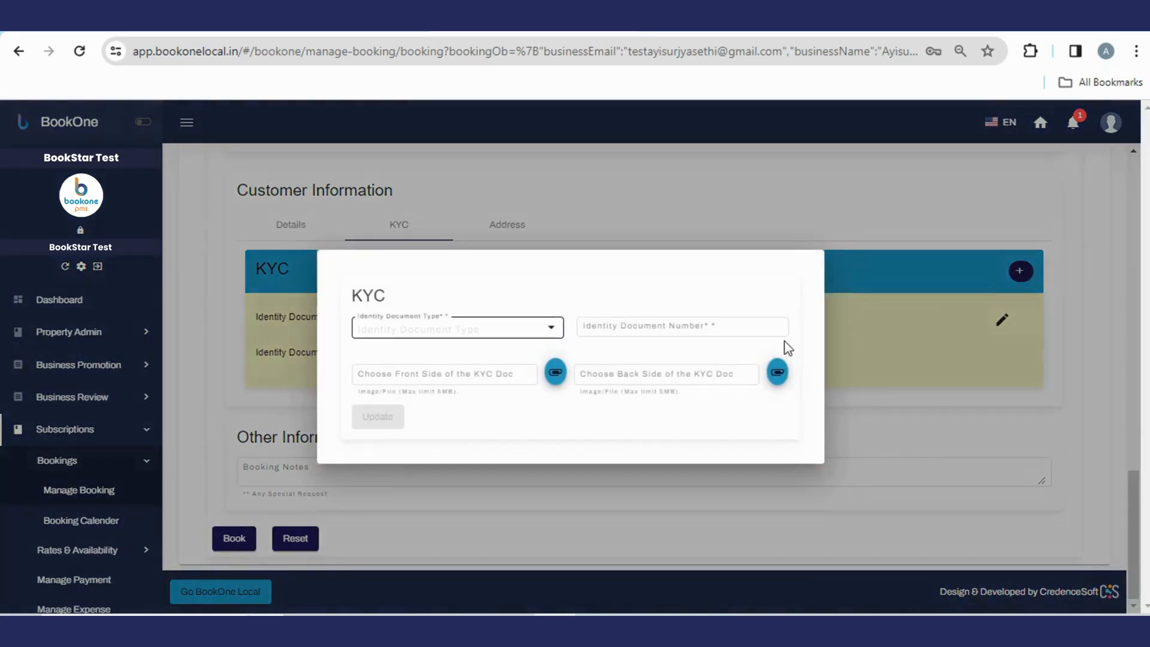
click(456, 327)
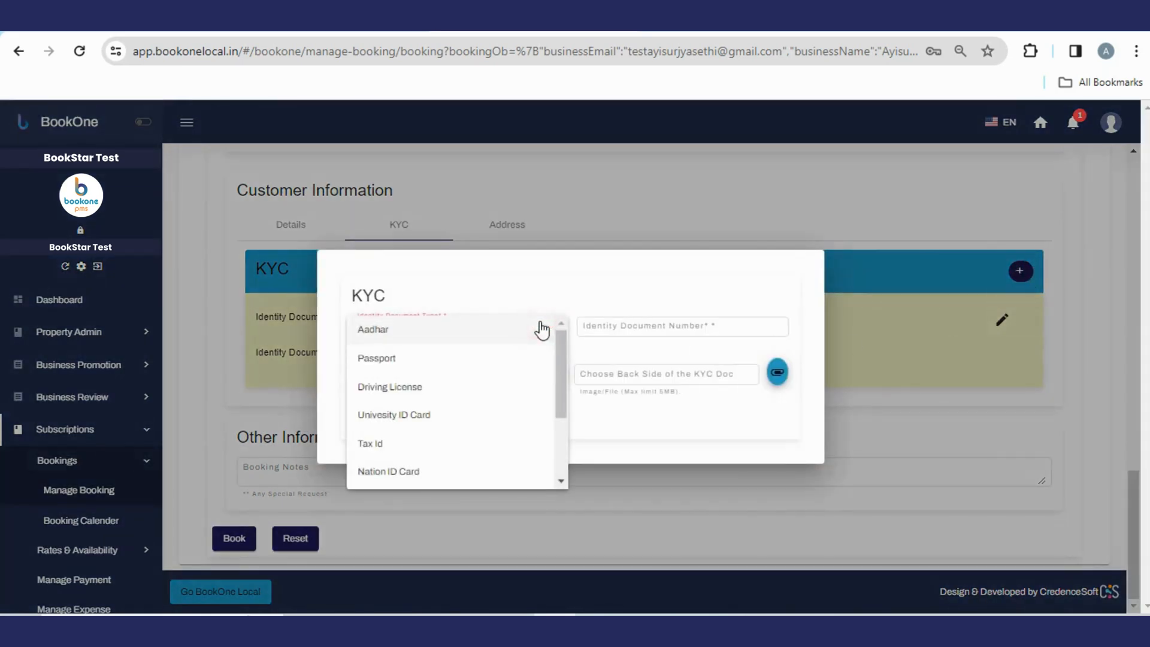
click(372, 329)
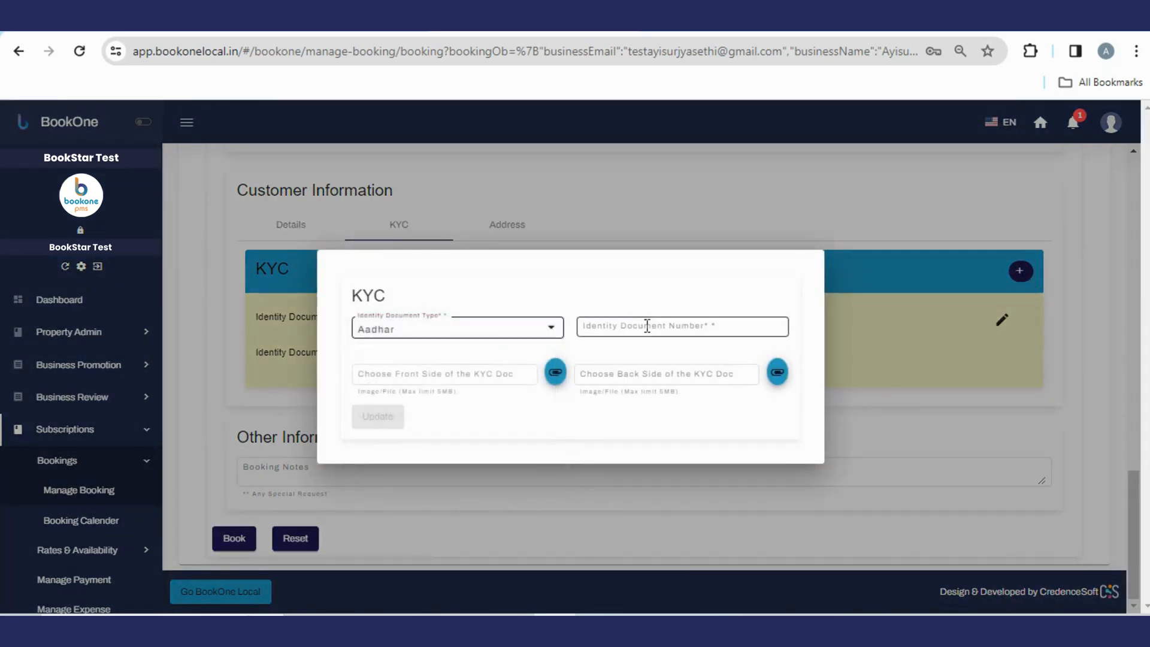
click(680, 326)
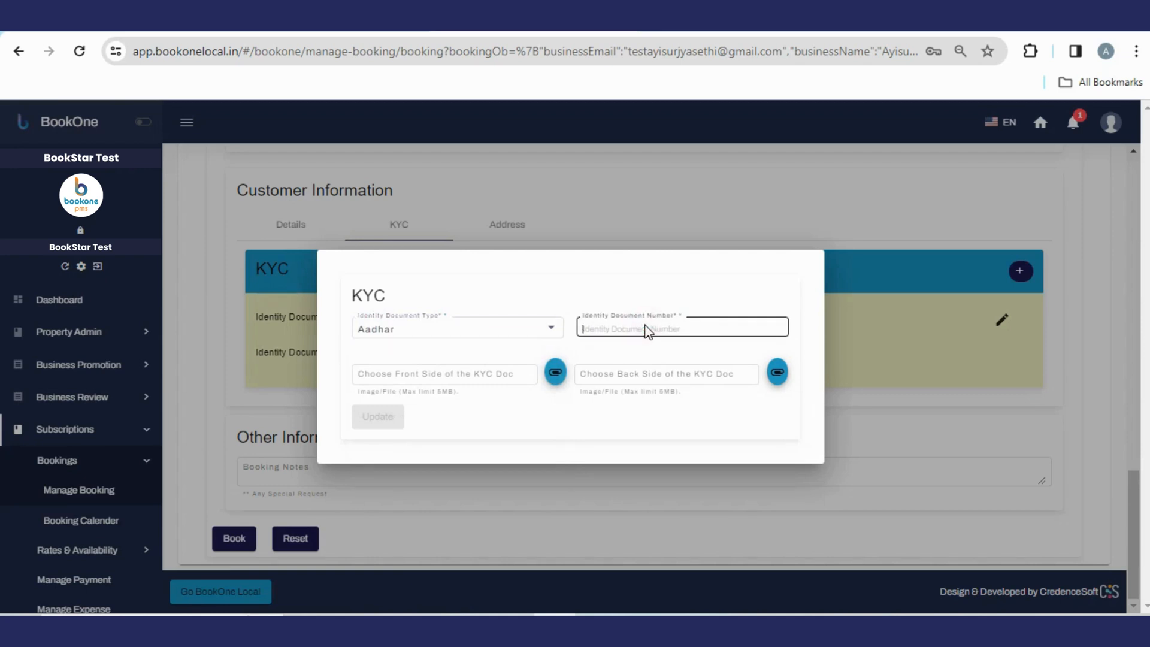
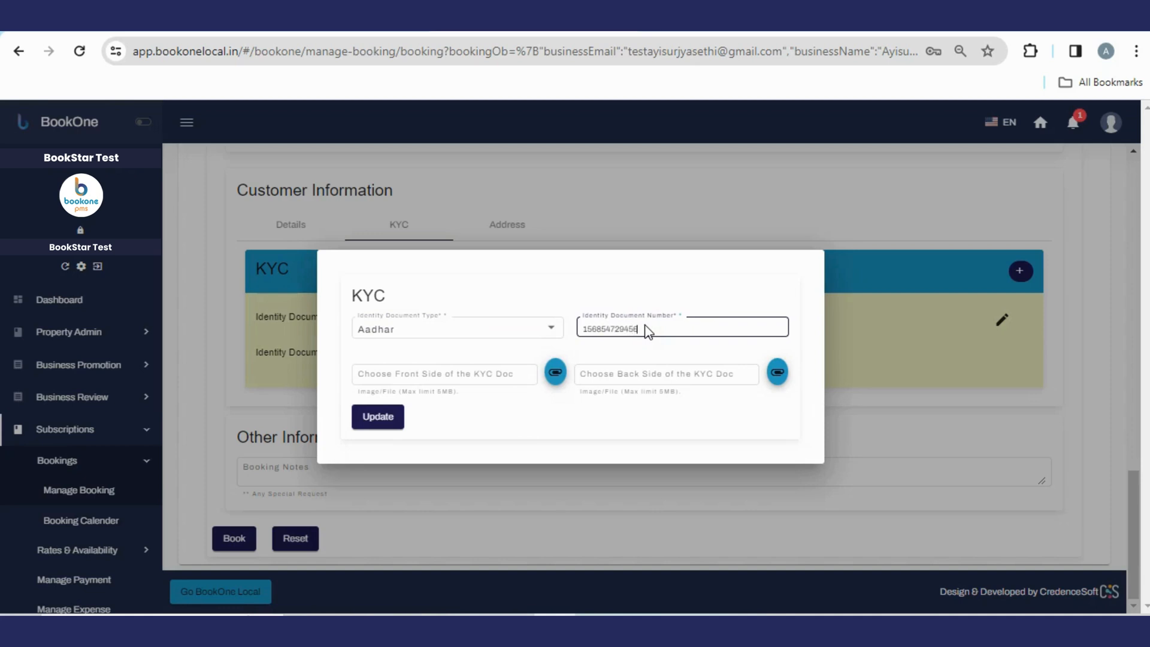
mouse_move(545, 402)
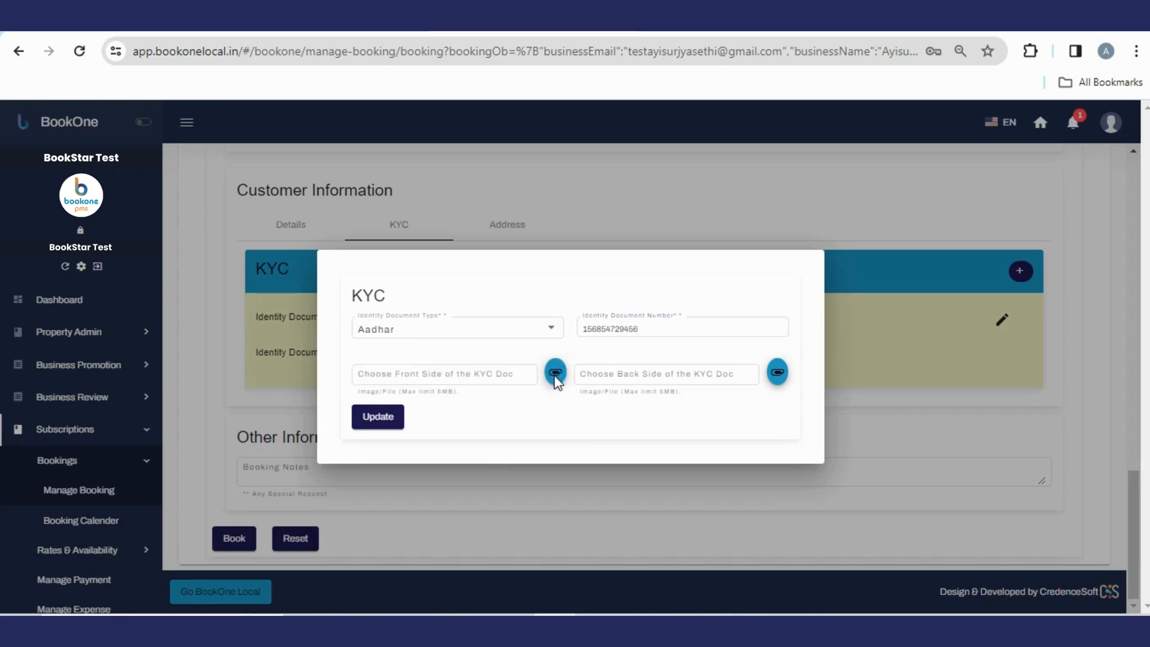
Step: Upload the credencesoft image as the document picture and update the Aadhar KYC
click(555, 373)
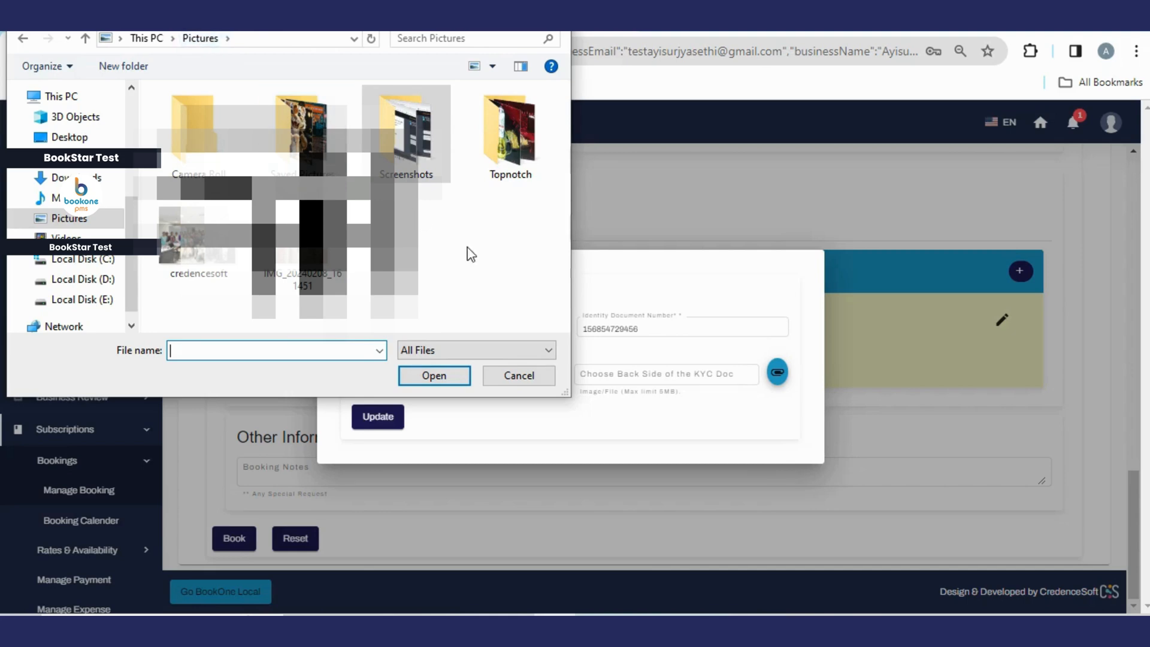
click(198, 242)
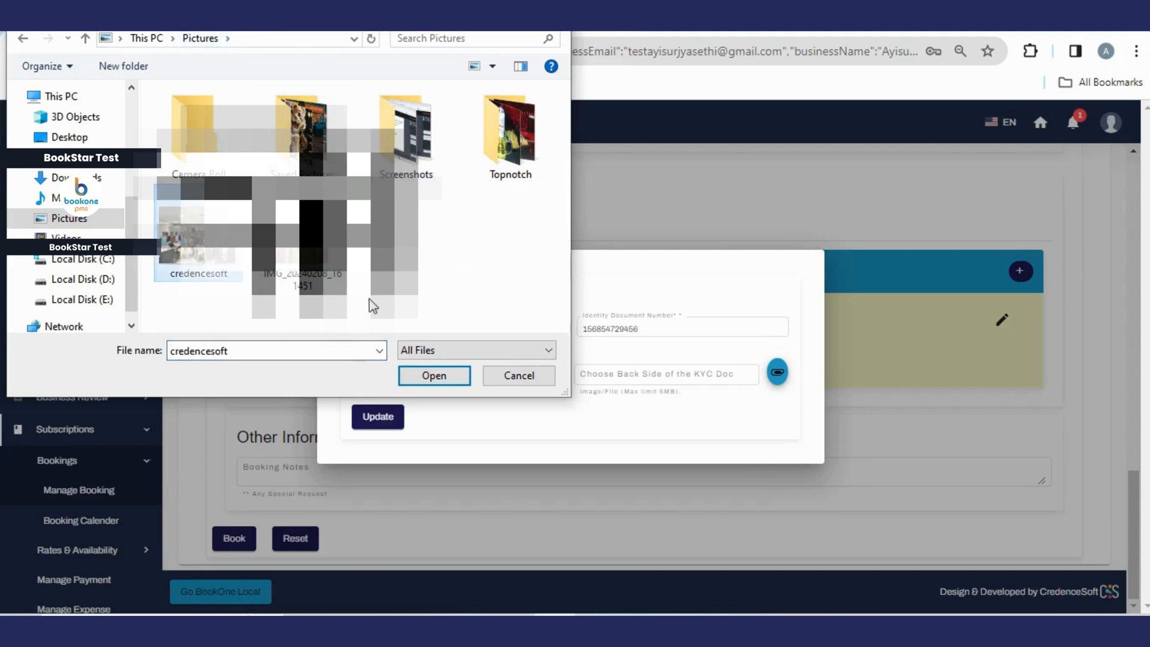
mouse_move(476, 350)
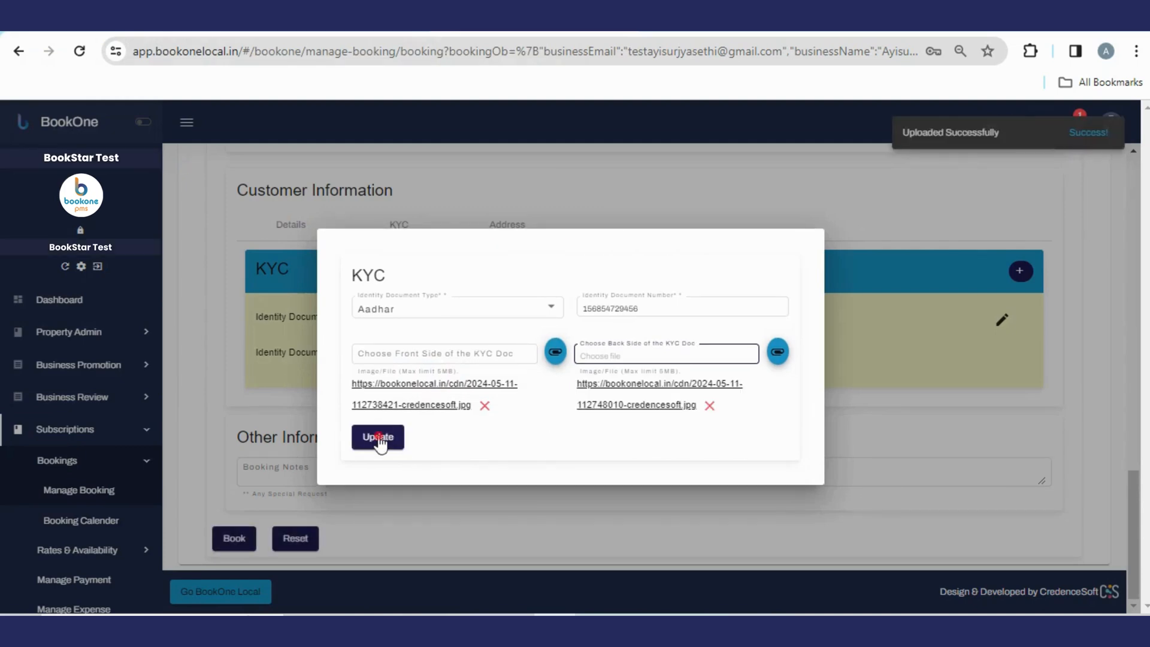
click(377, 437)
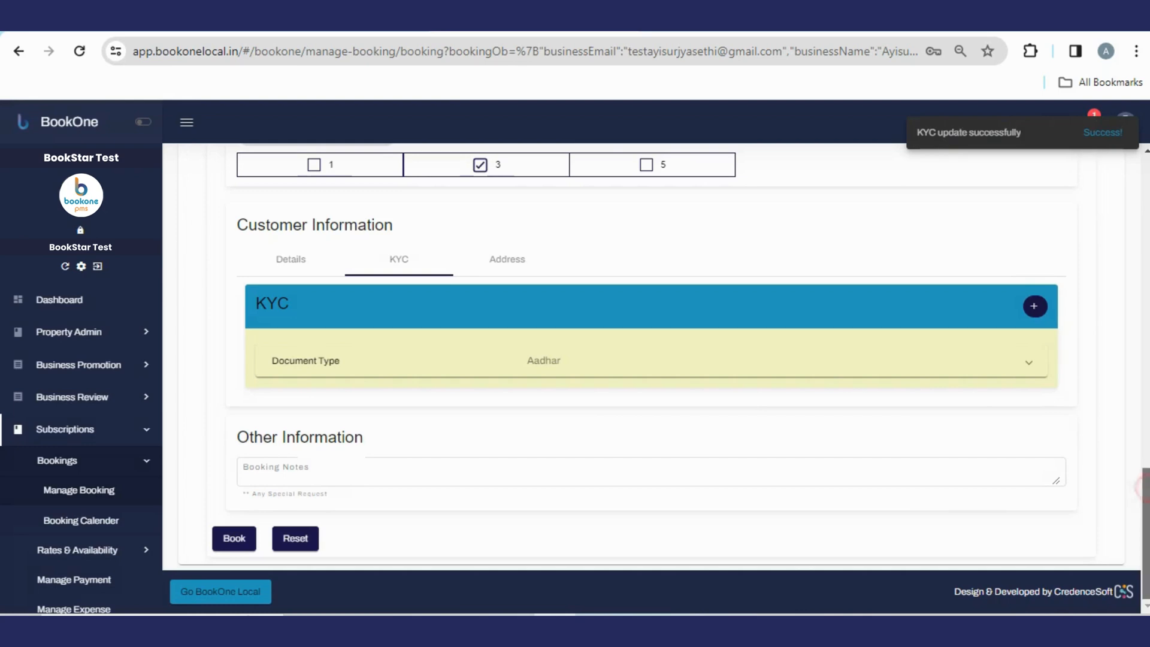
Step: Add the booking note 'Thank you for Choosing our Hotel.' and submit the booking
click(497, 474)
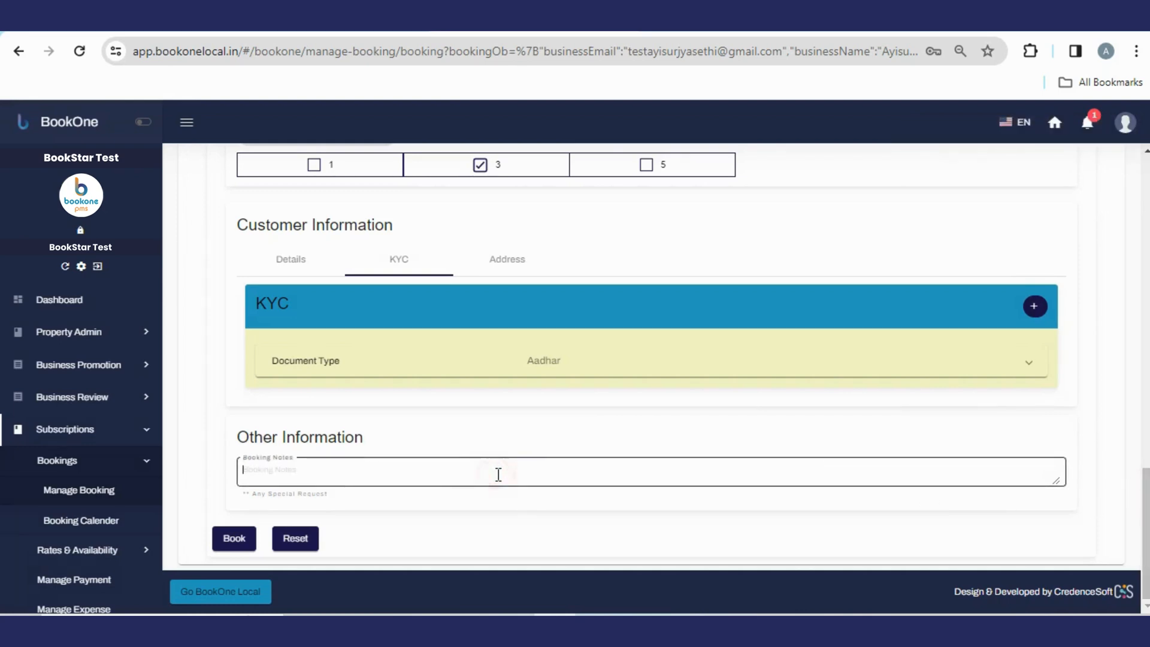
text(Thank you for)
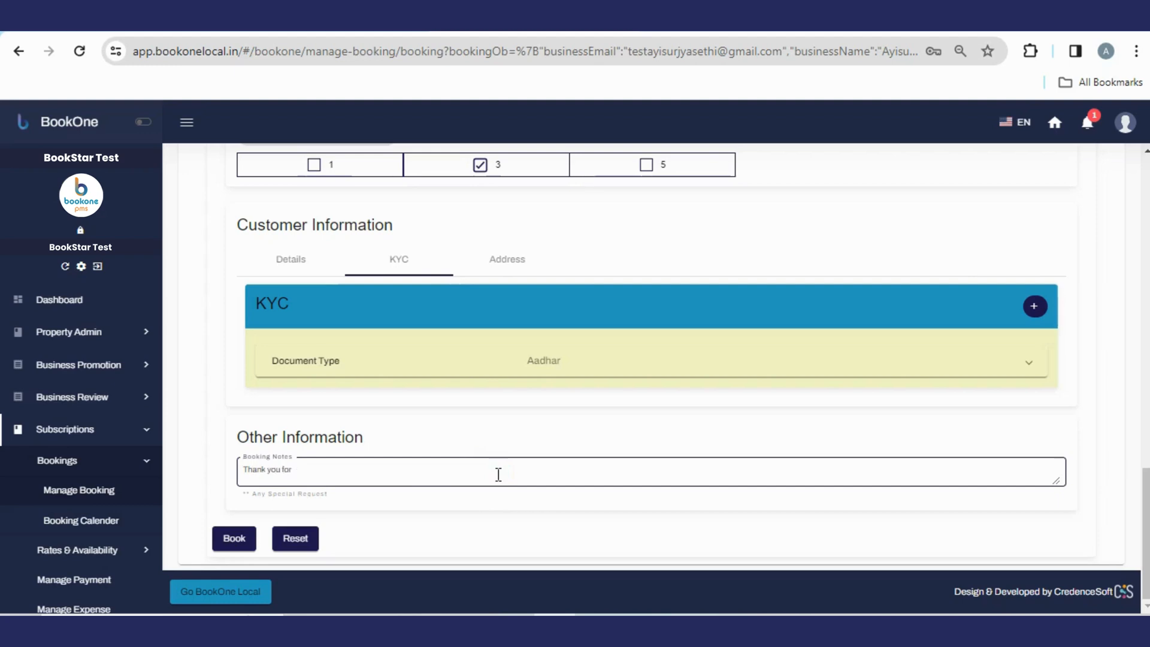
text(Choosing)
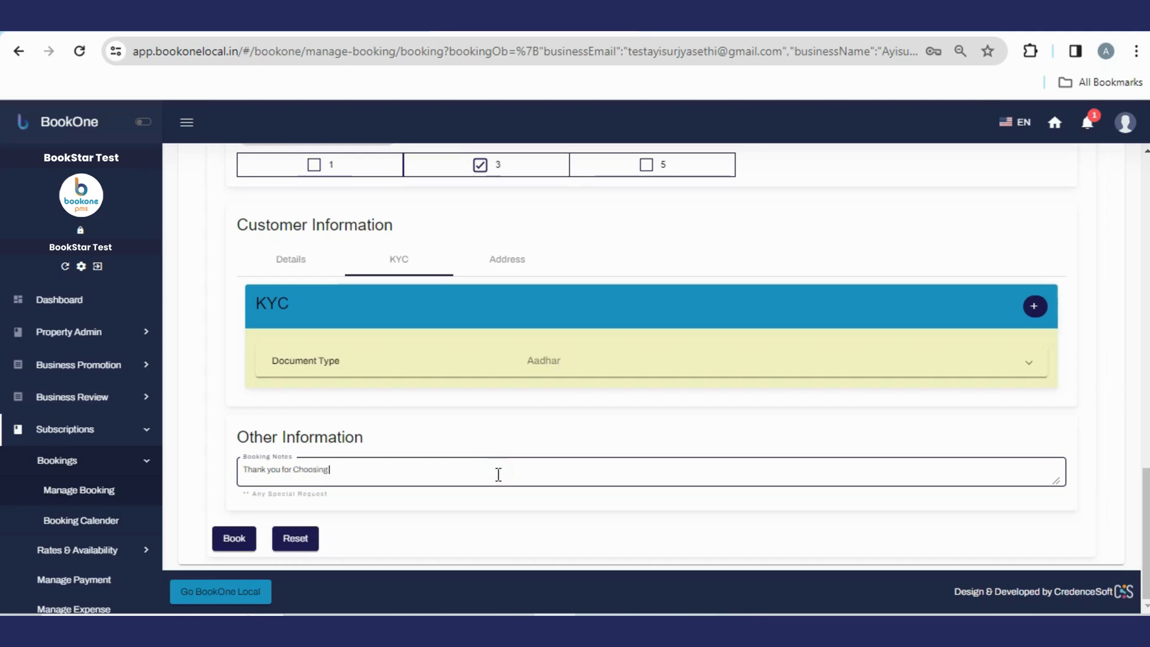
text(our Hotel.)
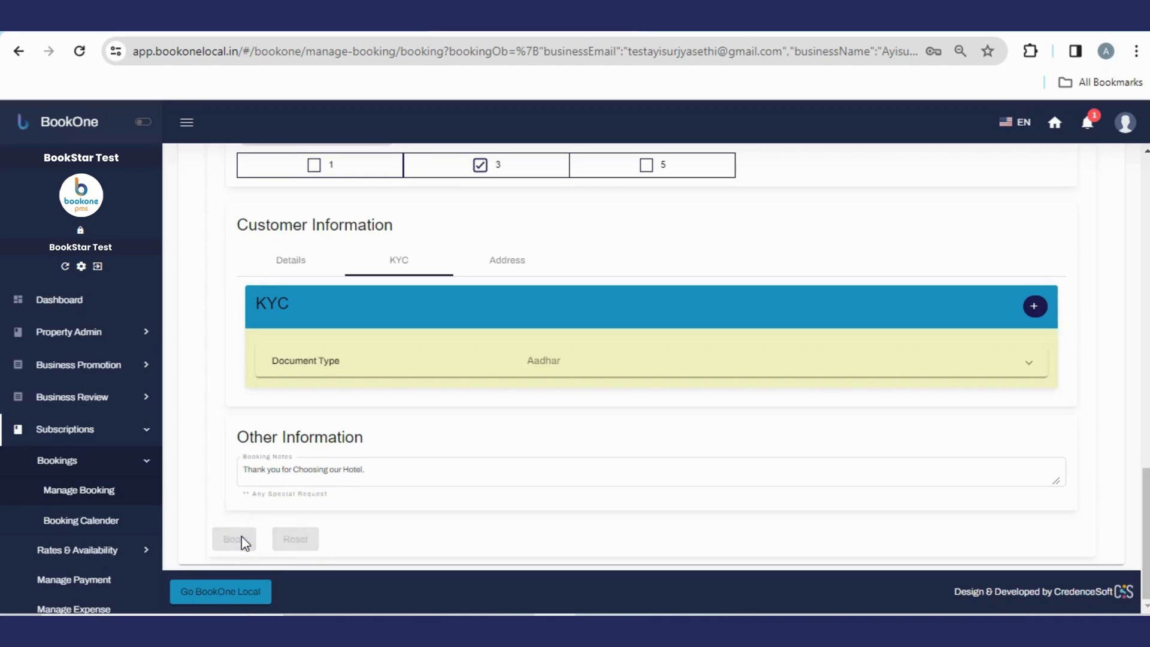
click(233, 538)
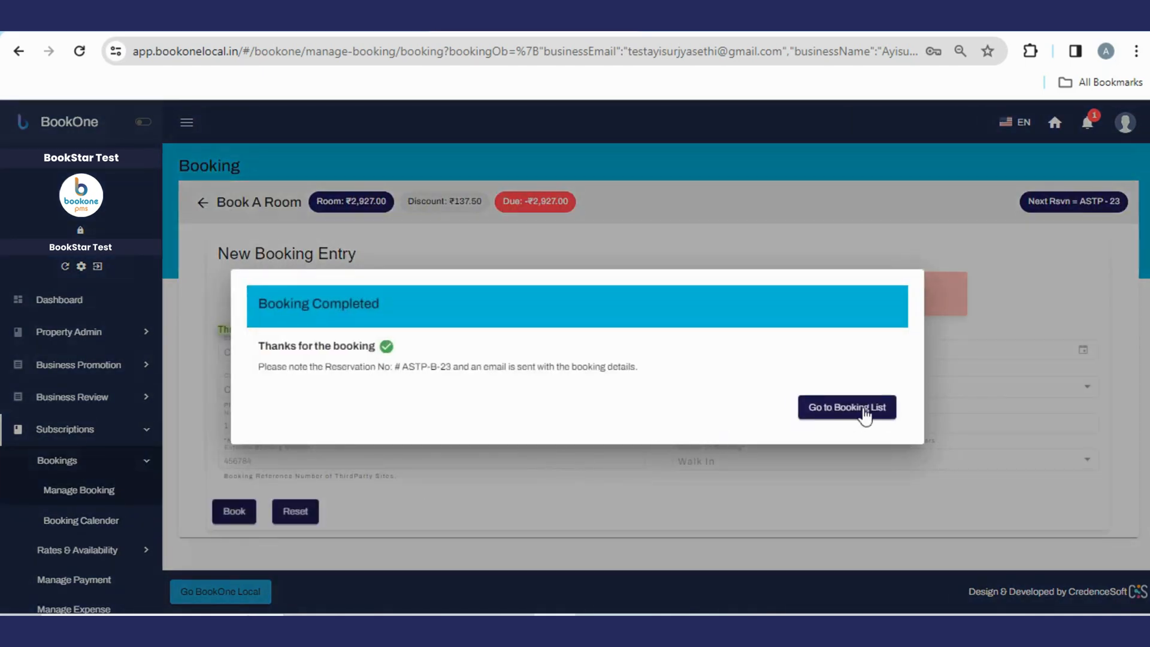
Step: Show the booking list and the ASTP-B-23 row's action menu
click(847, 407)
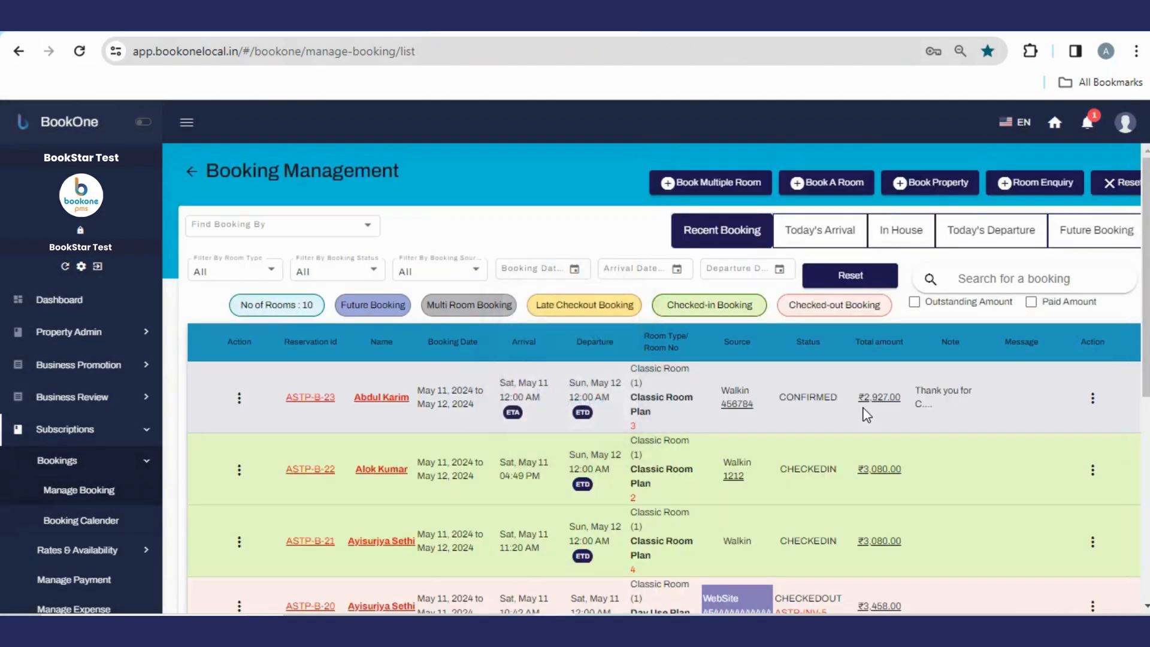
mouse_move(1072, 424)
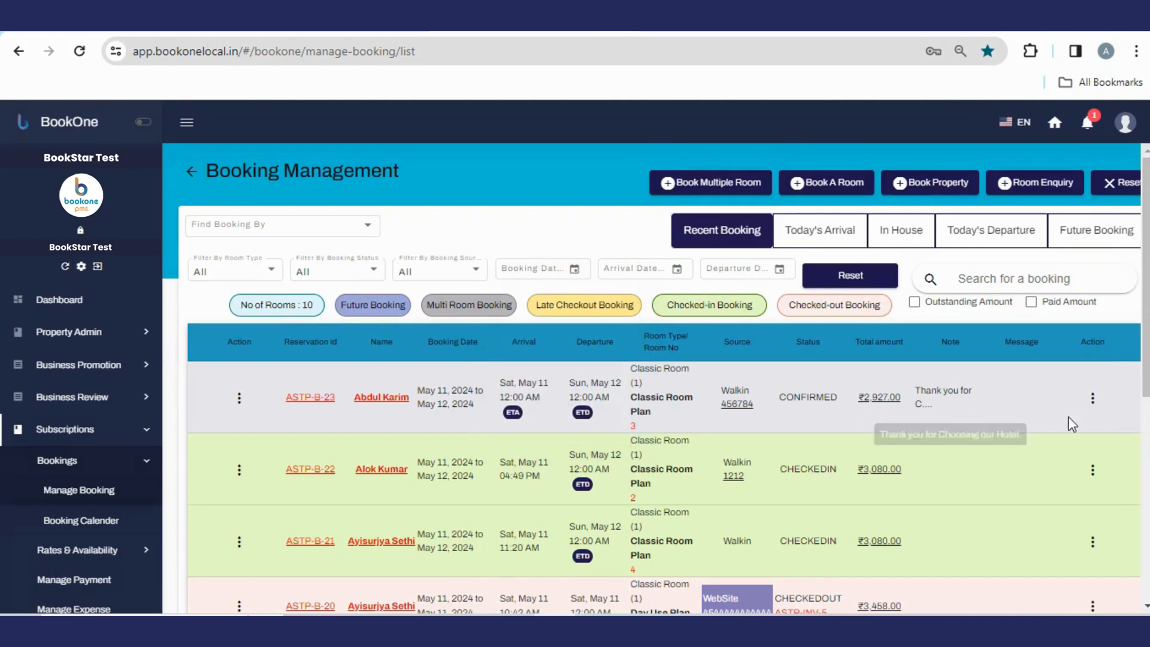
click(1092, 399)
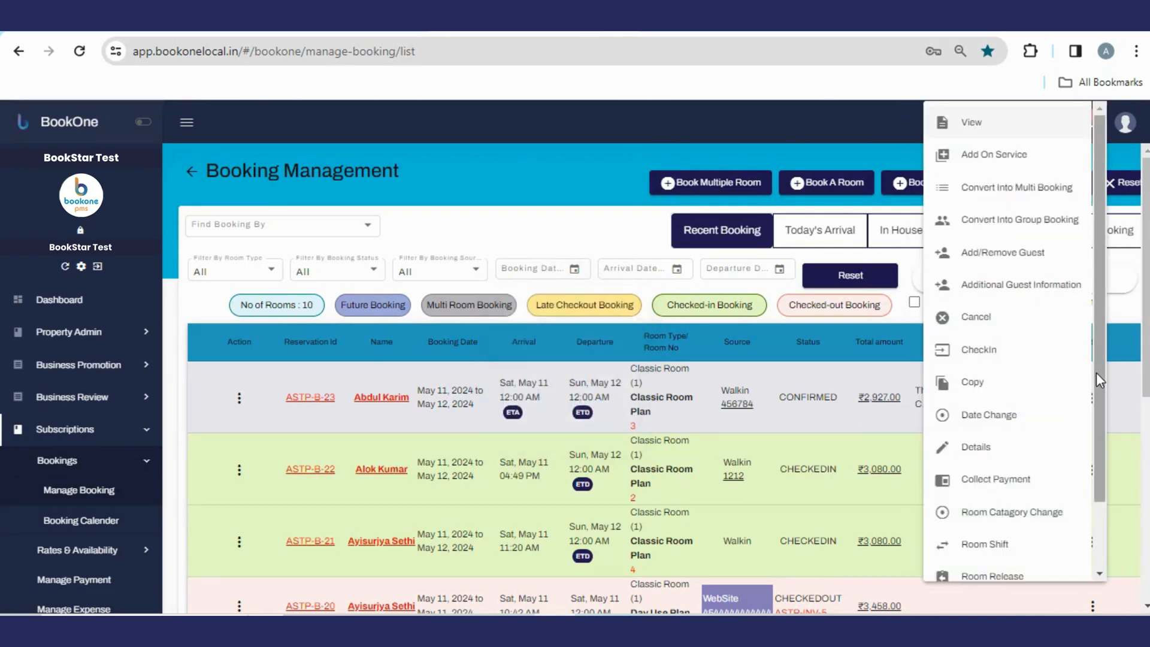
mouse_move(978, 350)
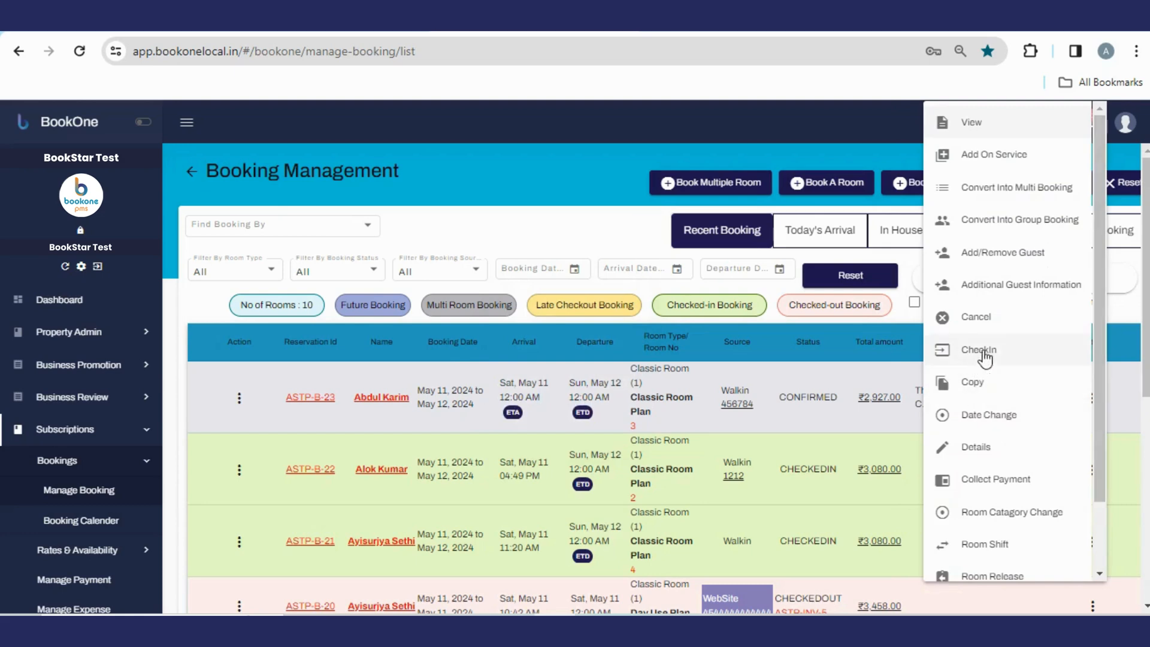
Step: Check ASTP-B-23 into vacant room 3 with Business purpose, departing to 'Sundar'
click(978, 350)
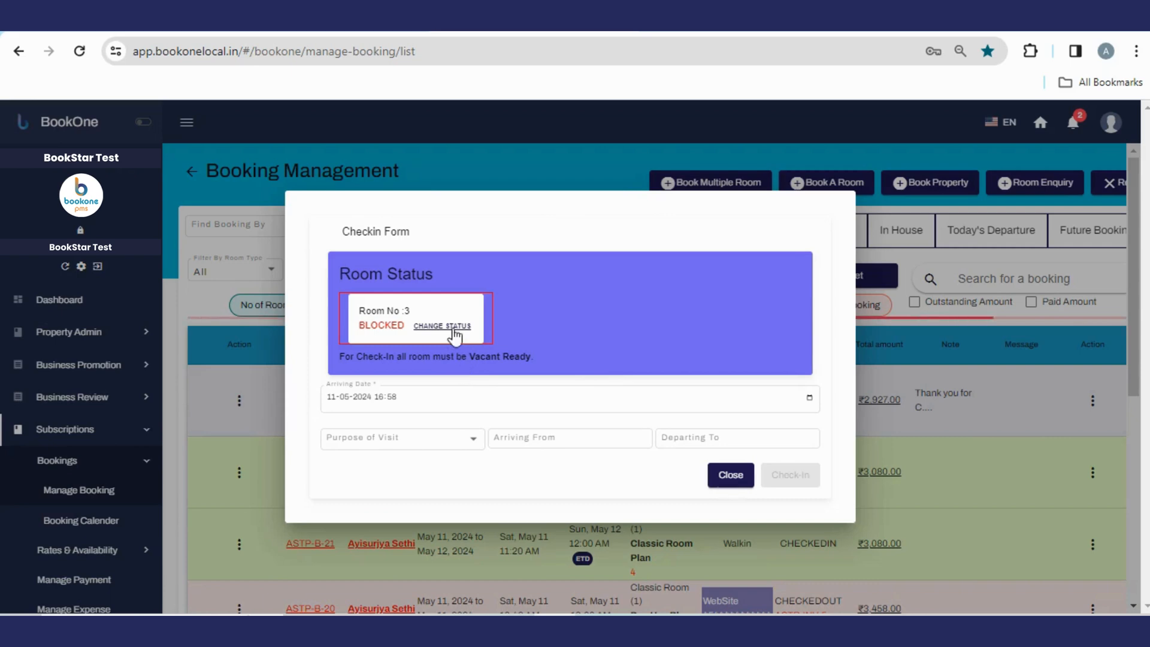
click(442, 326)
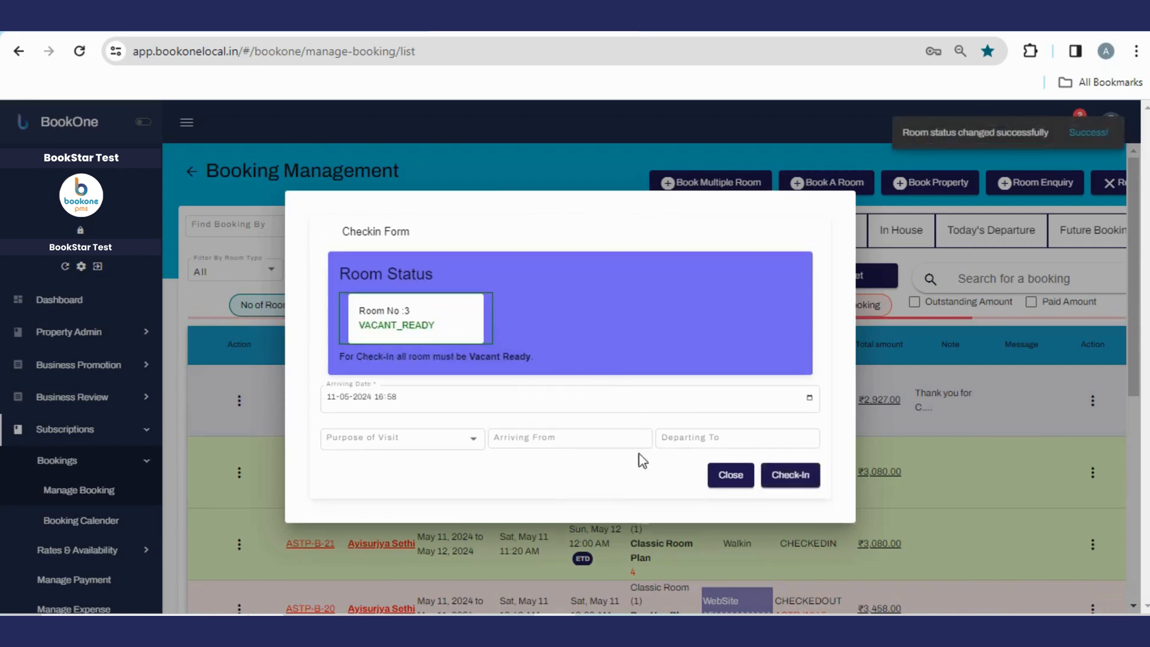
click(402, 437)
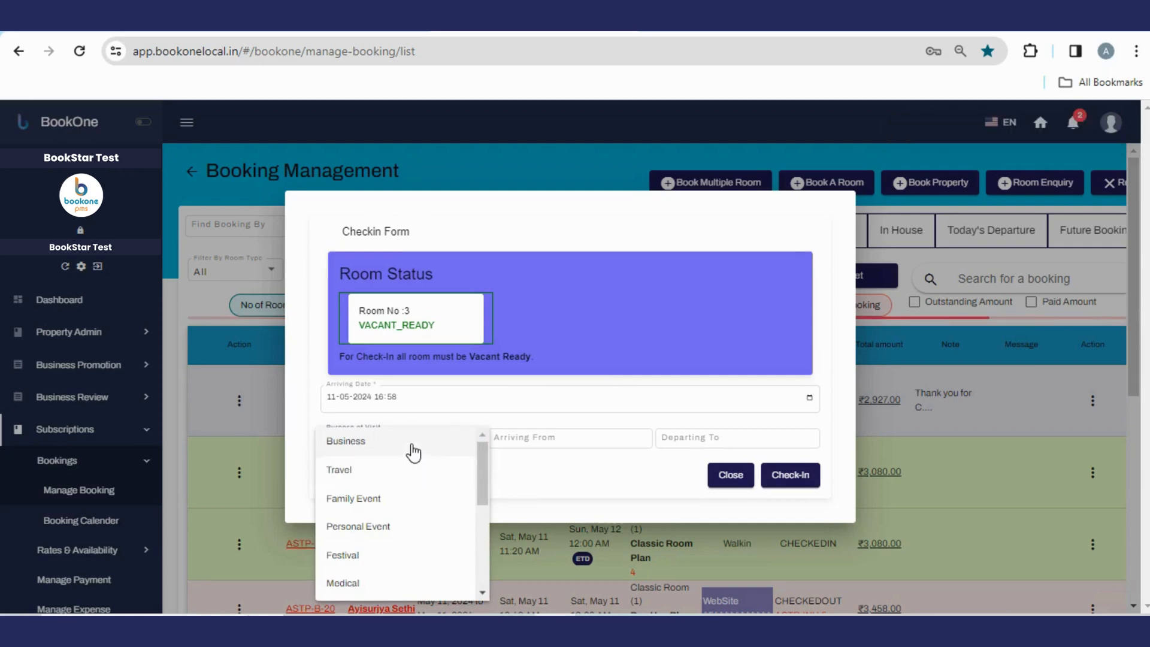
click(345, 441)
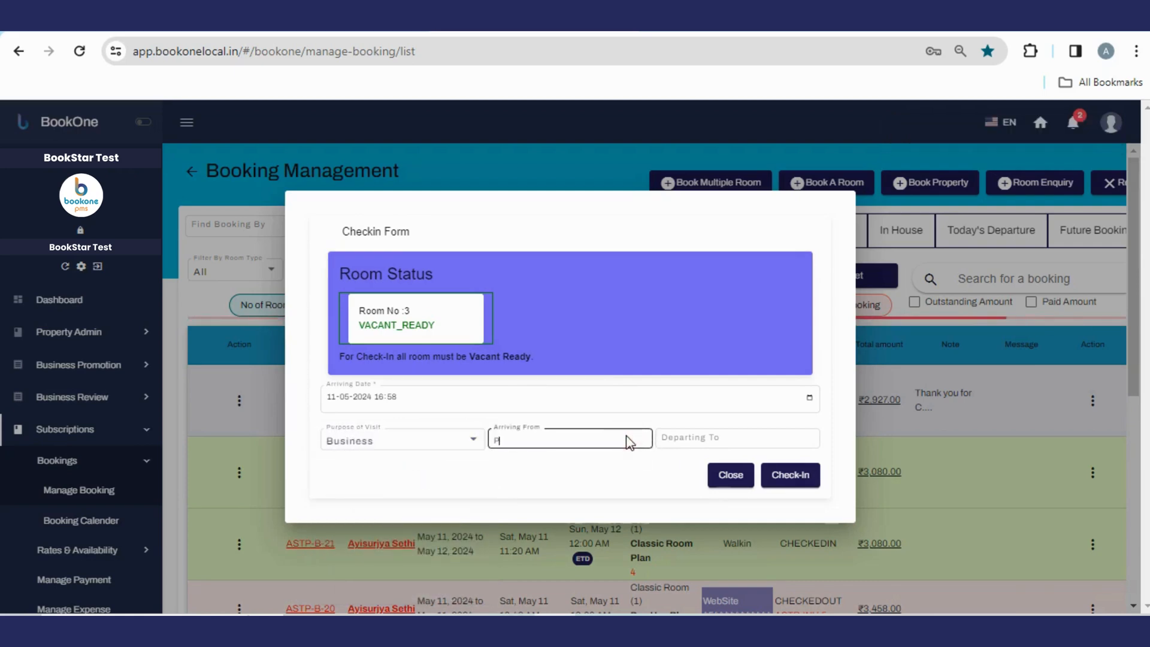
text(un)
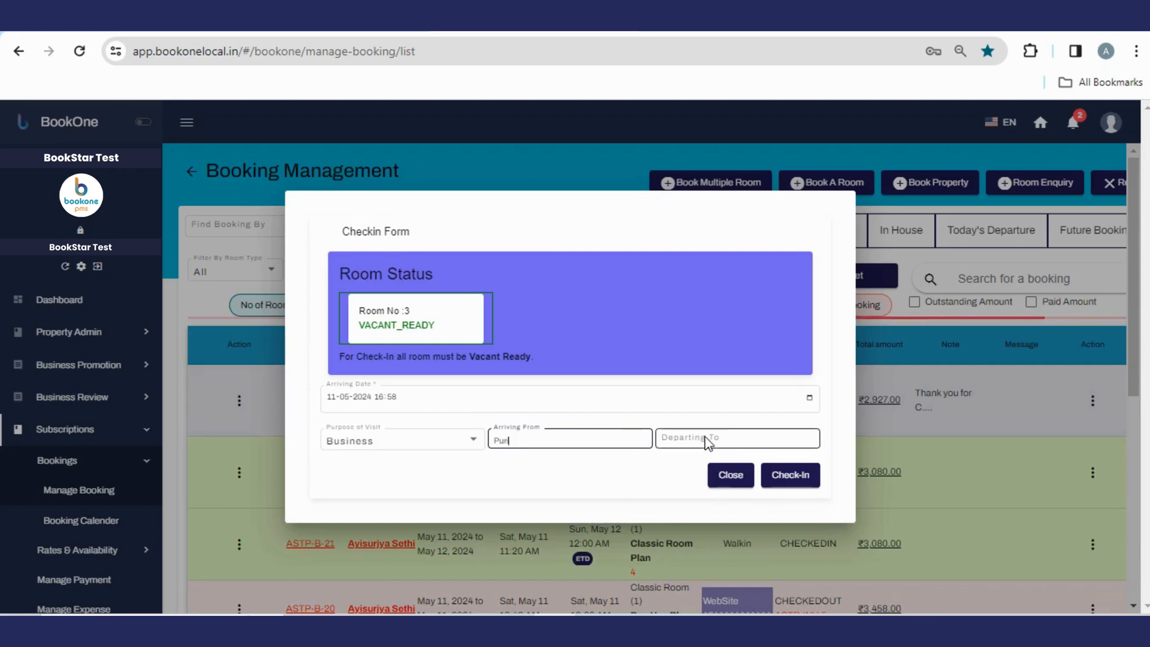
click(736, 438)
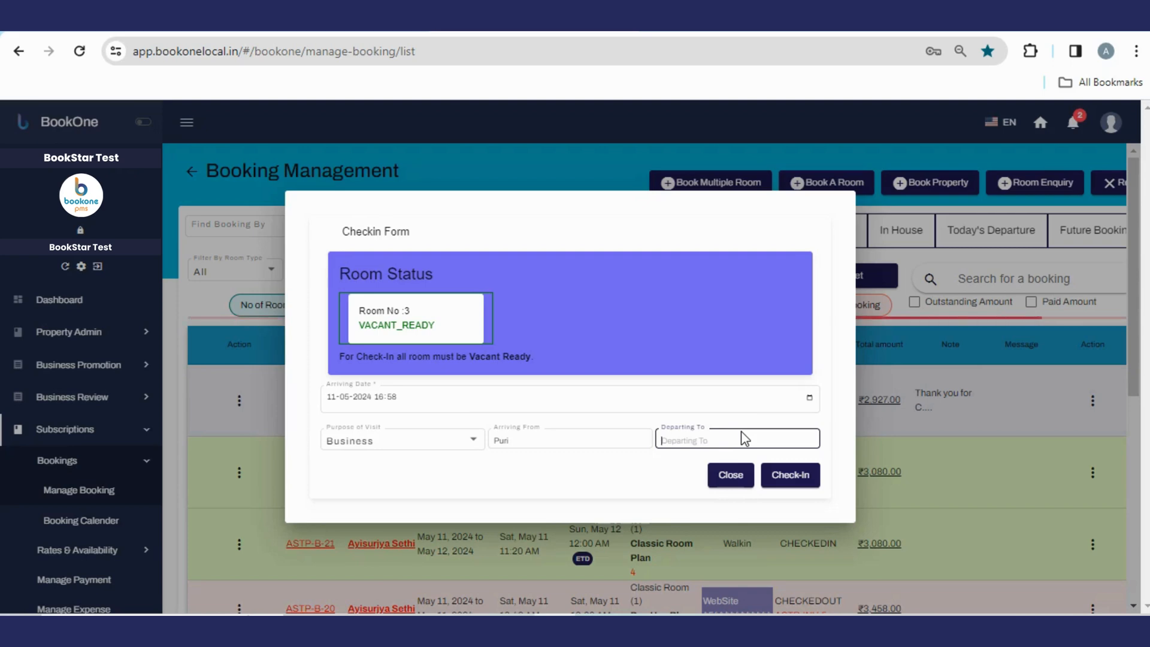
text(Sundargarh)
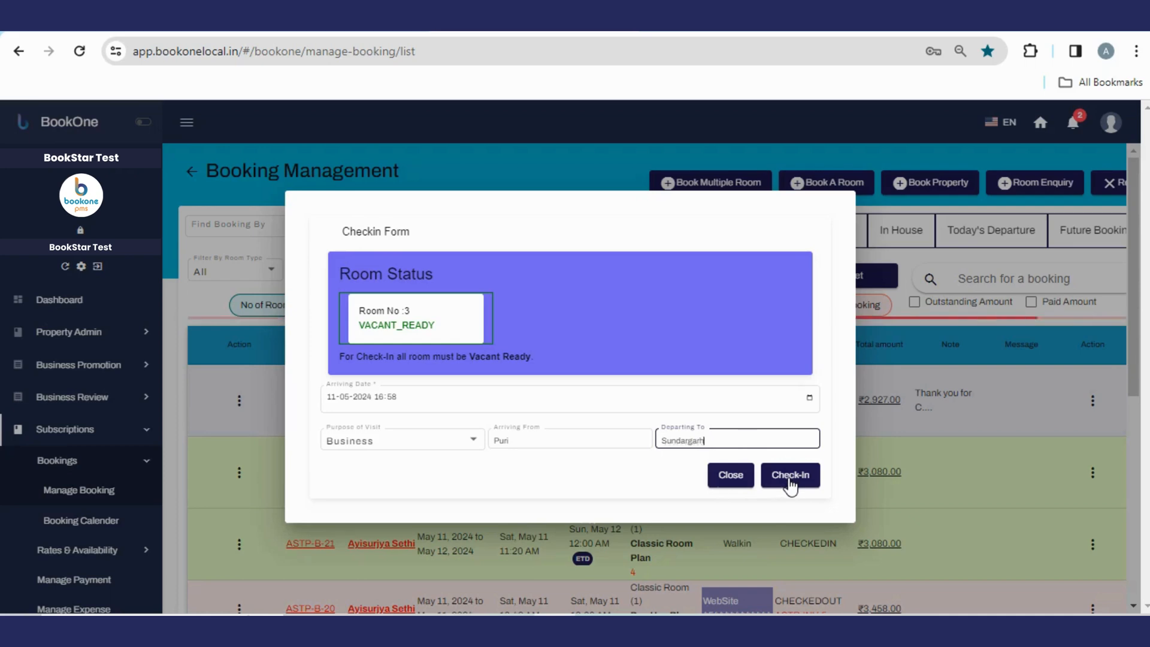
click(789, 475)
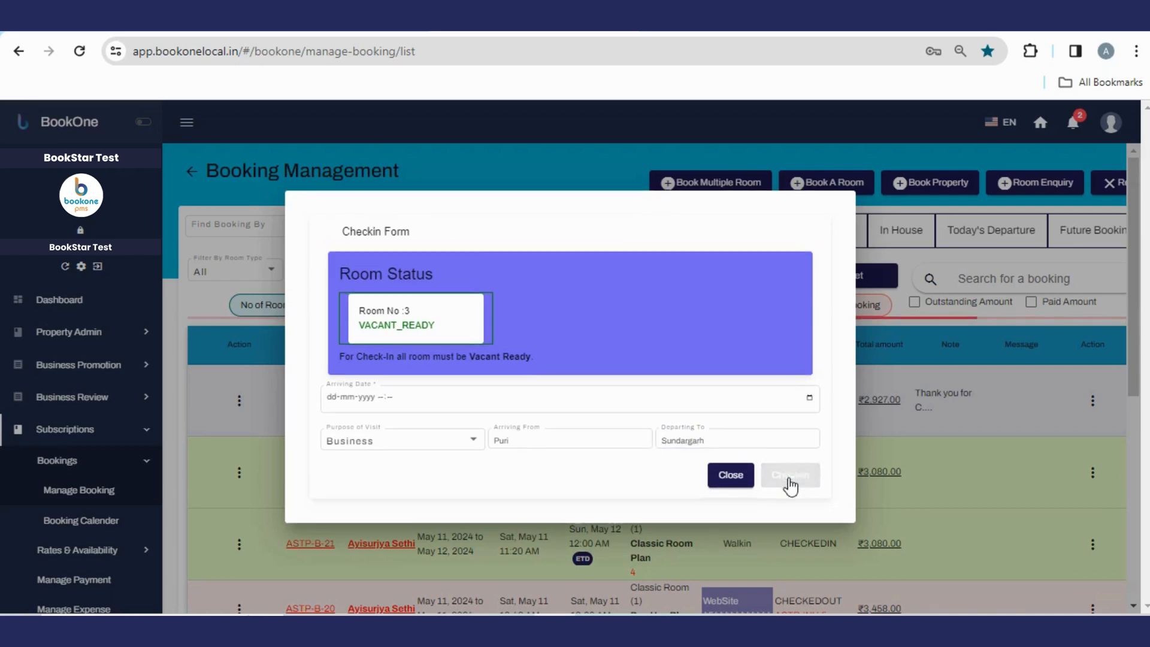
click(789, 475)
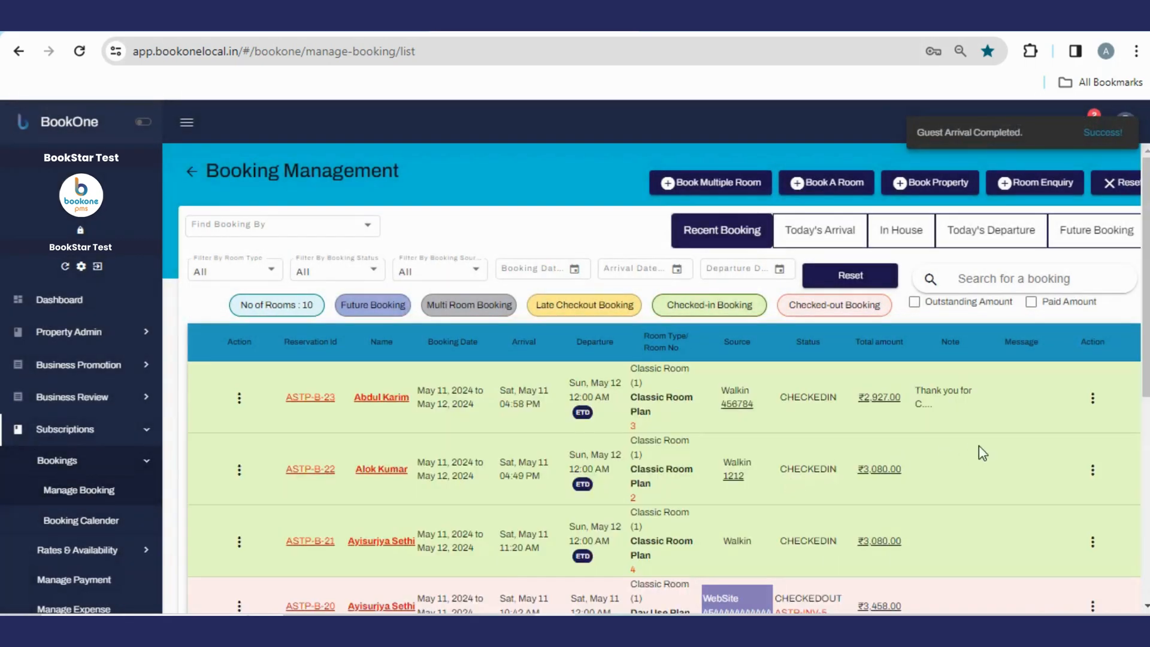
mouse_move(1096, 402)
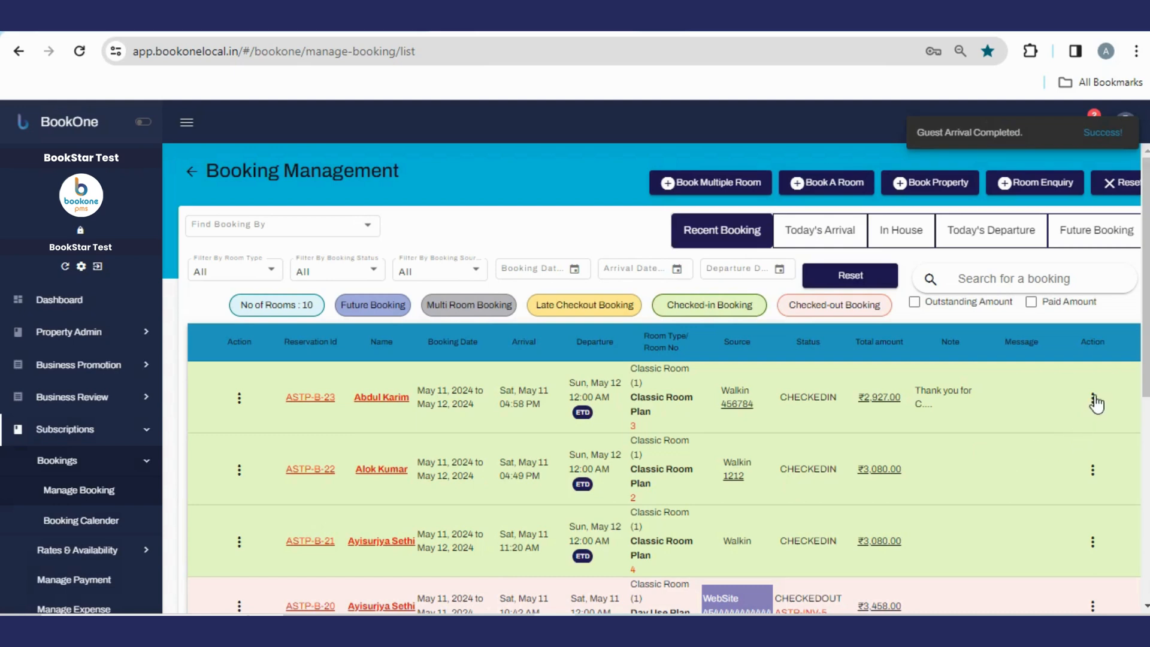
Step: View ASTP-B-23's details, scrolled down the Customer Info tab to the empty address
click(1094, 399)
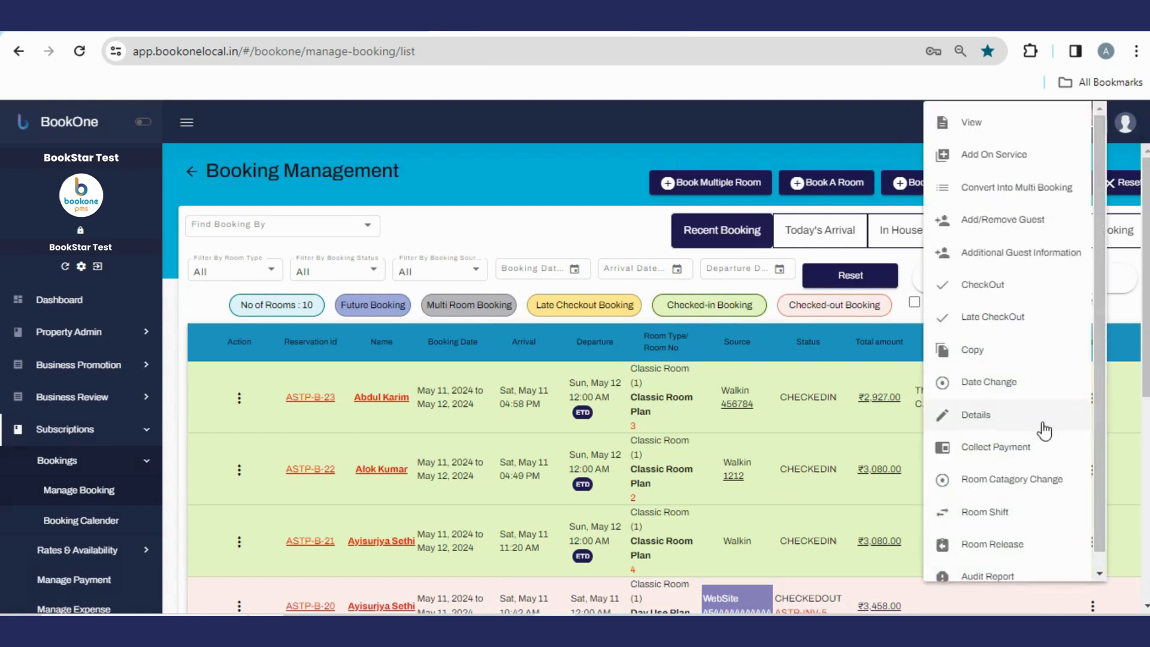
click(976, 414)
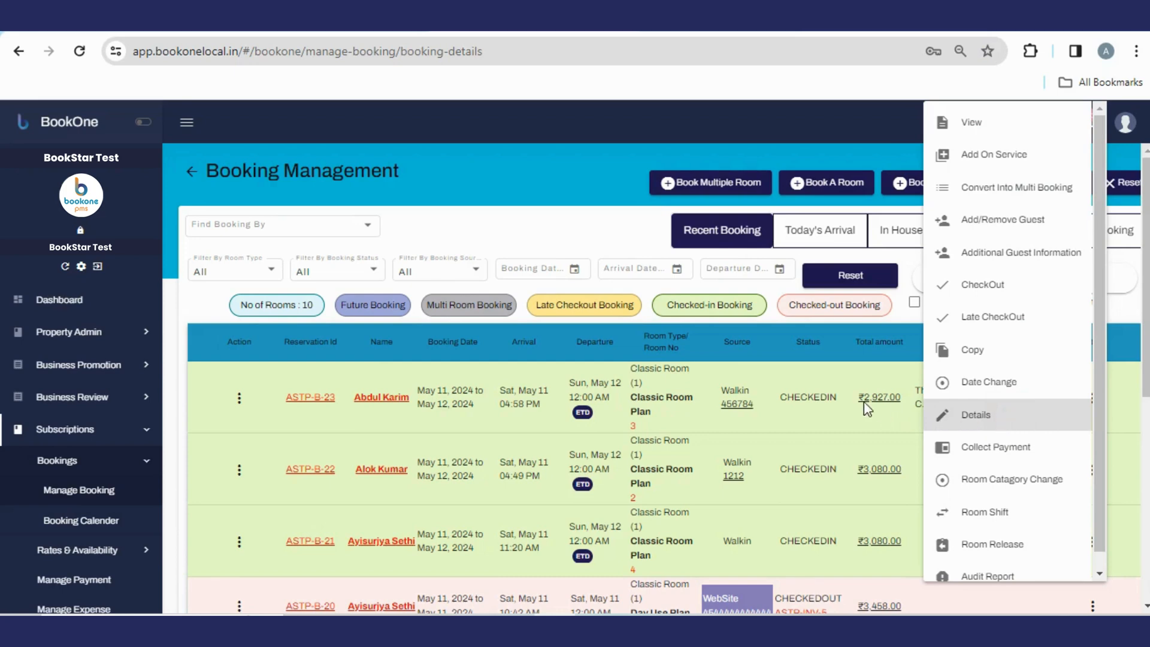
click(976, 415)
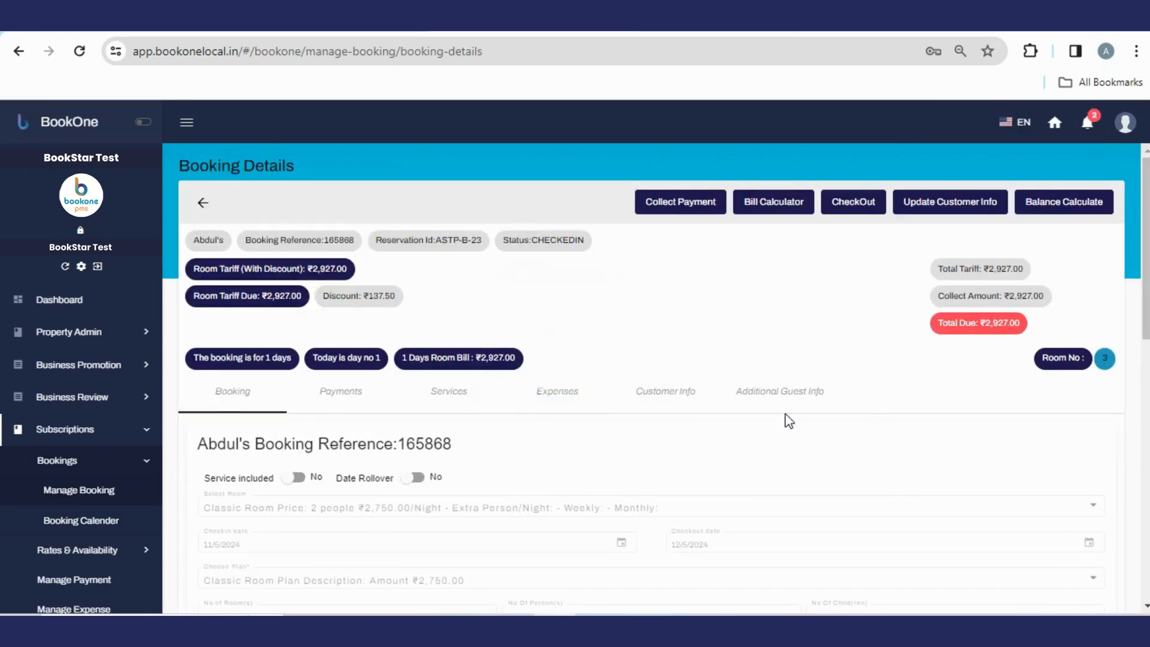
click(665, 391)
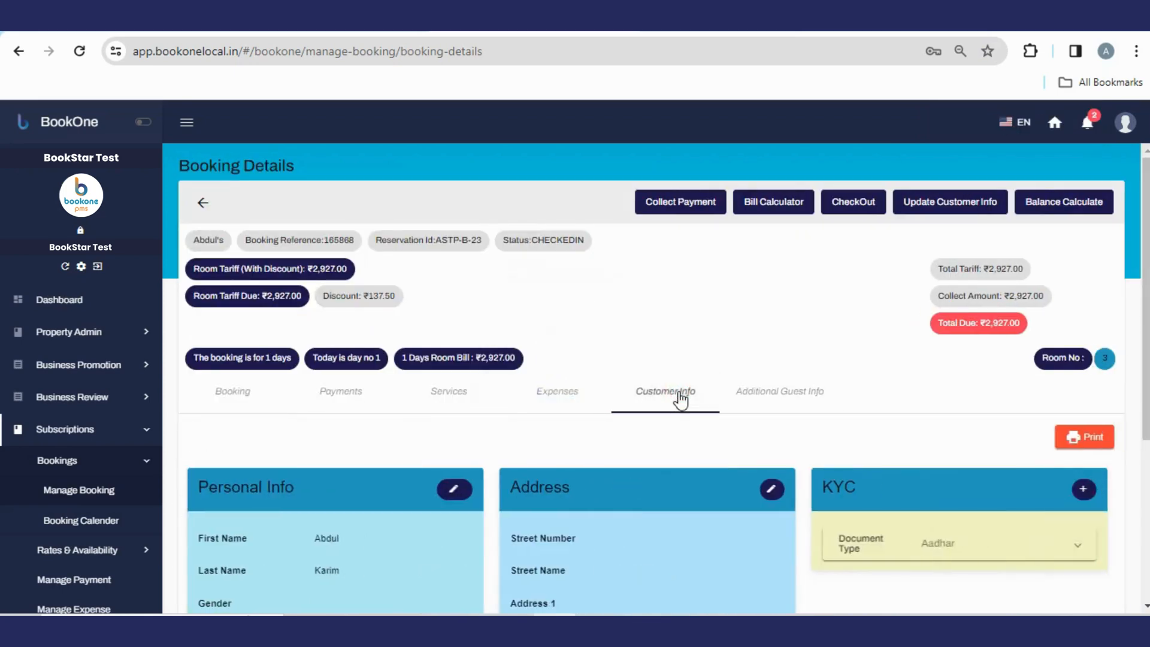
scroll(down, 3)
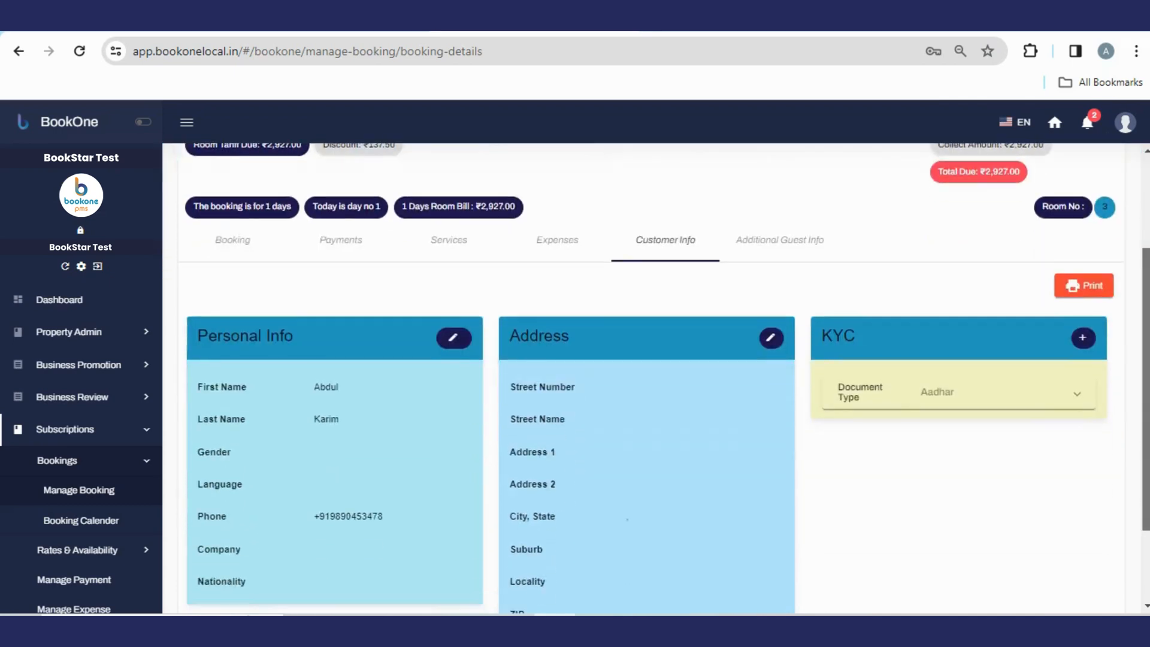
scroll(down, 3)
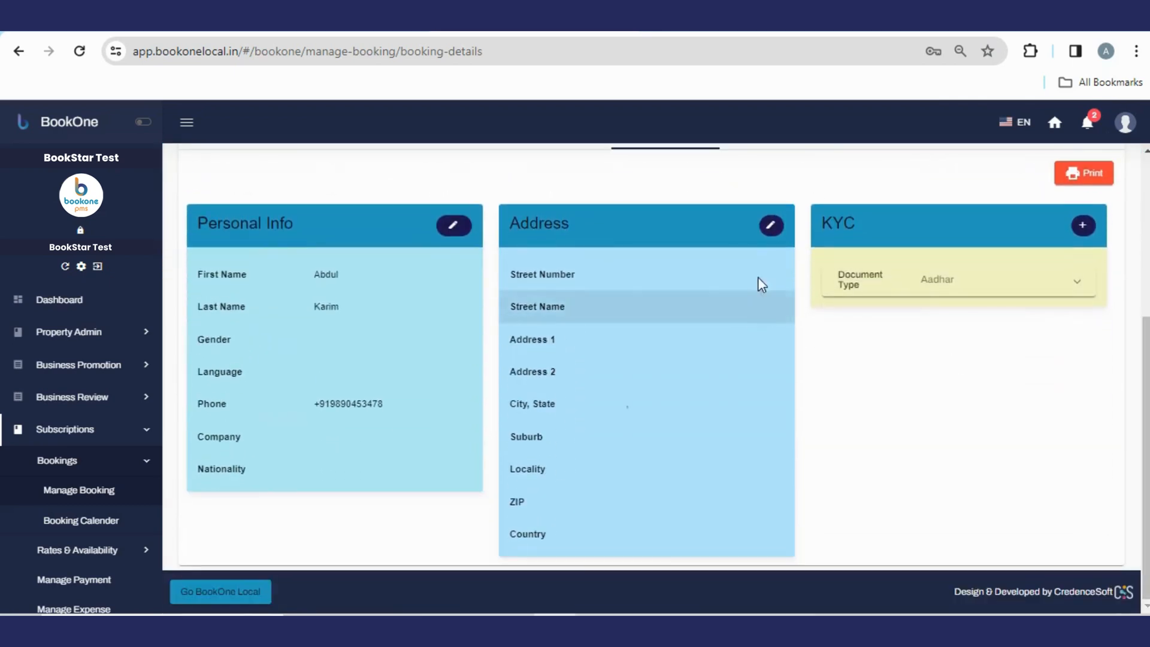
click(769, 225)
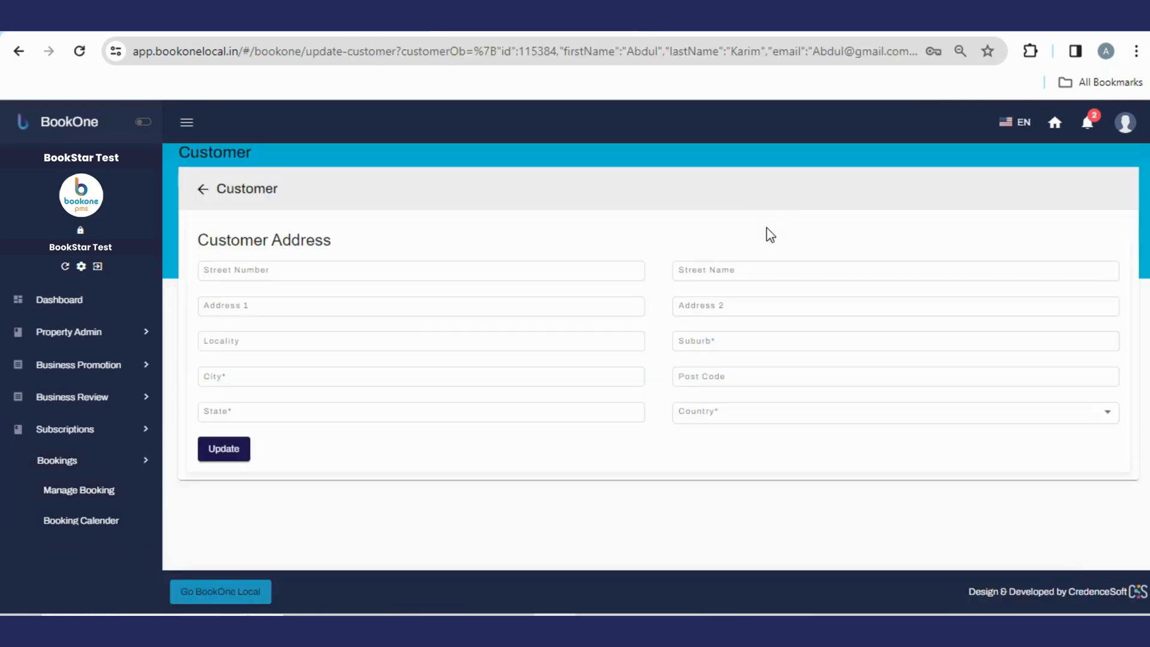
click(421, 270)
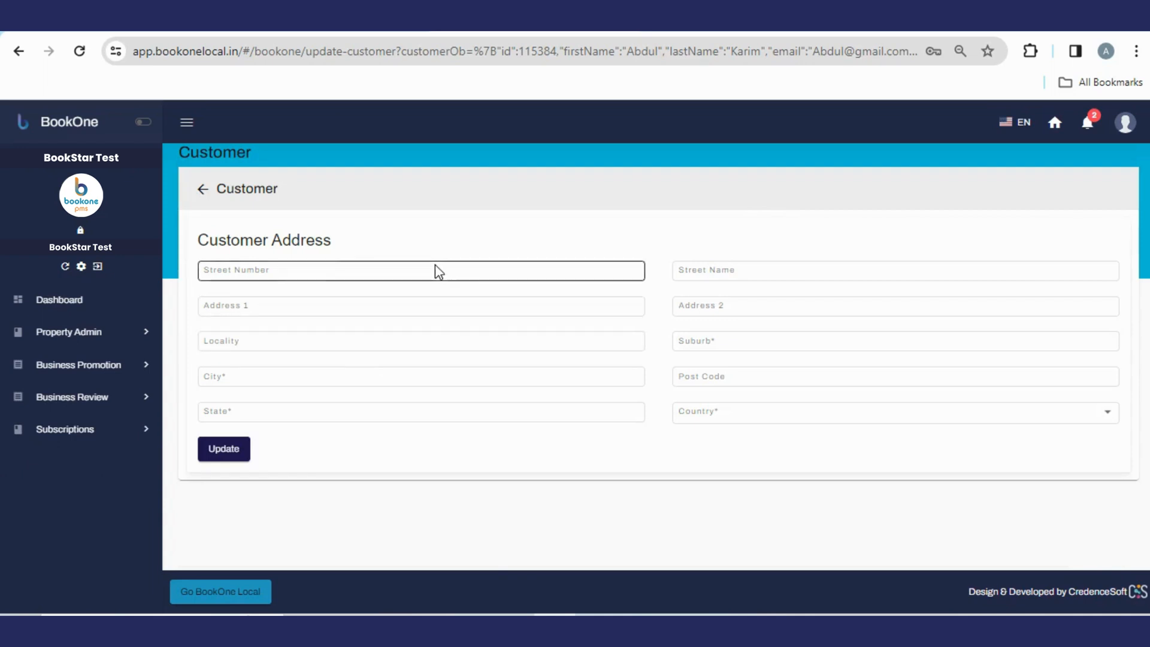
click(433, 270)
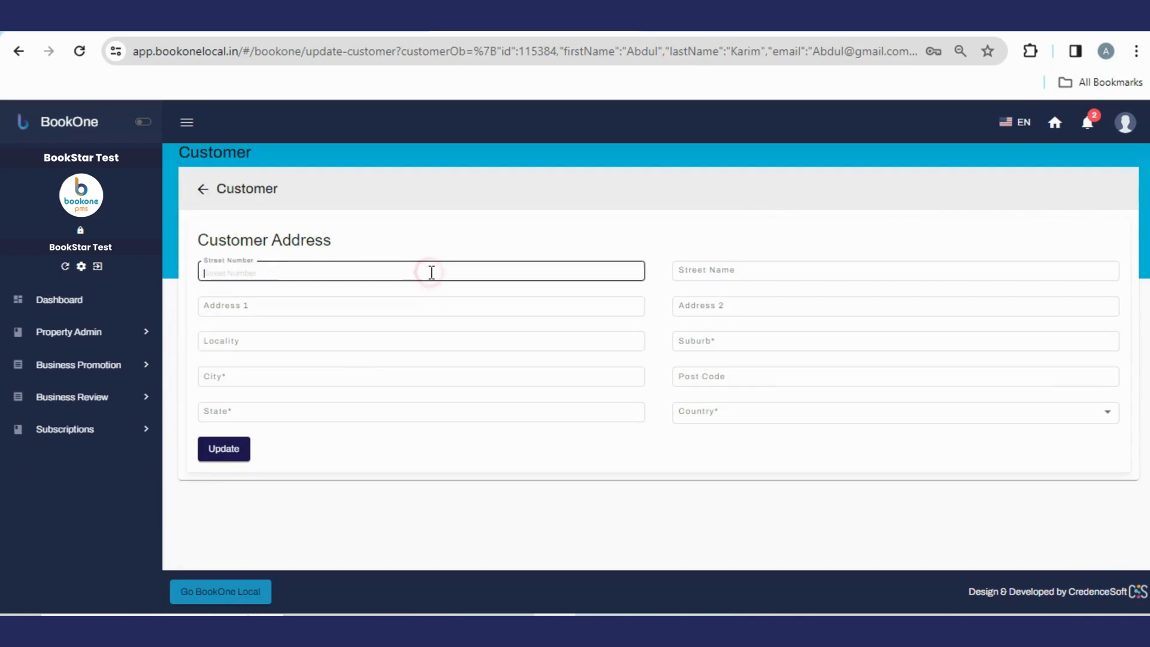
text(1)
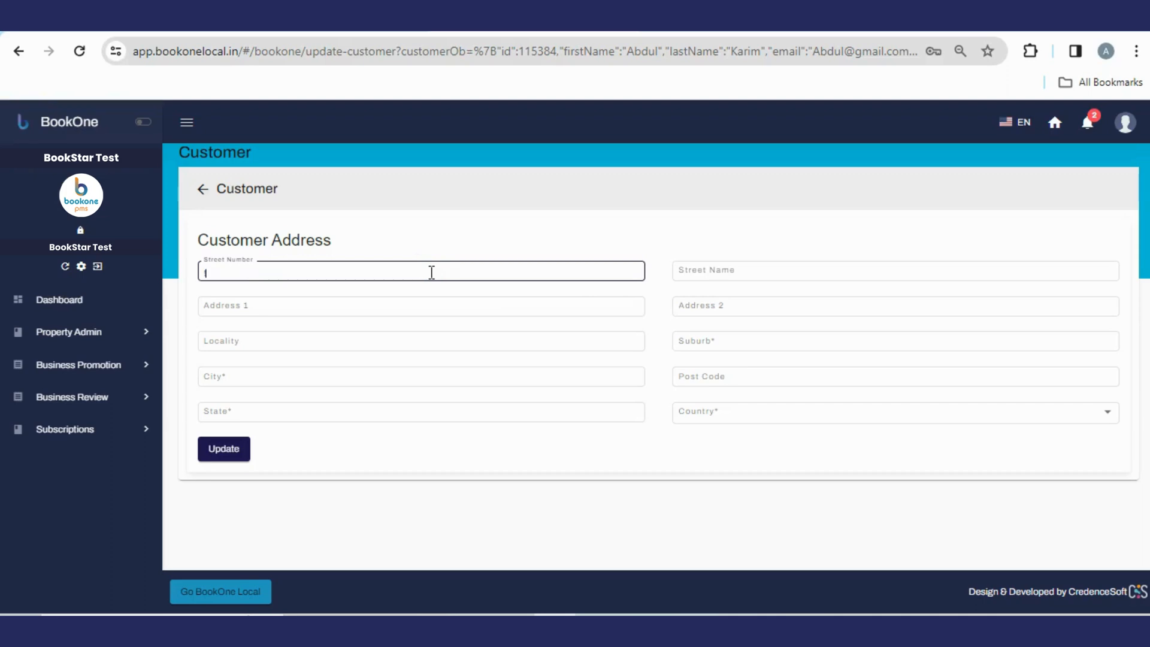
text(8)
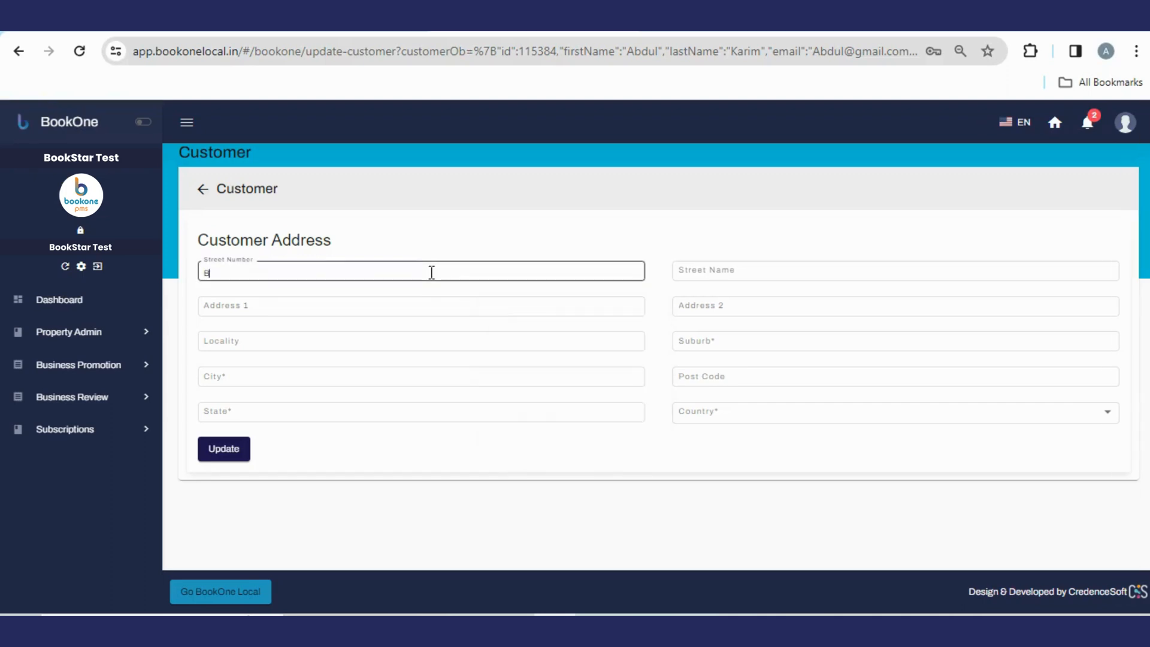
text(BU-19)
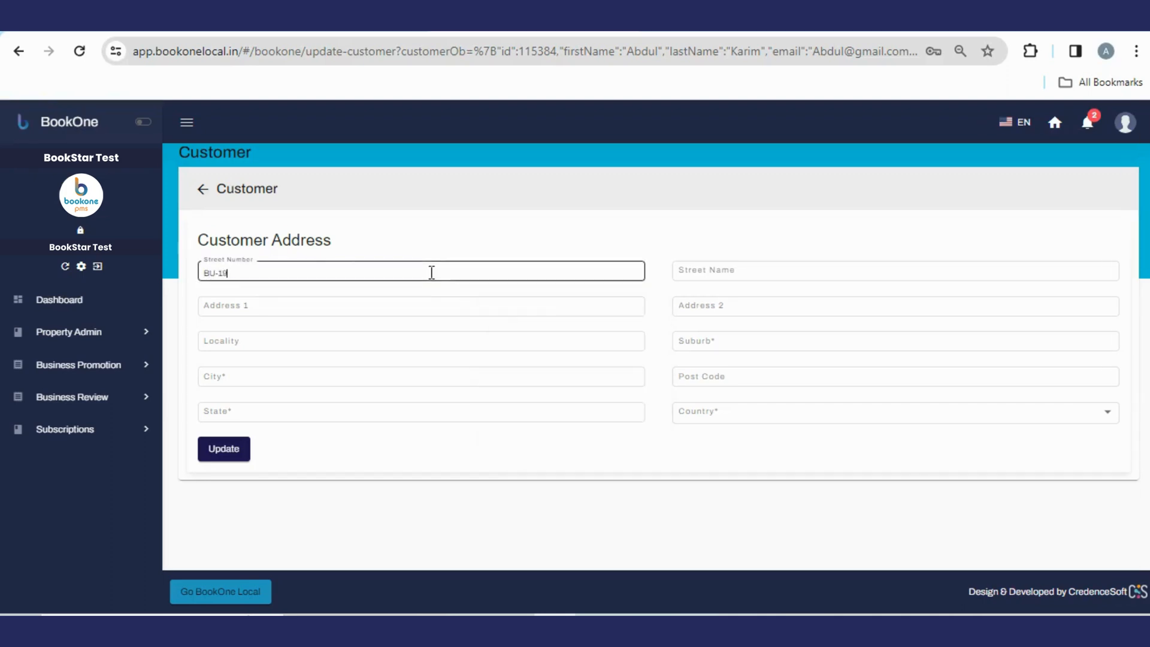
text(0)
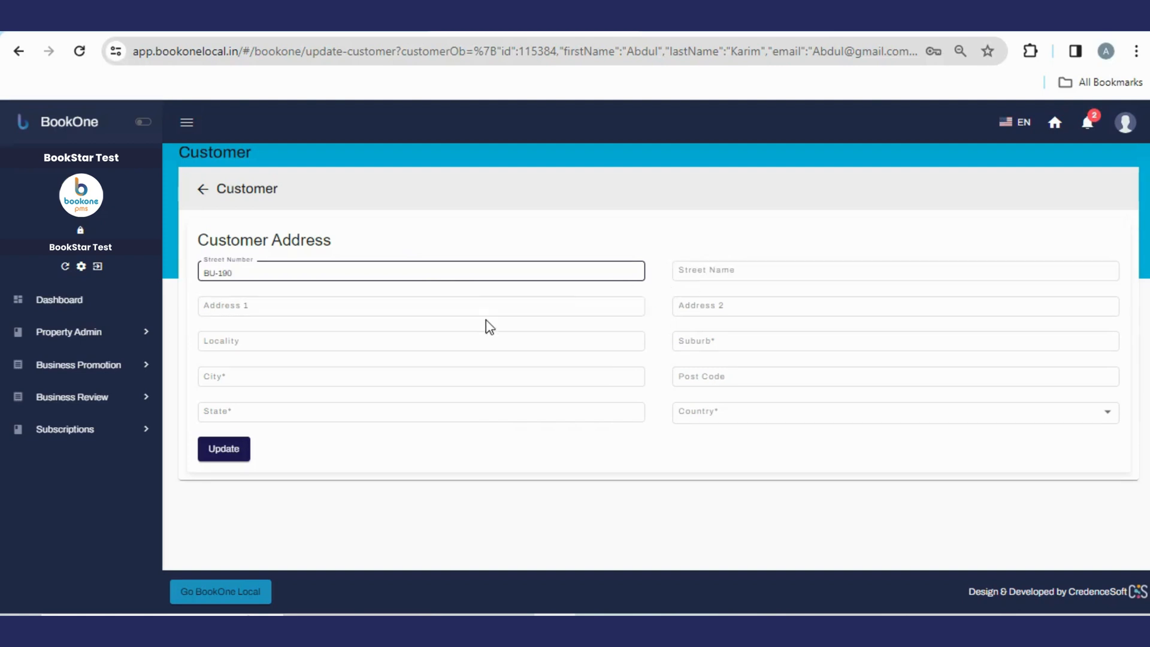
click(888, 412)
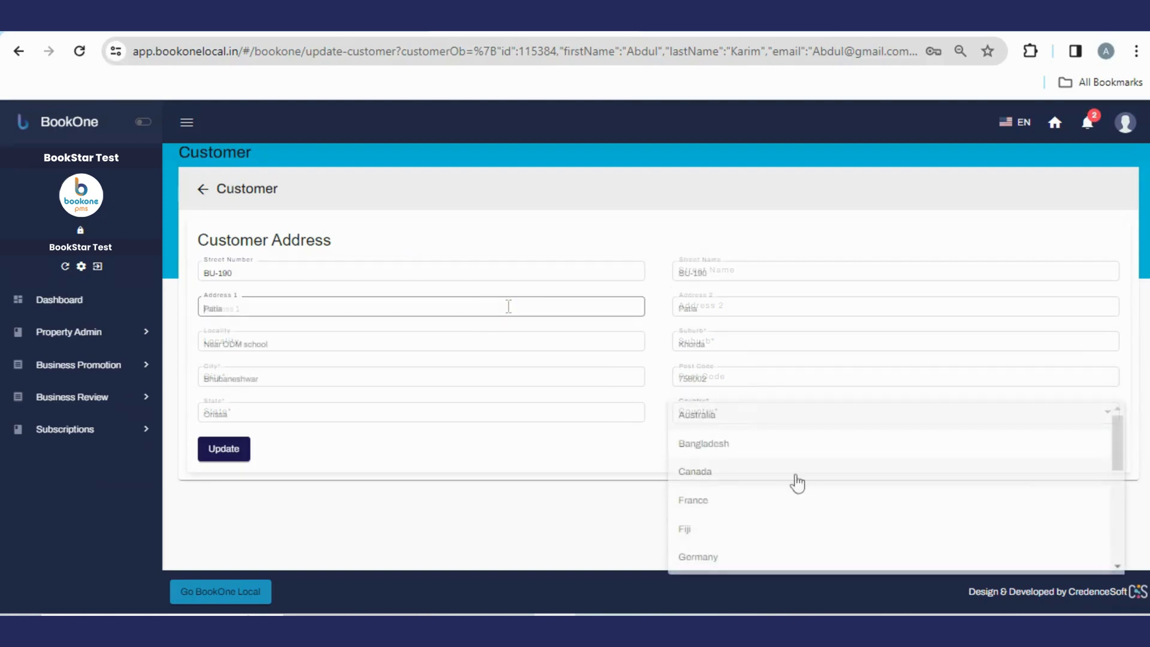
scroll(down, 3)
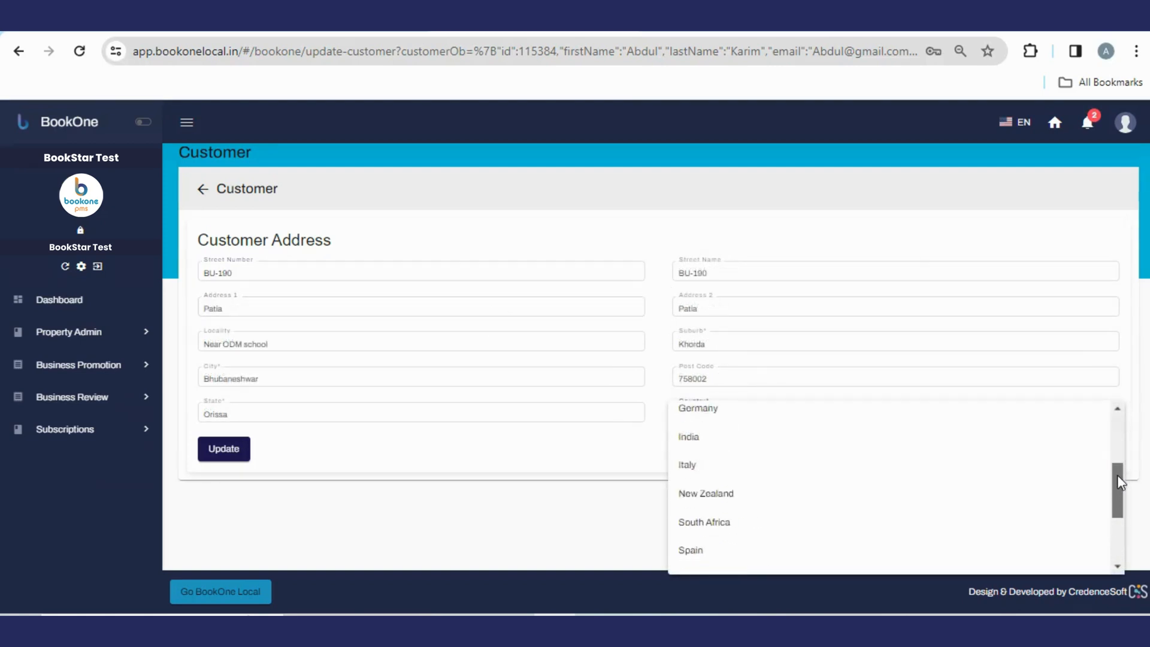
click(688, 437)
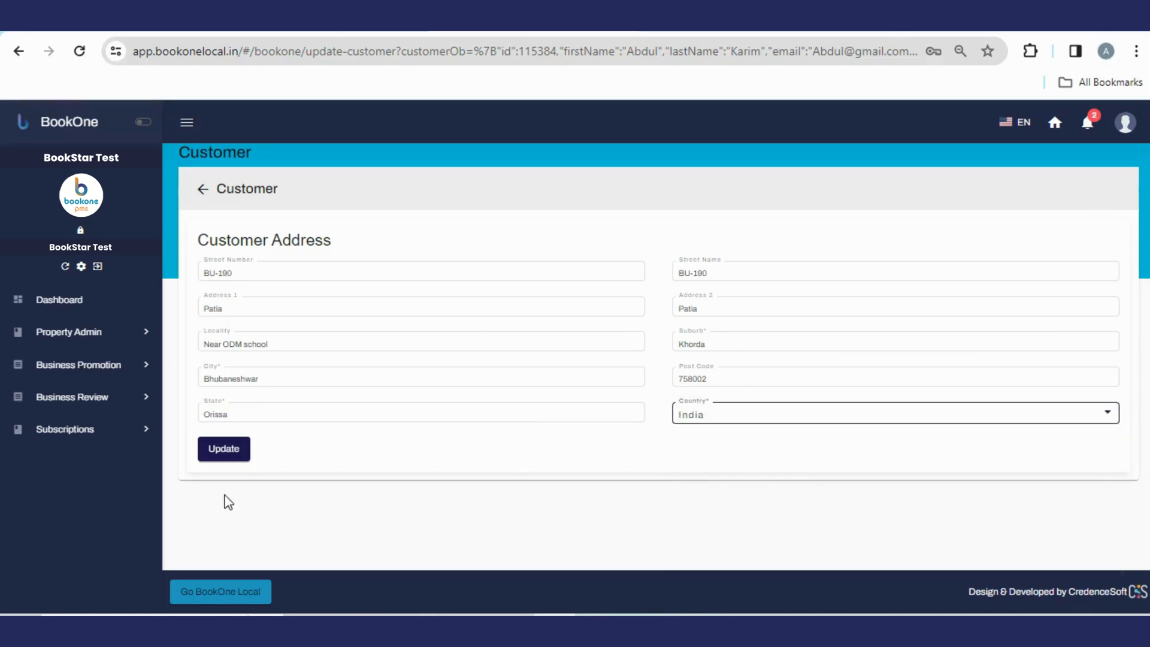
click(224, 449)
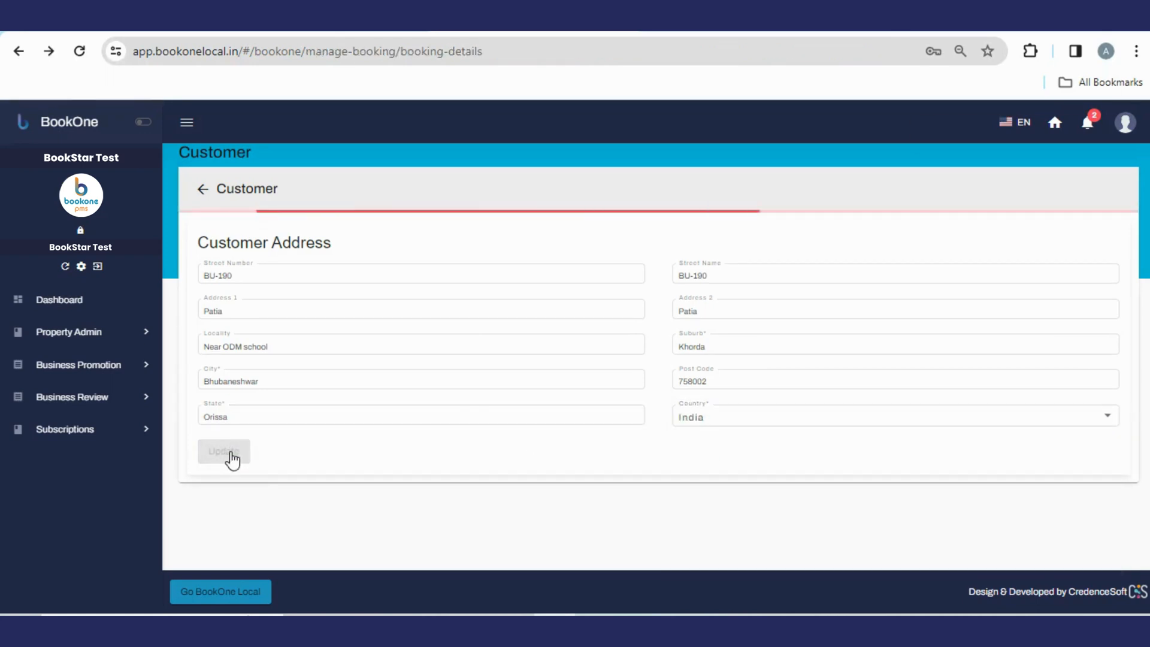
Step: In the booking's Services section, pick the service date and Breakfast (Food) type
click(222, 450)
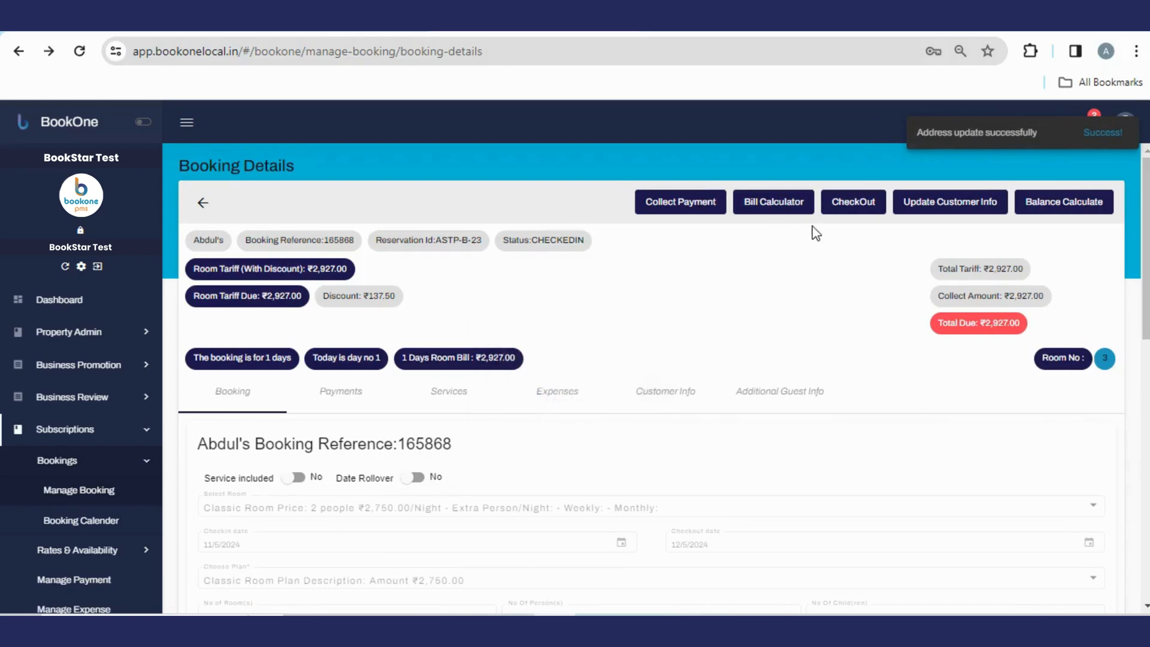
mouse_move(463, 397)
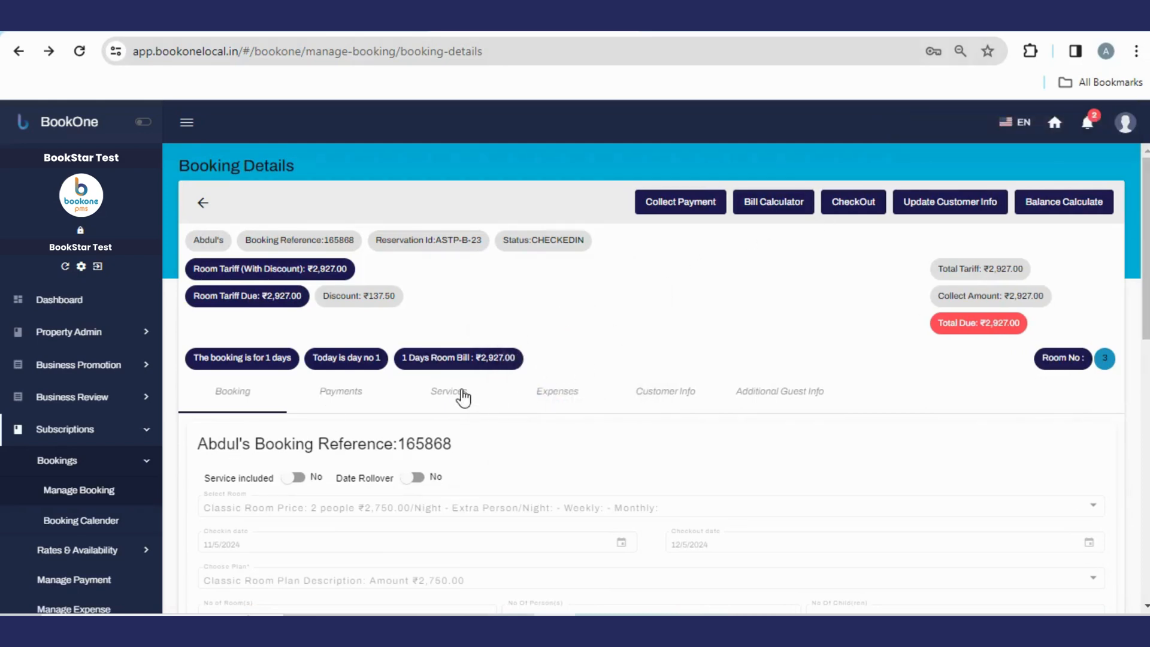
click(448, 391)
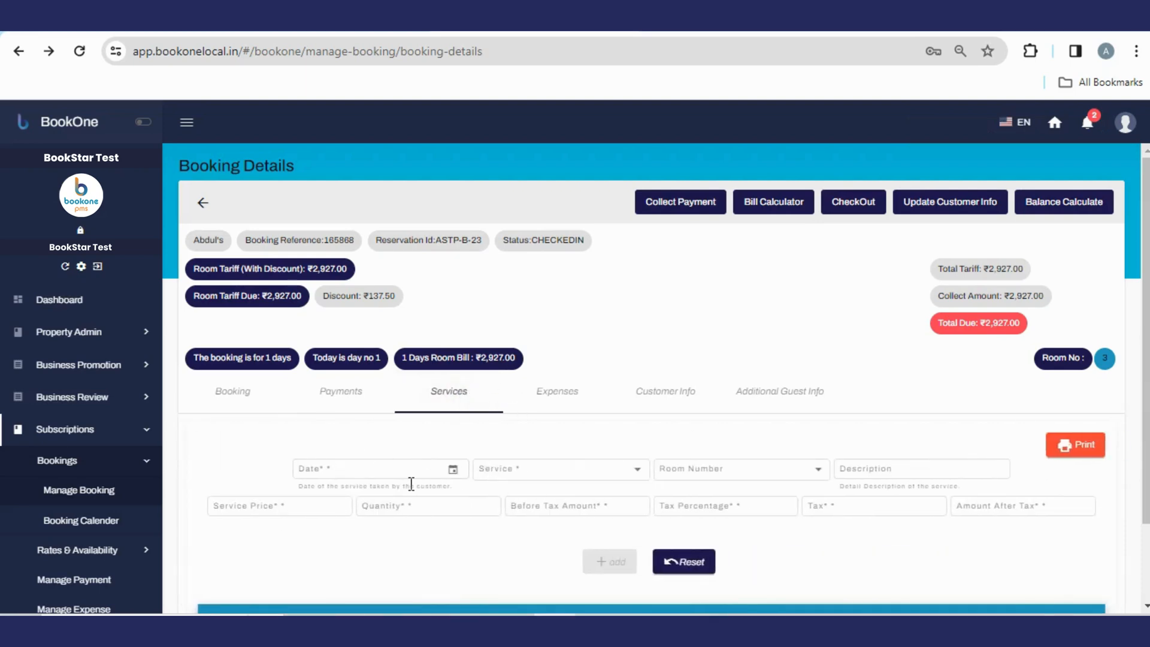
scroll(down, 3)
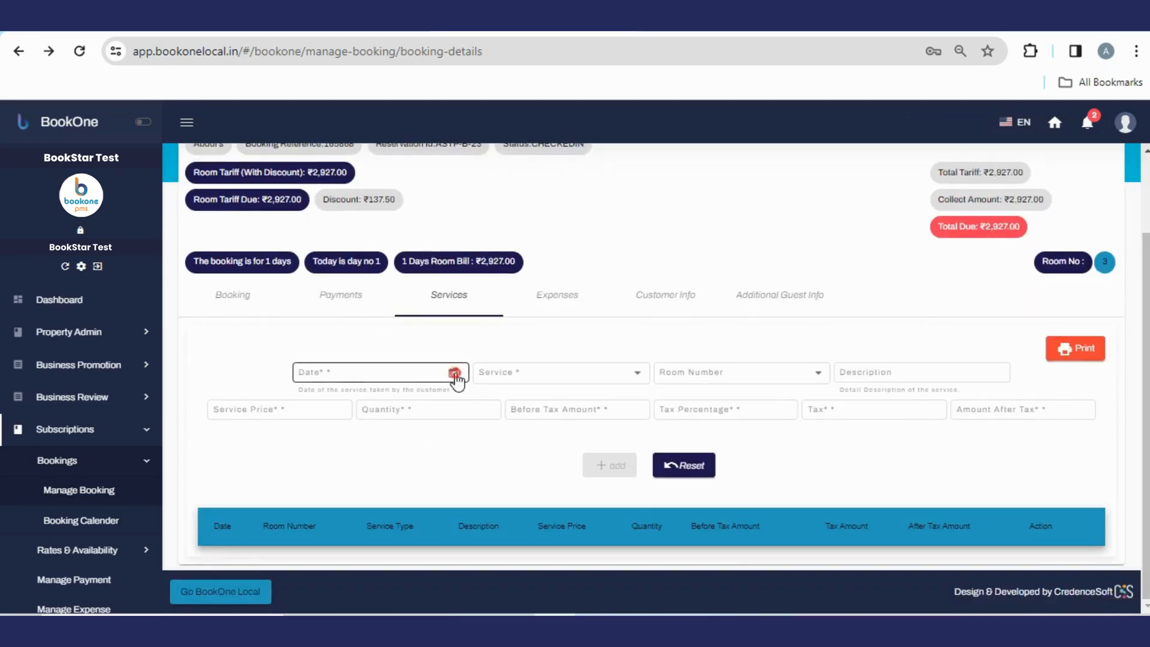
click(454, 374)
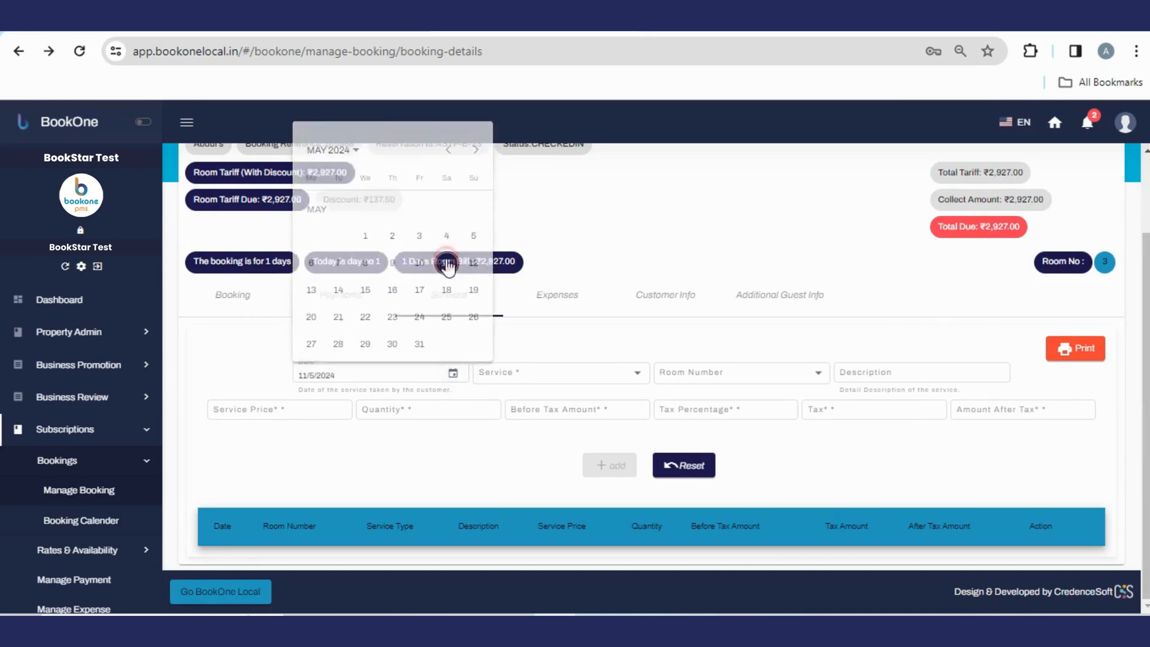
click(558, 372)
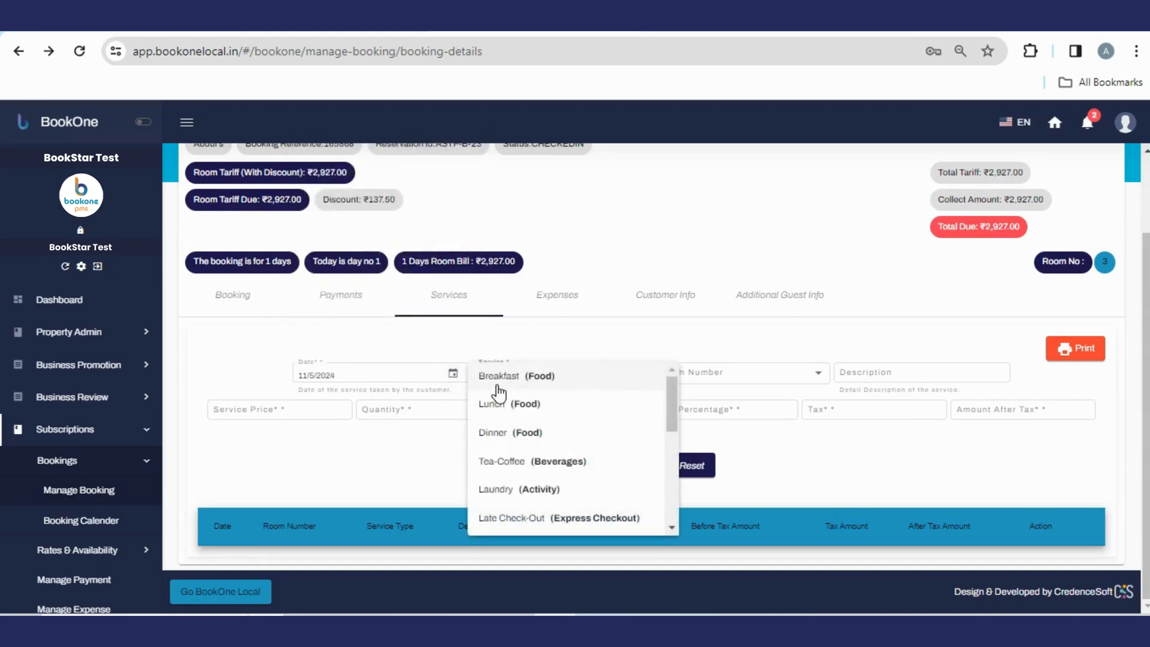
click(516, 376)
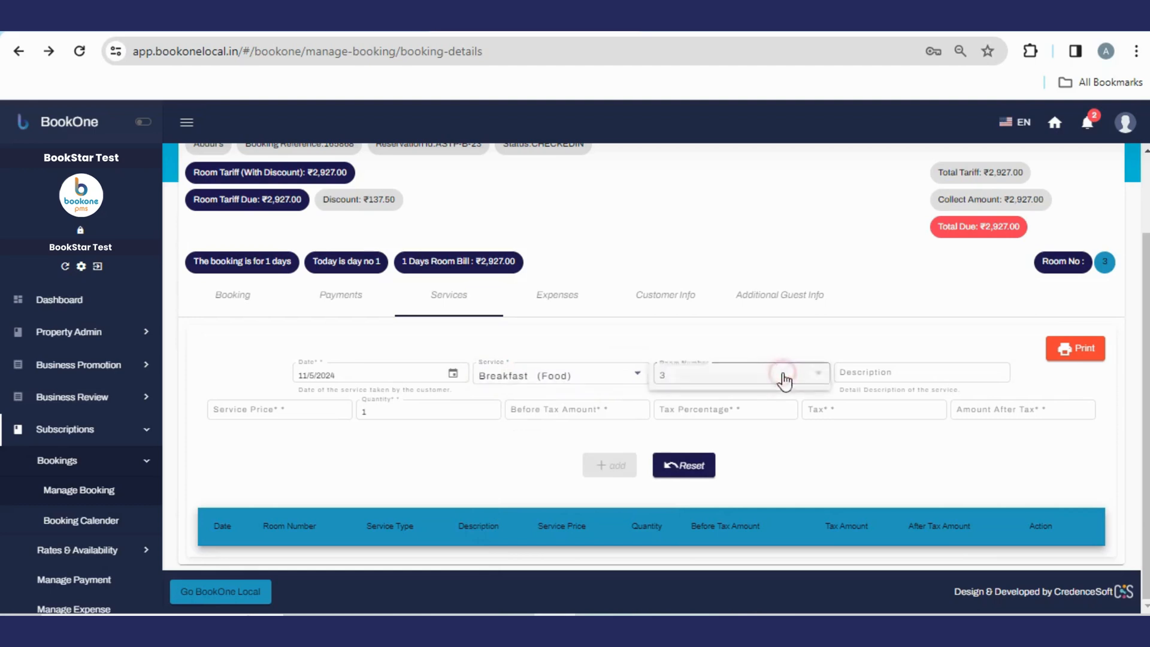
Step: Add the Pasta service for room 3 at ₹200 with 10% tax
click(921, 372)
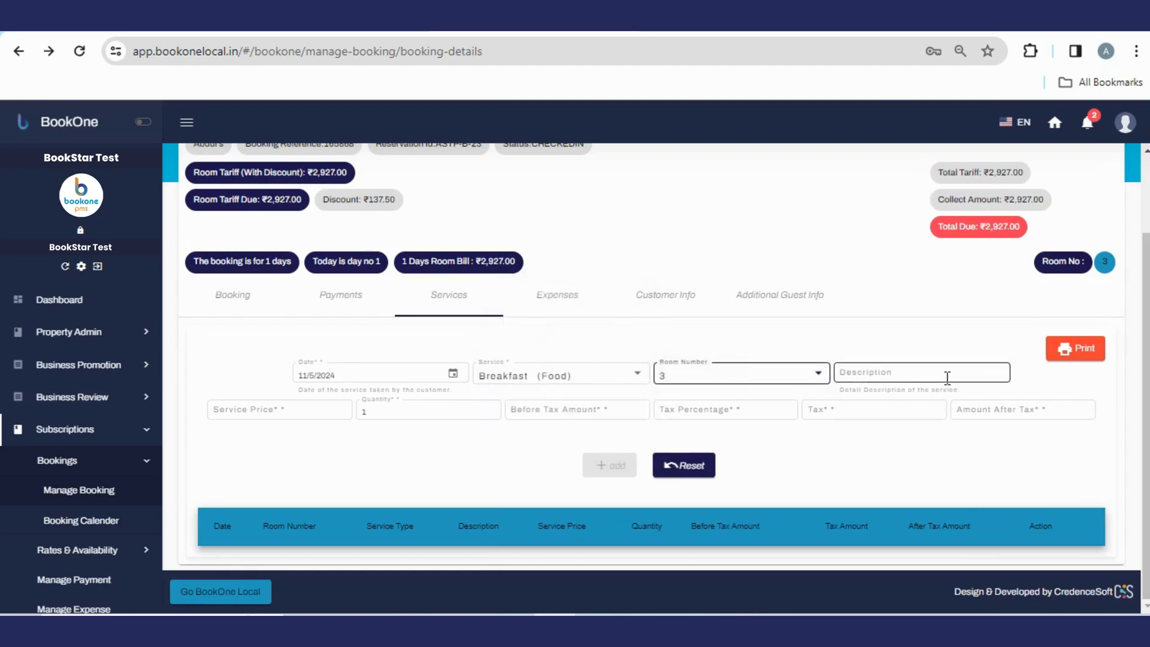
click(921, 372)
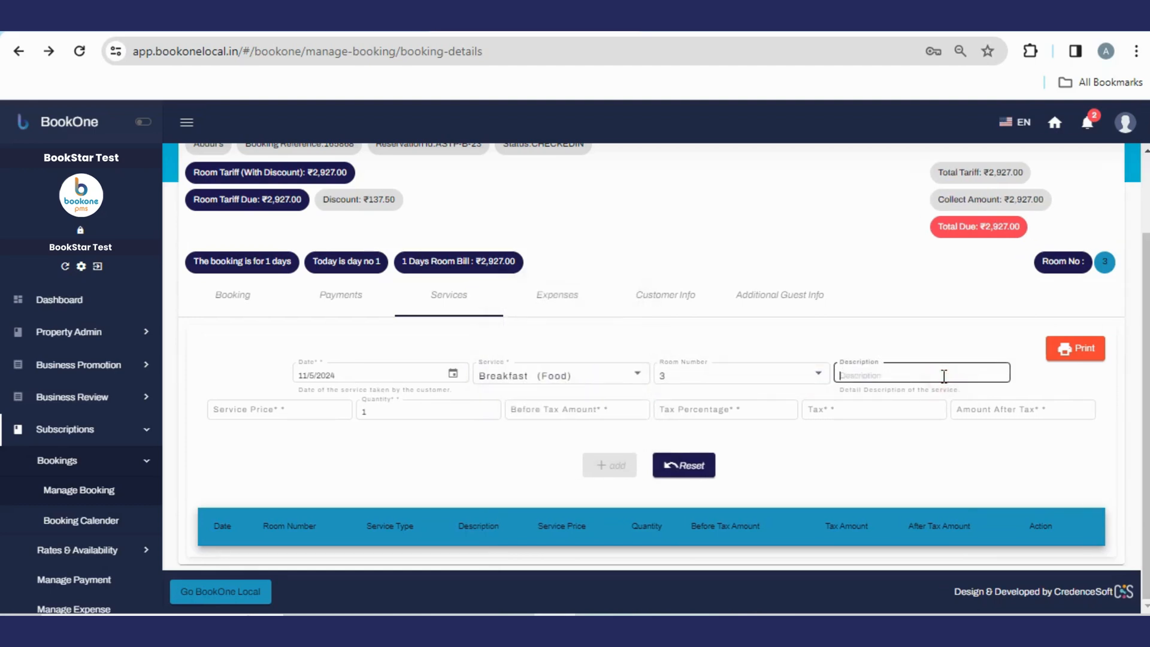
text(Pasta)
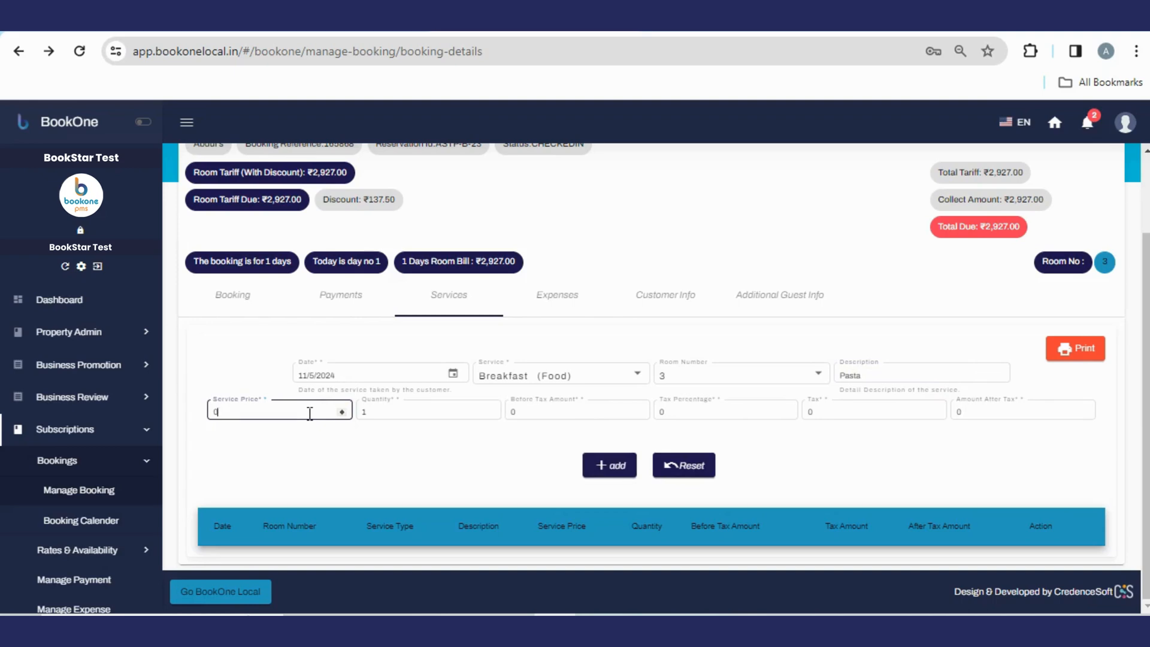
text(200)
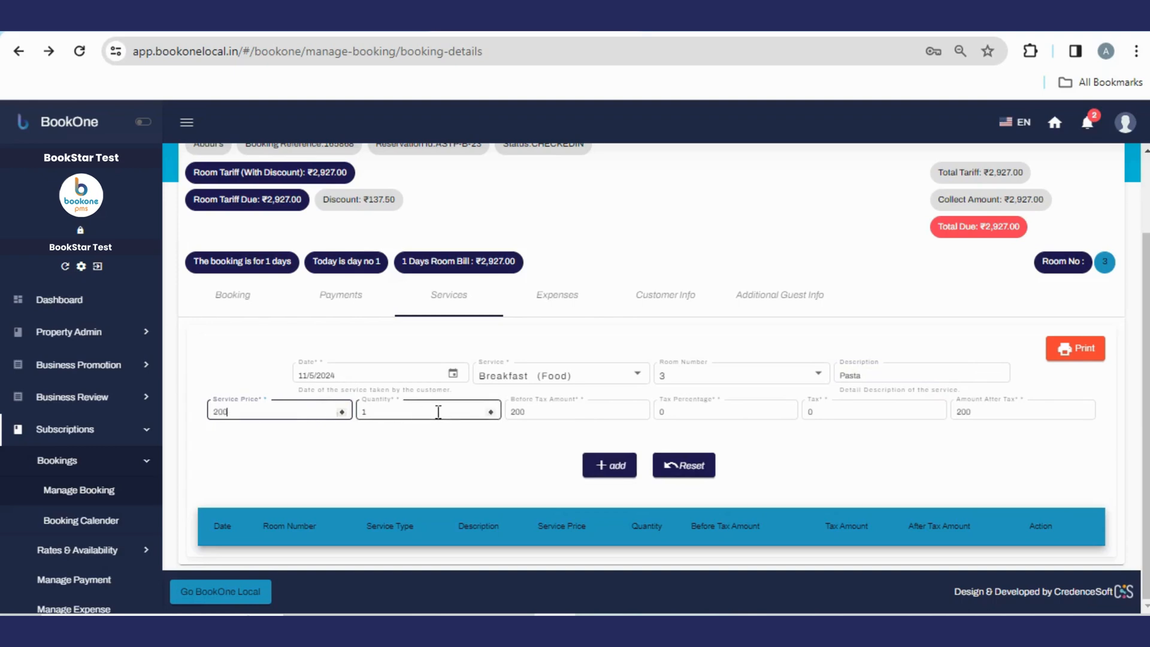
click(725, 411)
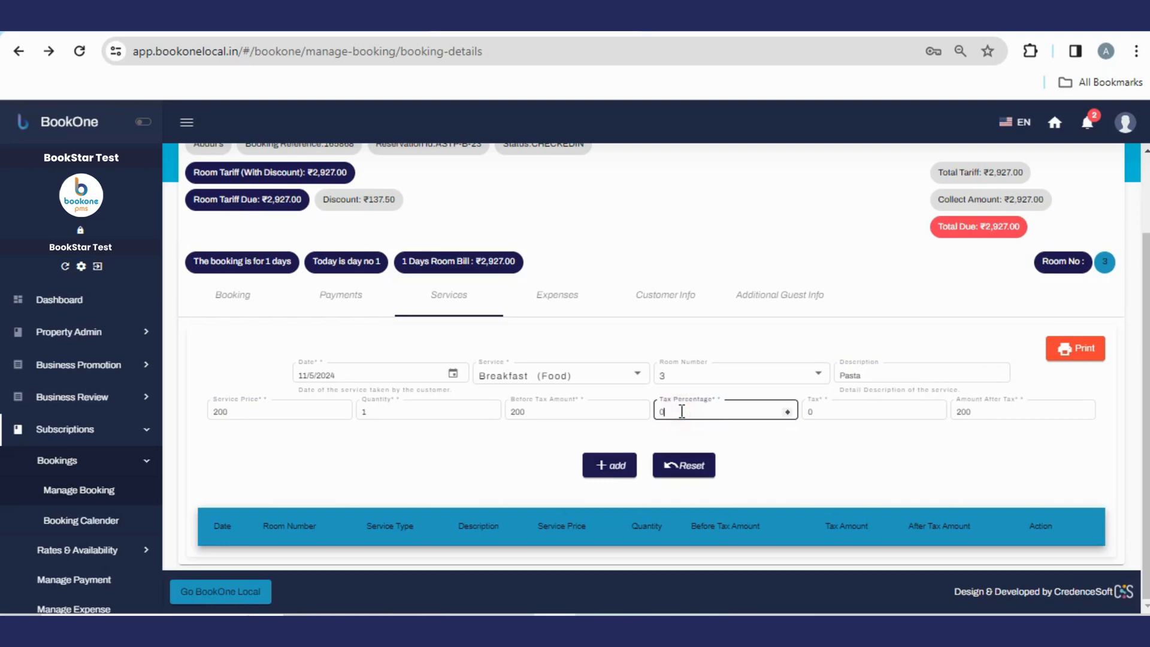
text(10)
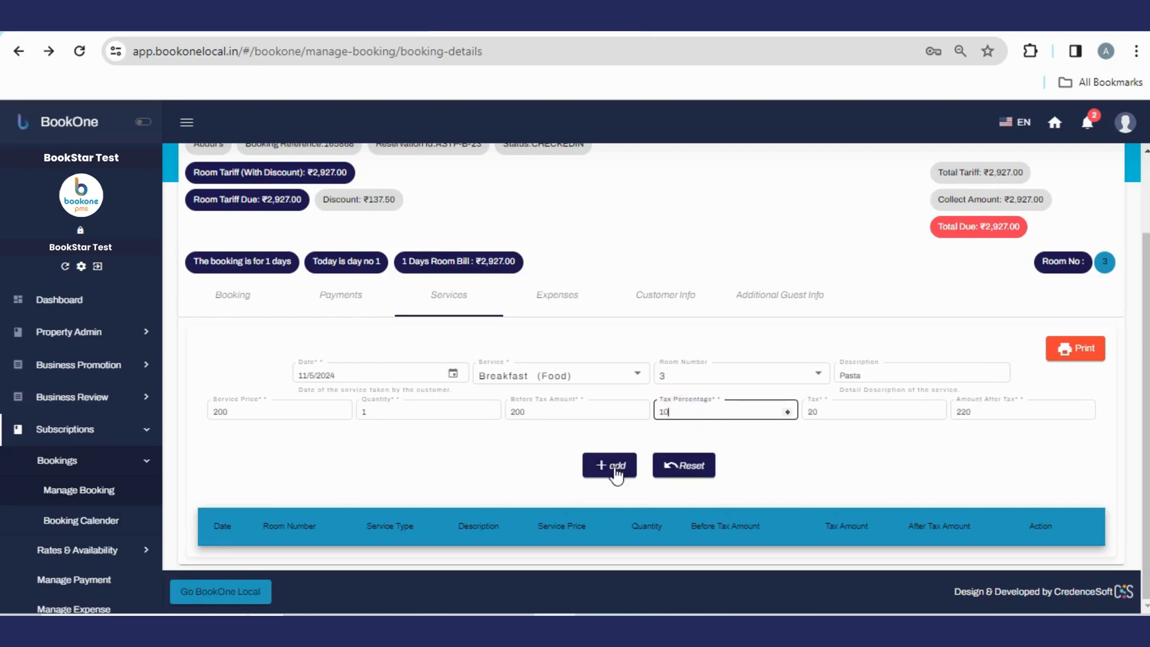
click(609, 465)
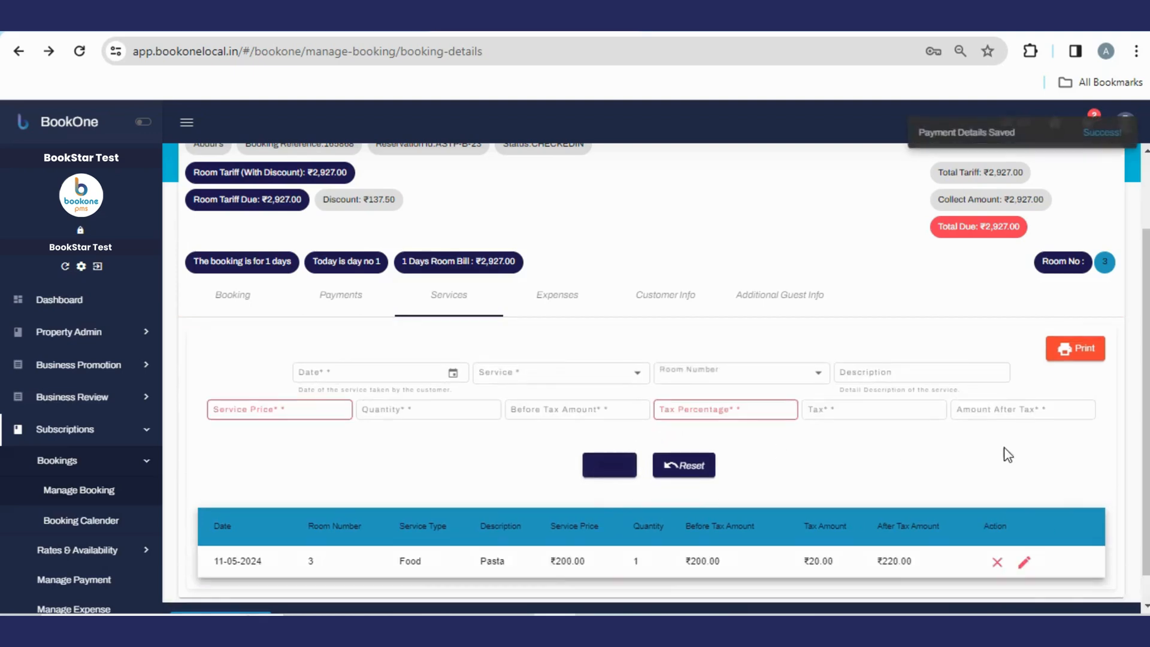
Step: Mark all ASTP-B-23 payments paid in Cash, clearing the ₹3,147.00 outstanding
scroll(up, 3)
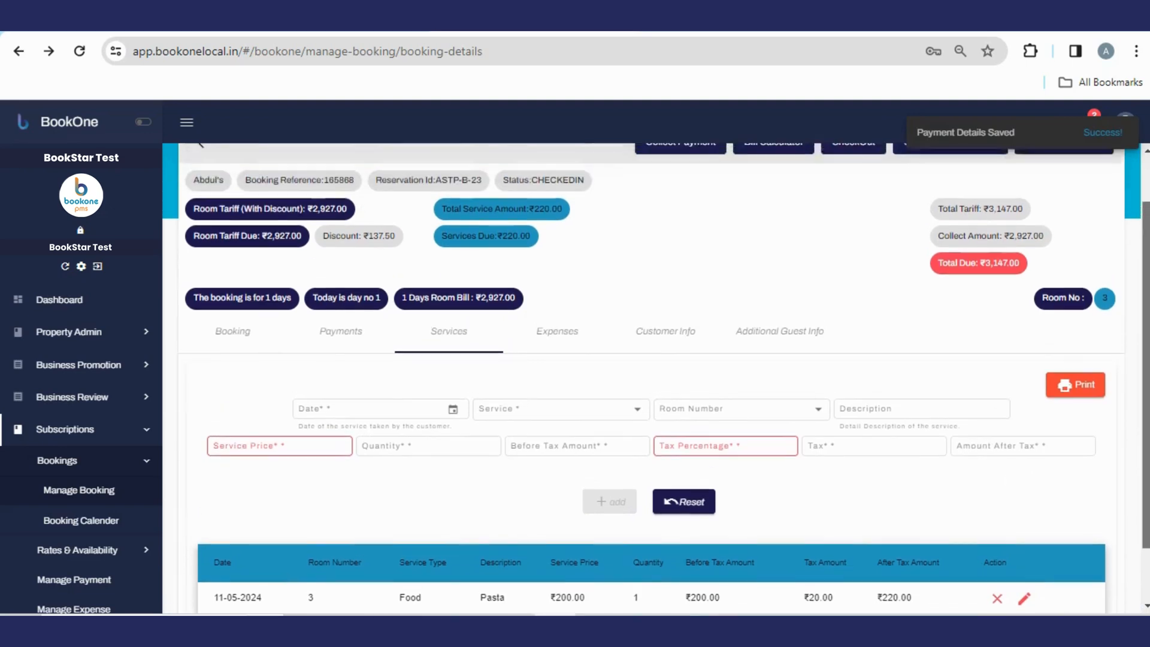
scroll(up, 3)
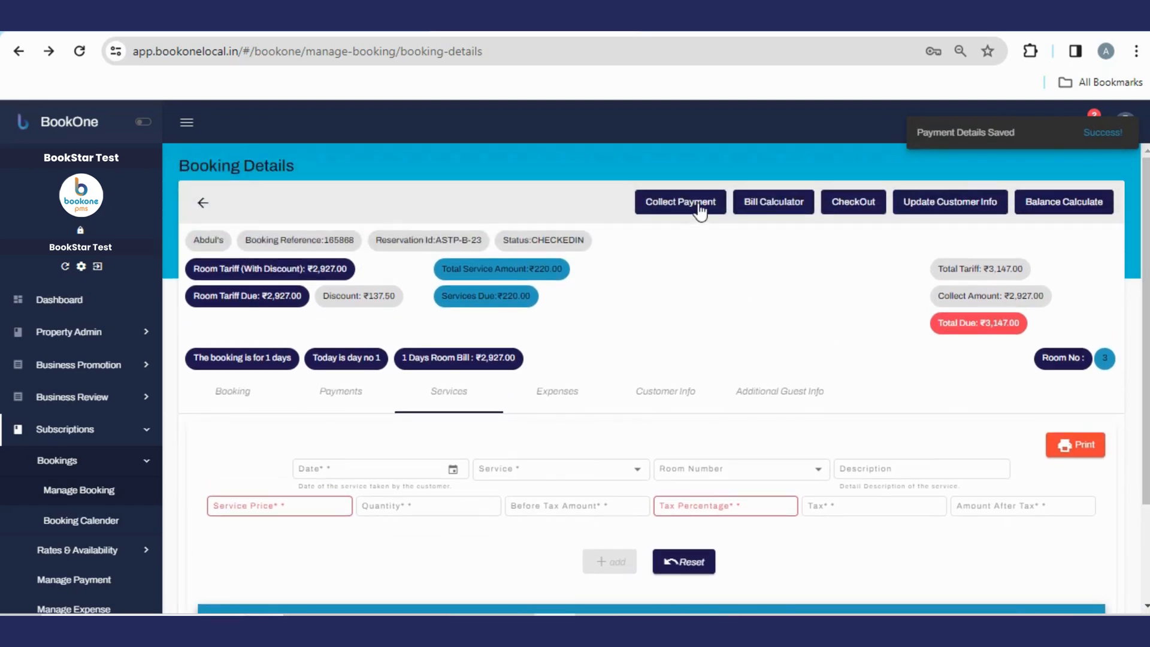
click(680, 202)
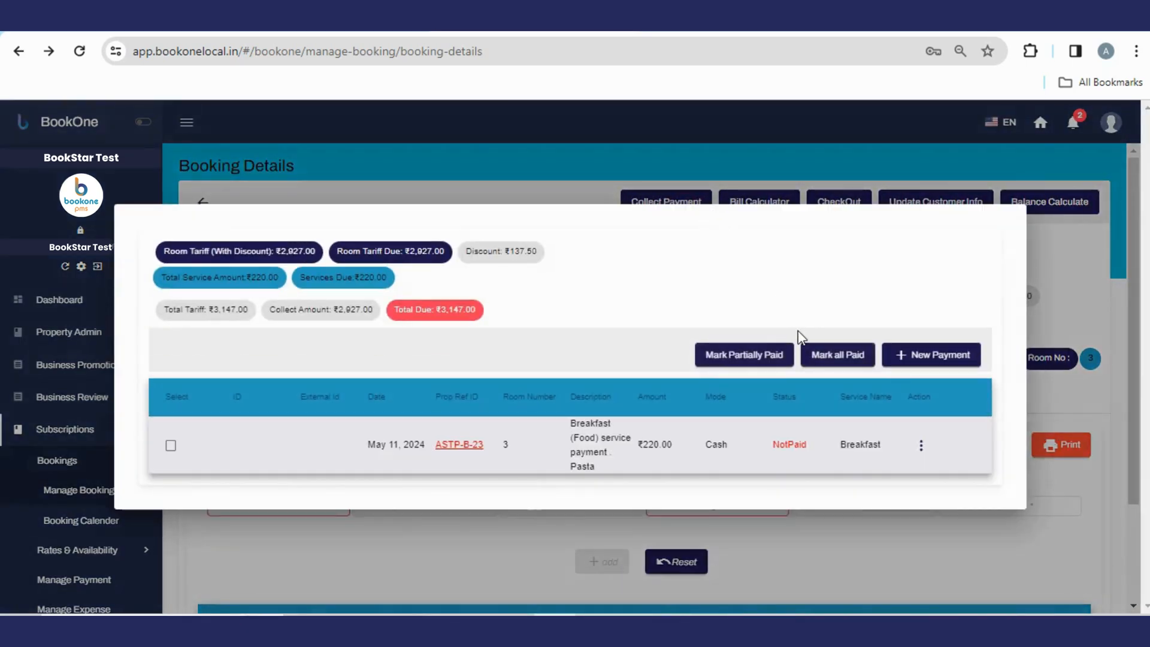
mouse_move(849, 484)
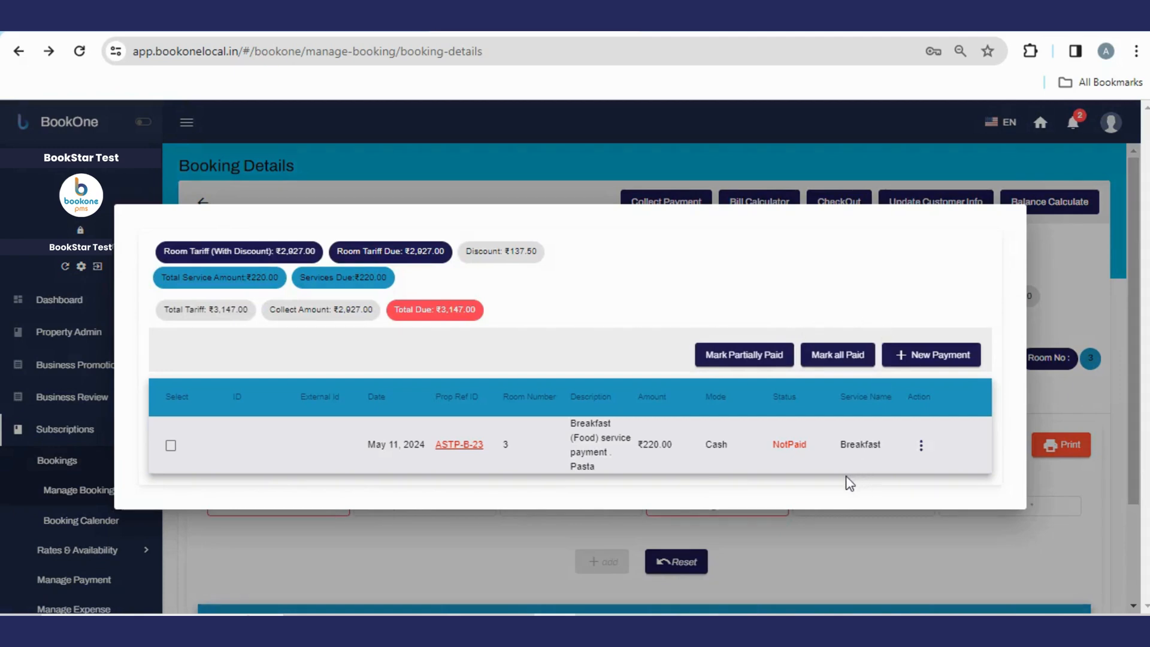
mouse_move(843, 374)
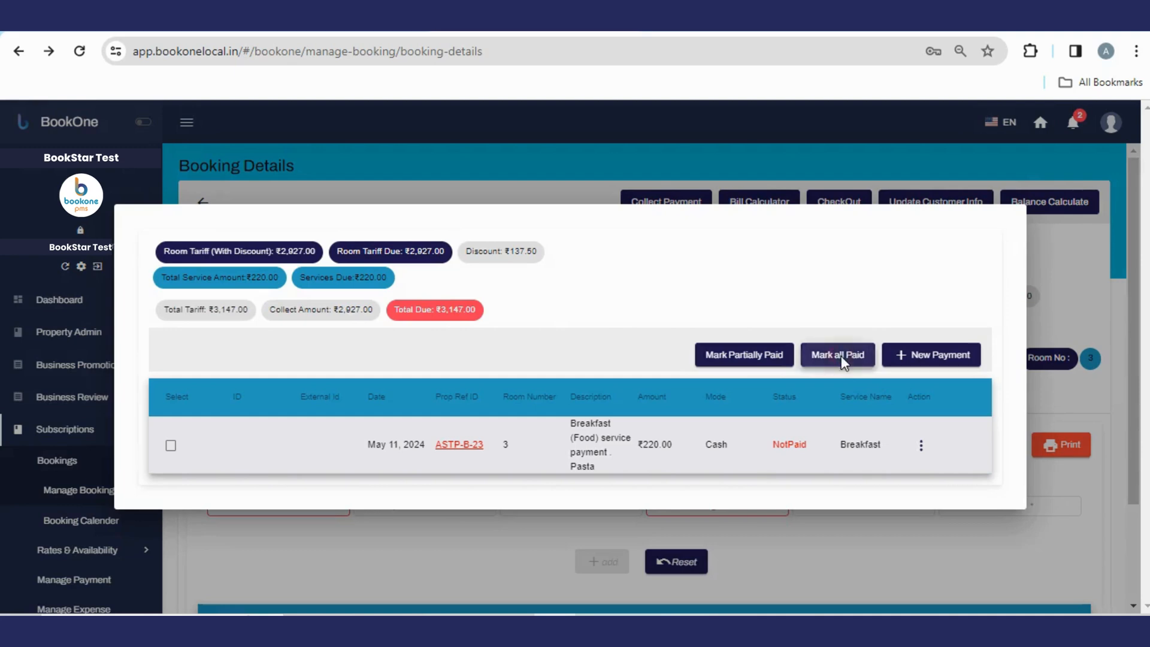
click(837, 354)
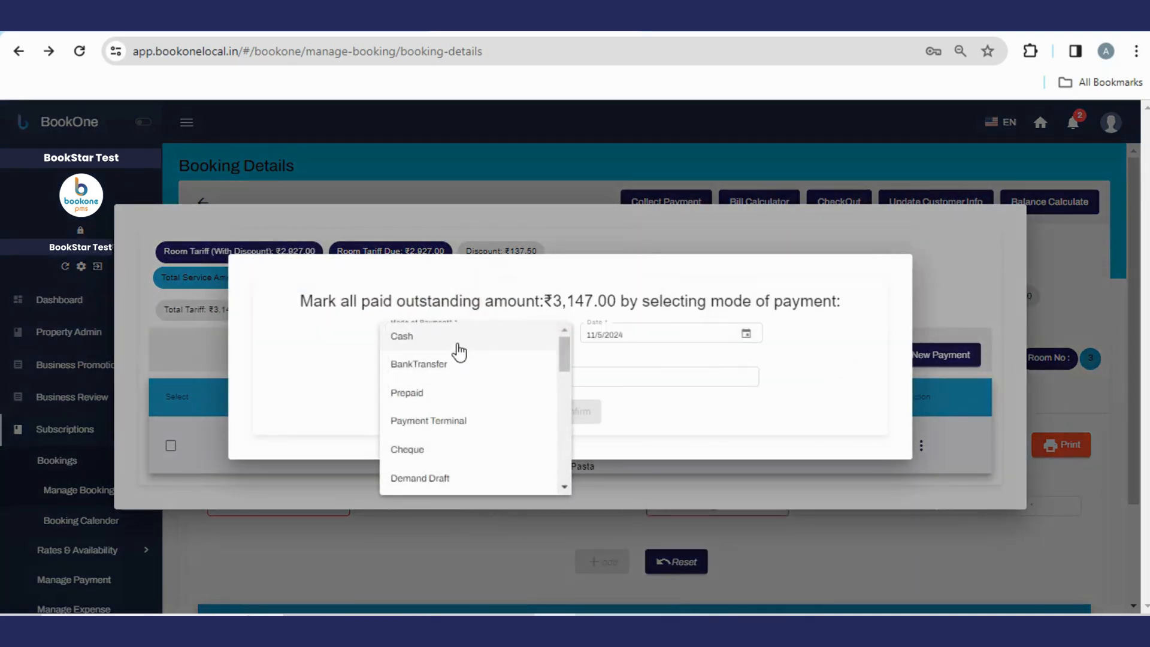
click(401, 336)
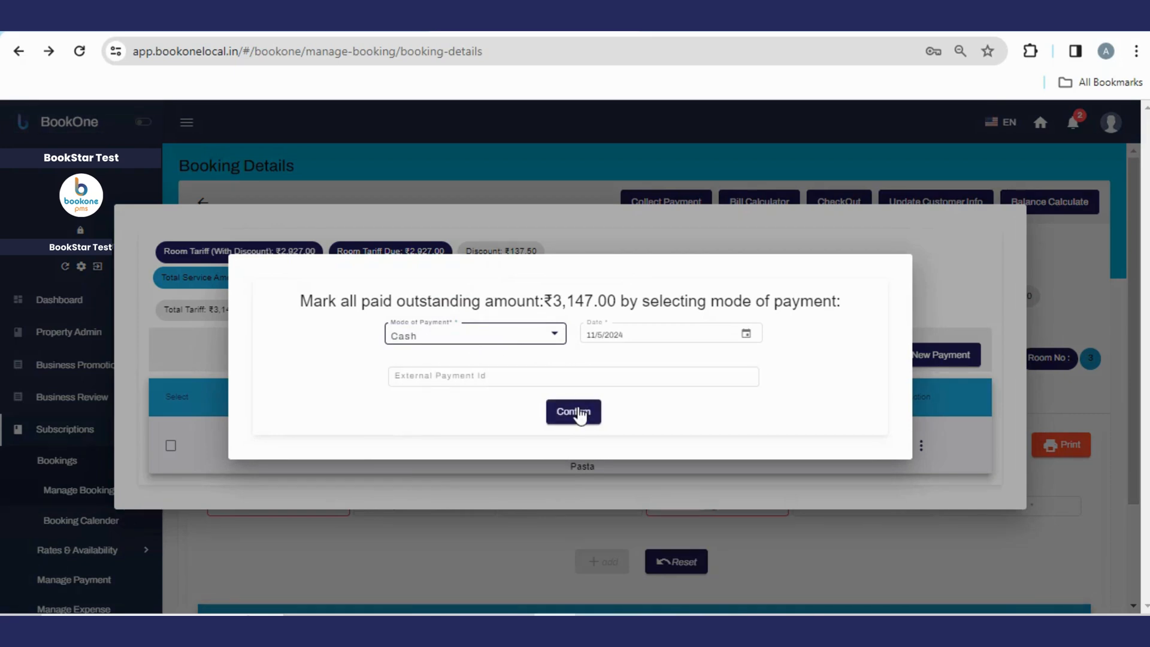
click(572, 411)
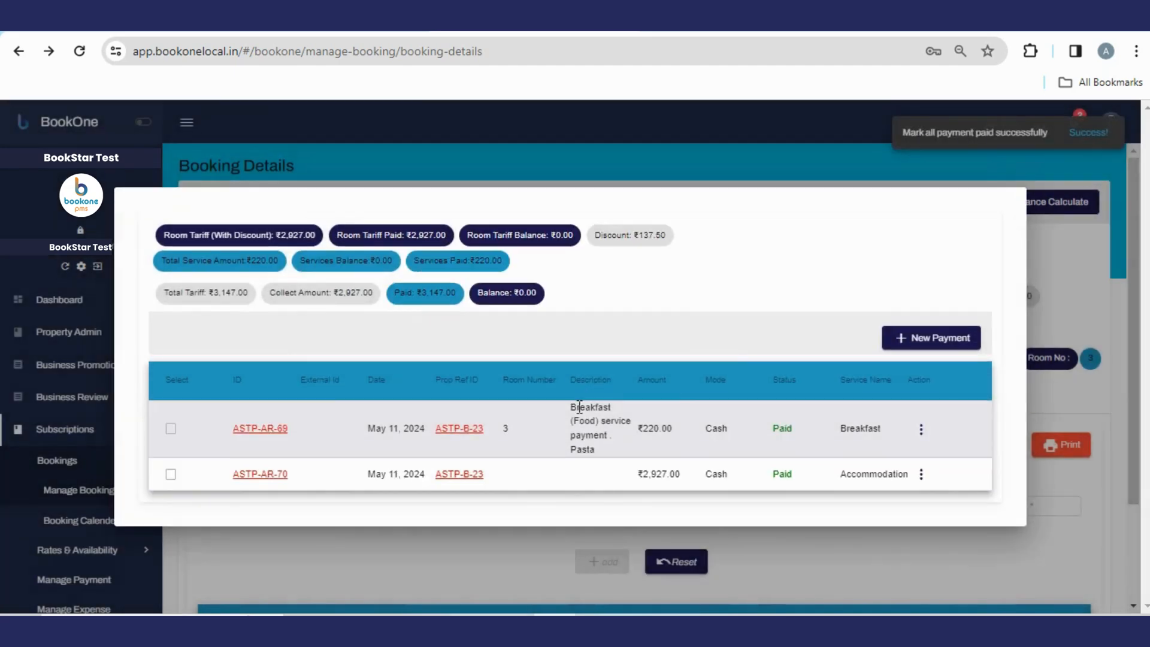
mouse_move(799, 218)
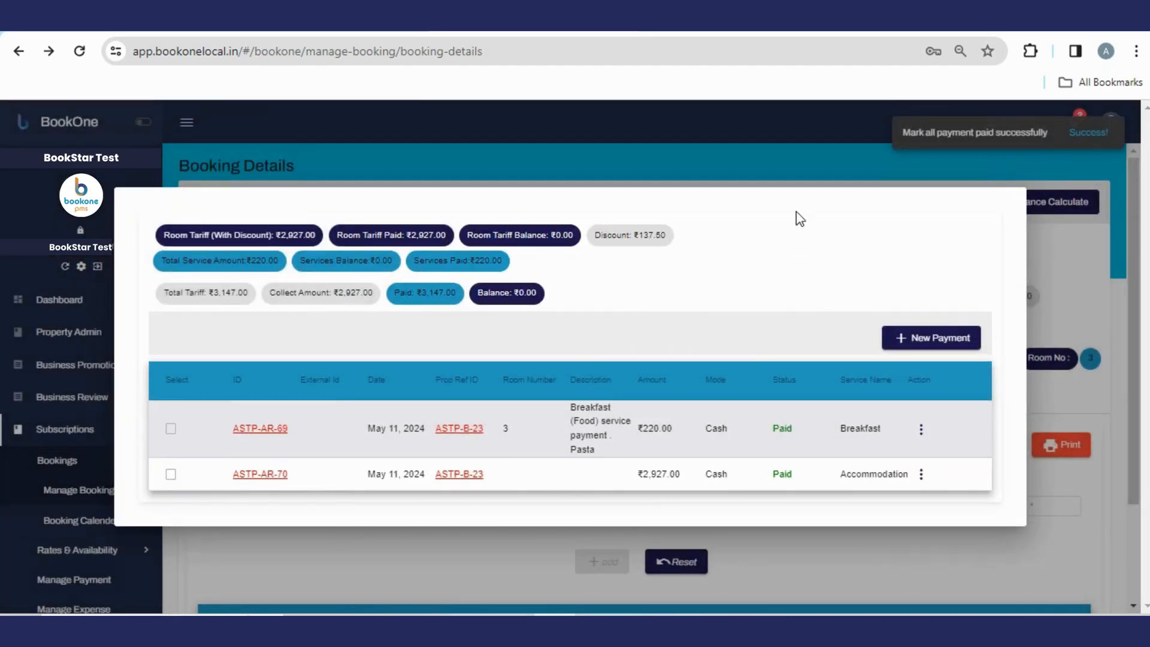
mouse_move(832, 167)
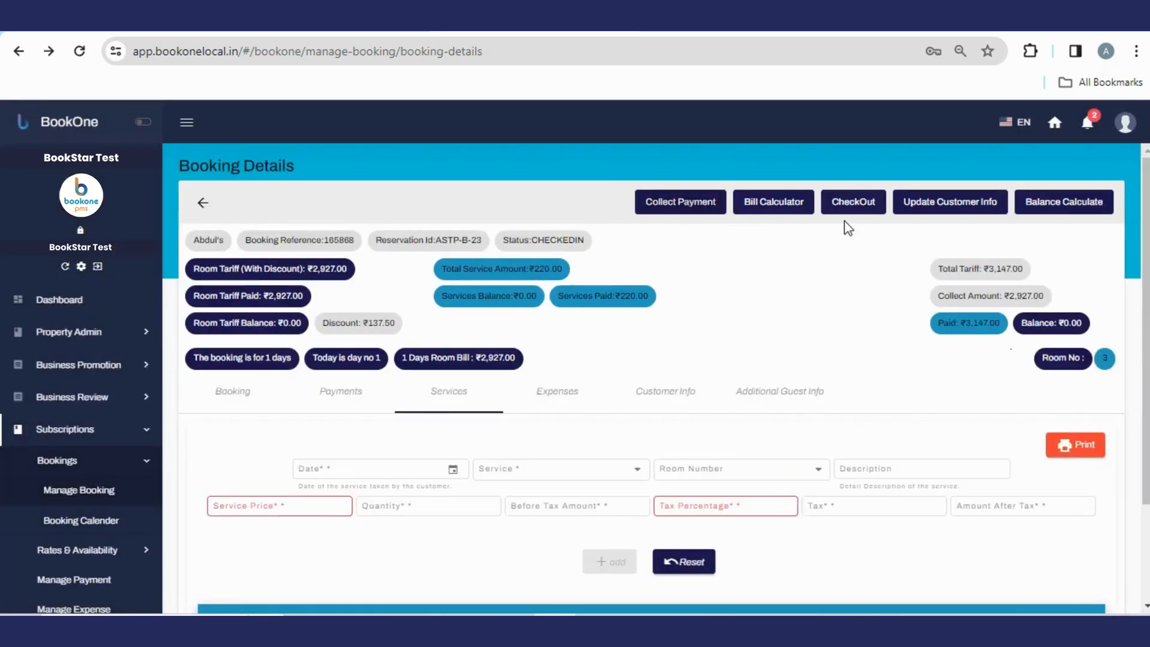
mouse_move(853, 210)
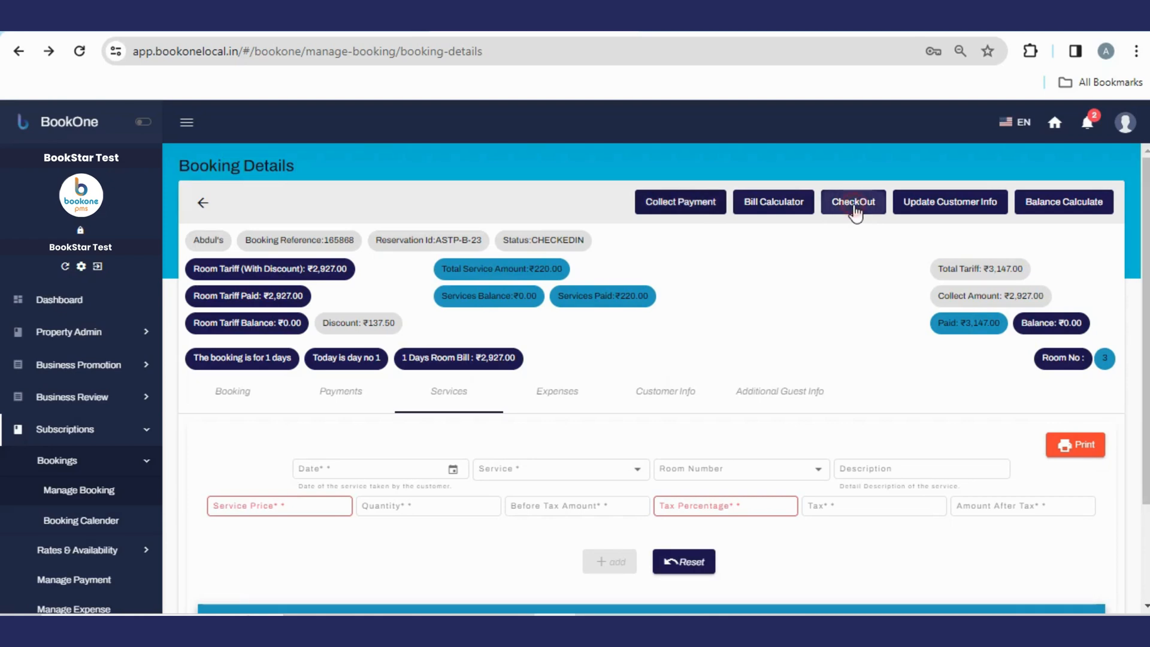
Step: Check out ASTP-B-23 on its booked departure date, then return to the booking list
click(853, 202)
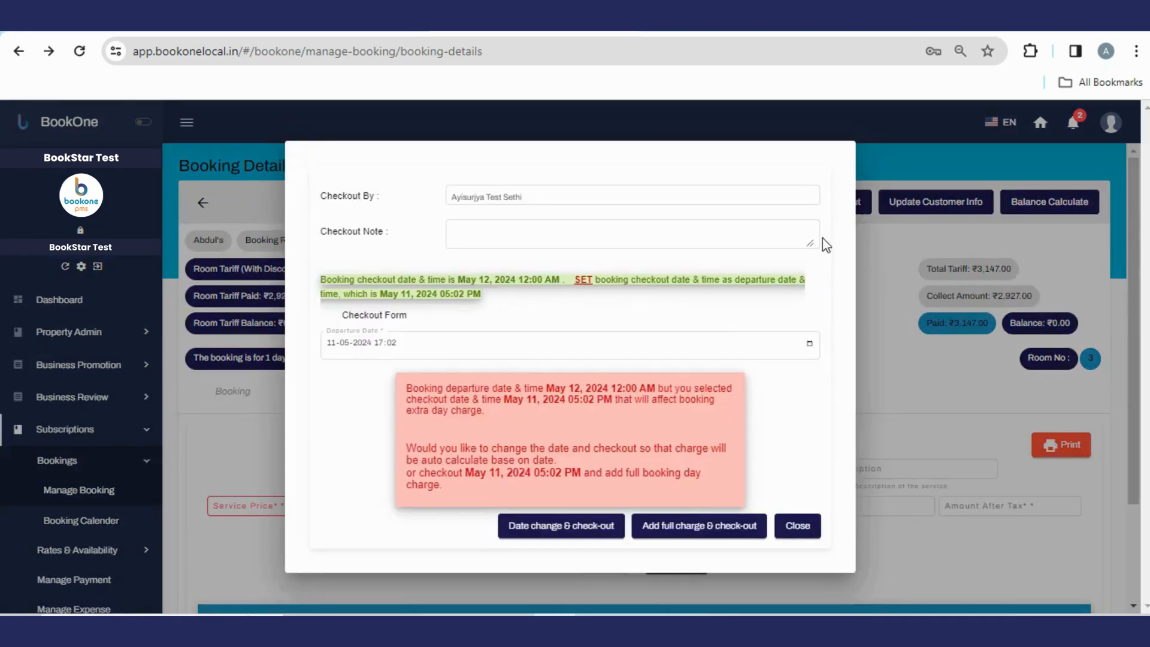
click(561, 526)
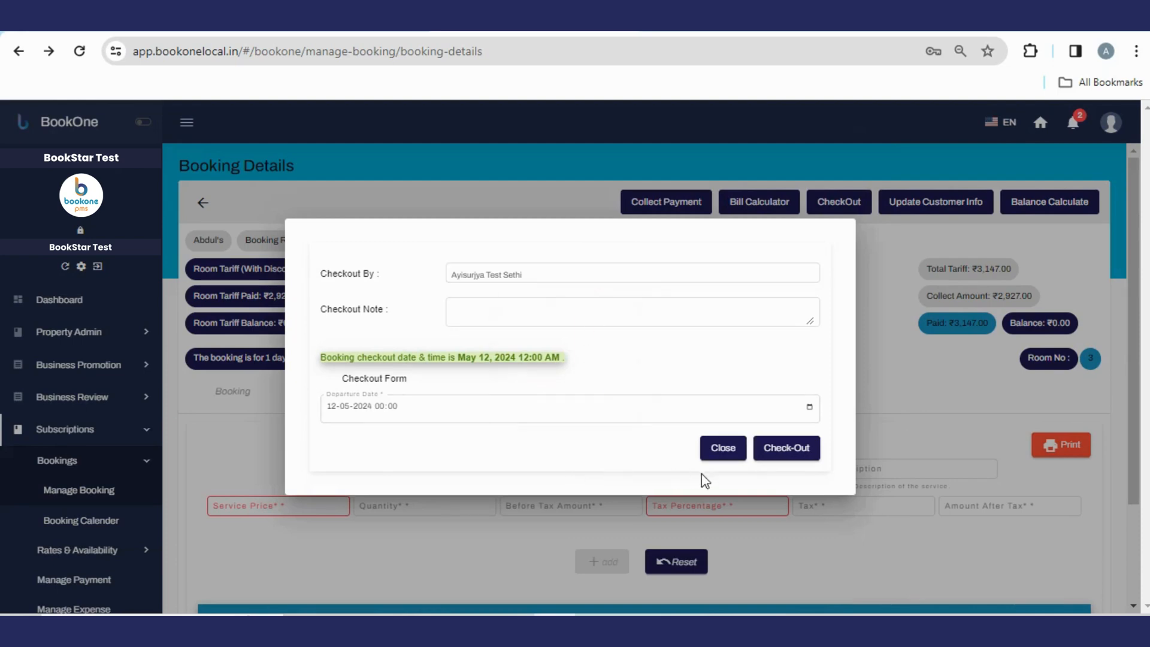
click(785, 448)
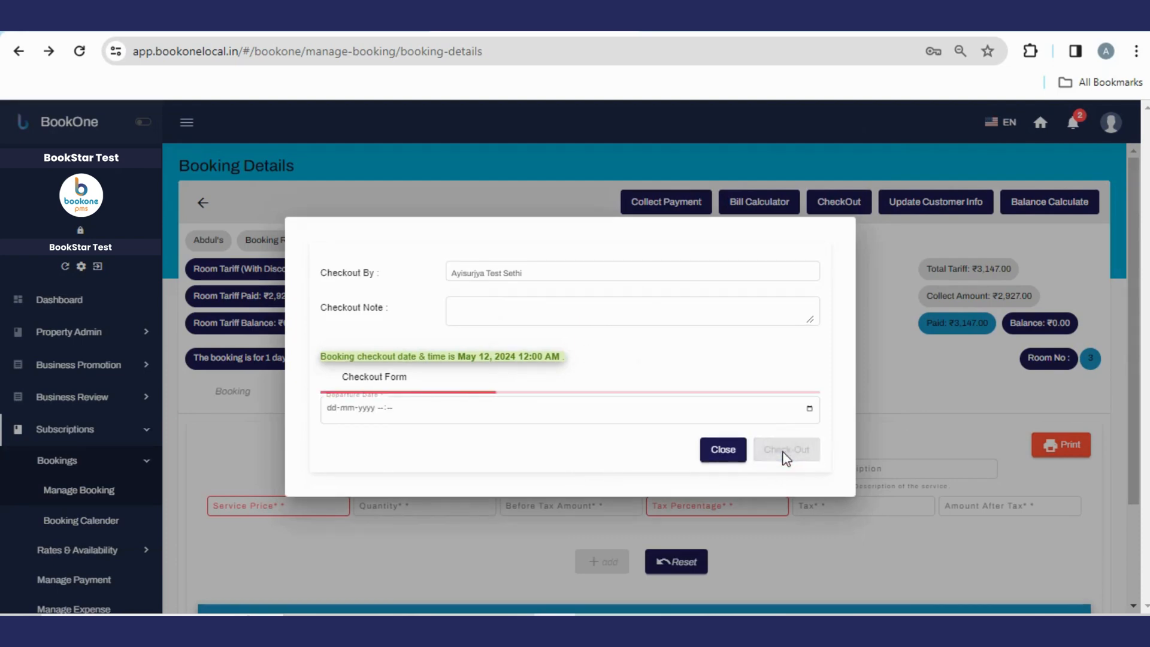
click(785, 448)
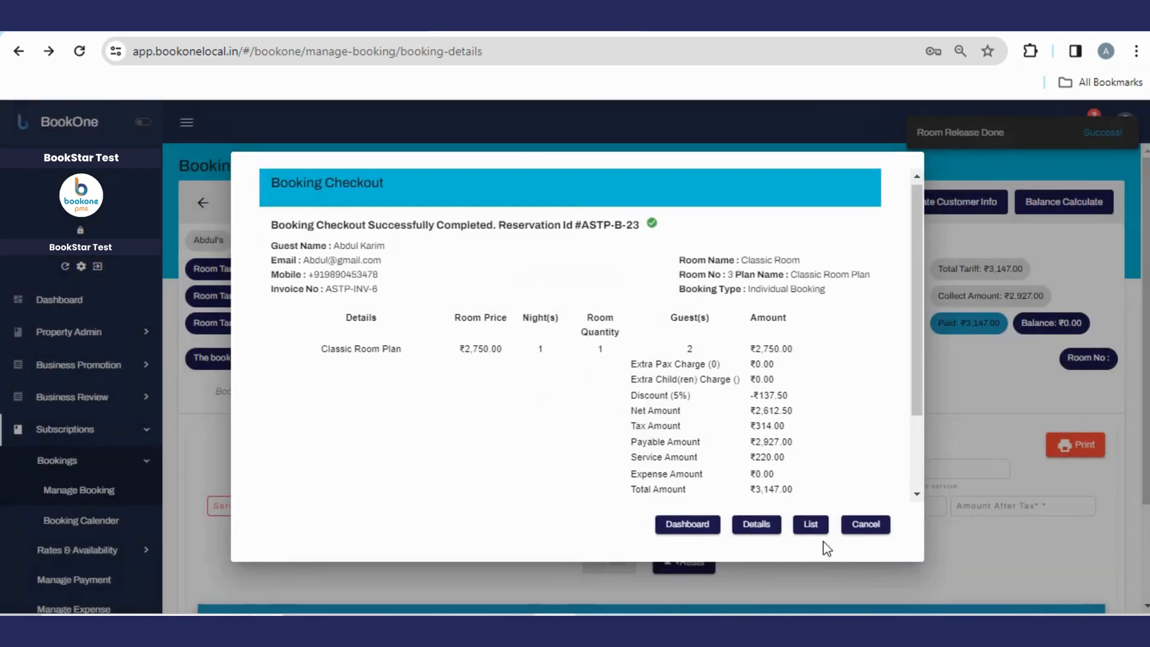
click(810, 524)
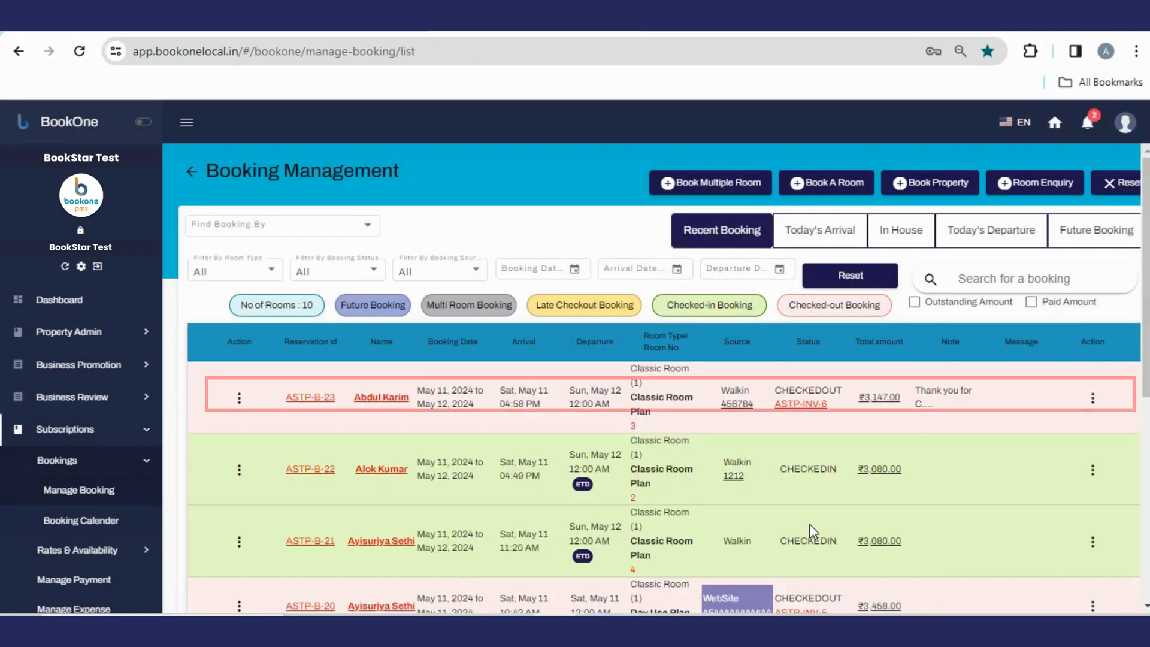